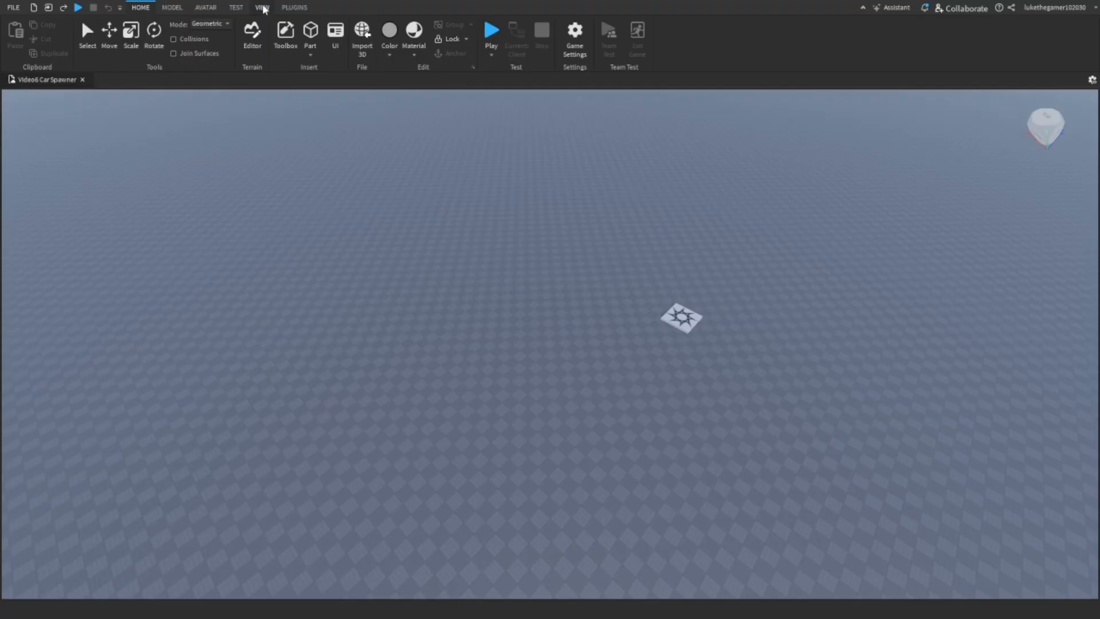
# Show the Toolbox model library panel from the View options
pyautogui.click(262, 6)
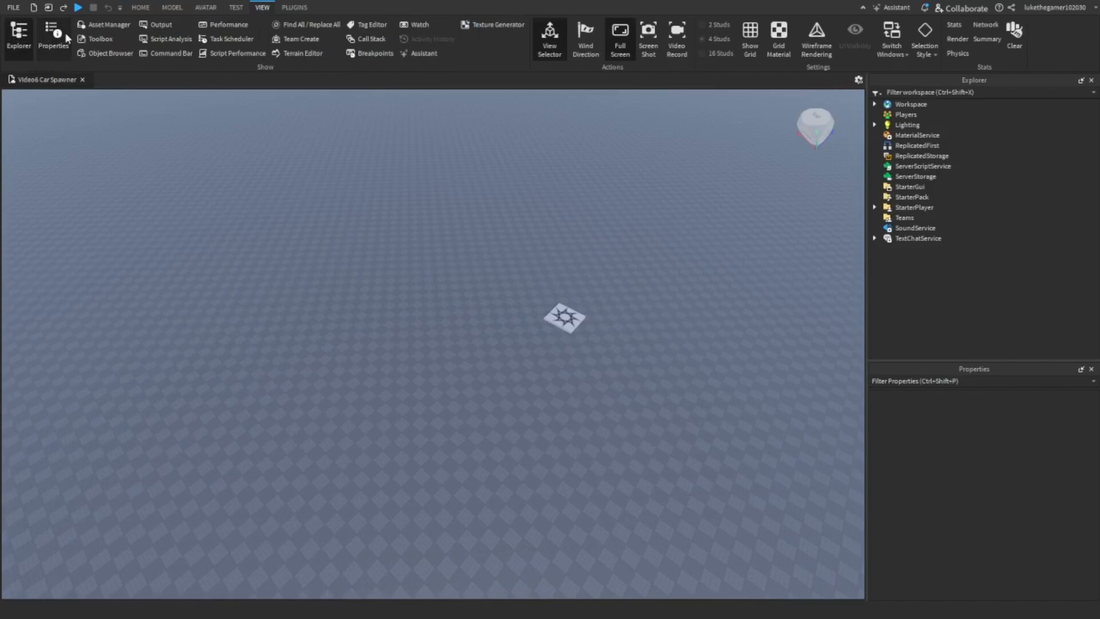
pyautogui.click(98, 38)
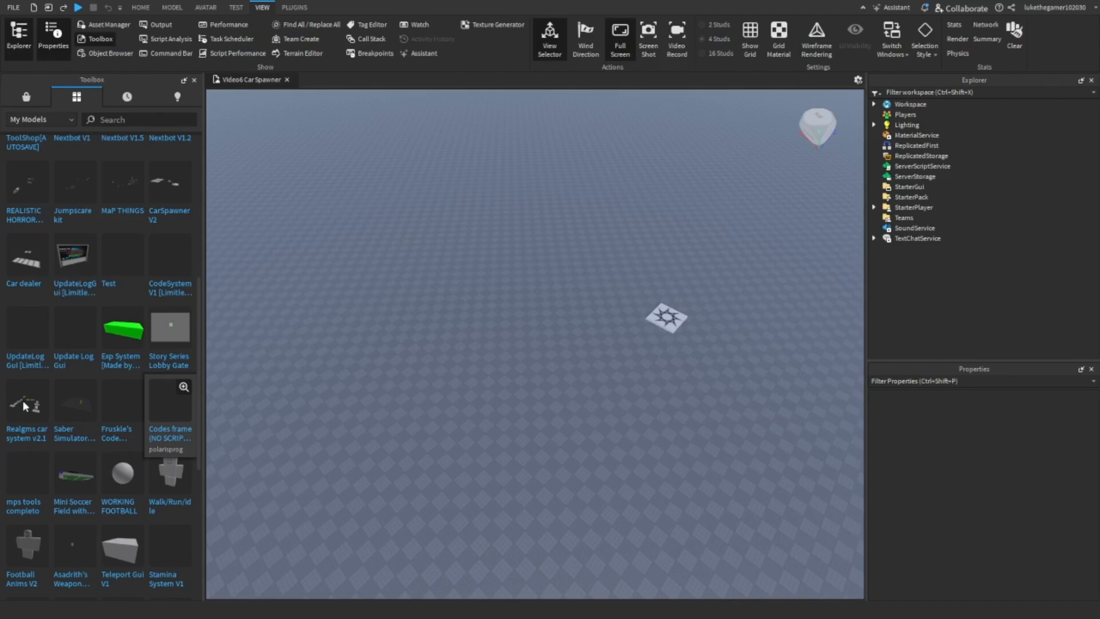
pyautogui.moveTo(25, 405)
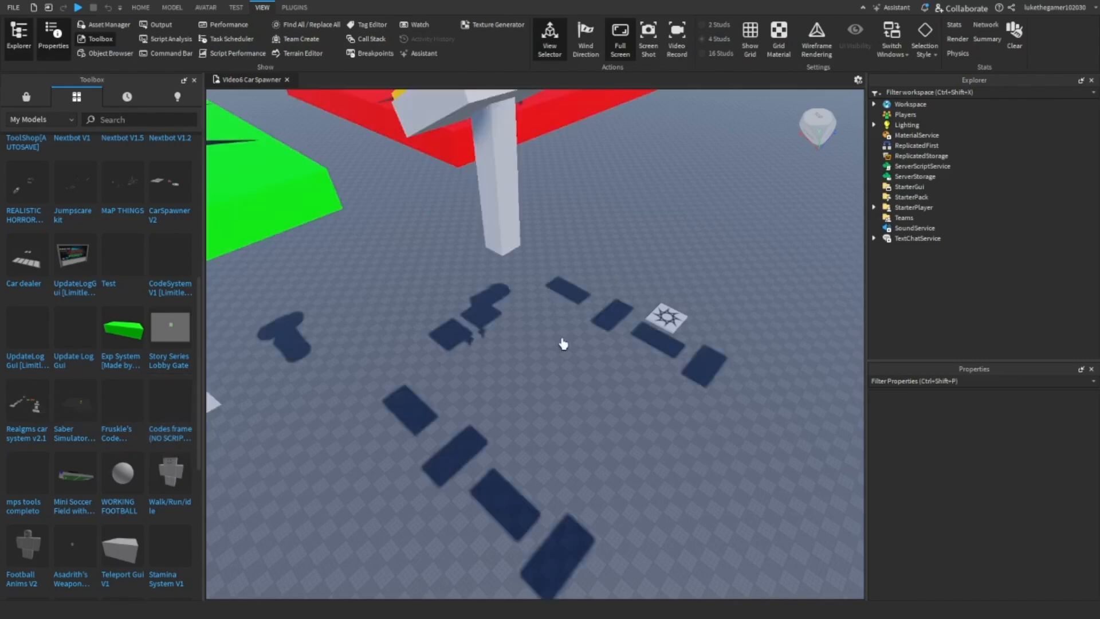
# Insert Realgms car system v2.1, accept the scripts warning, select SpawnLocation and expand the model
pyautogui.click(26, 403)
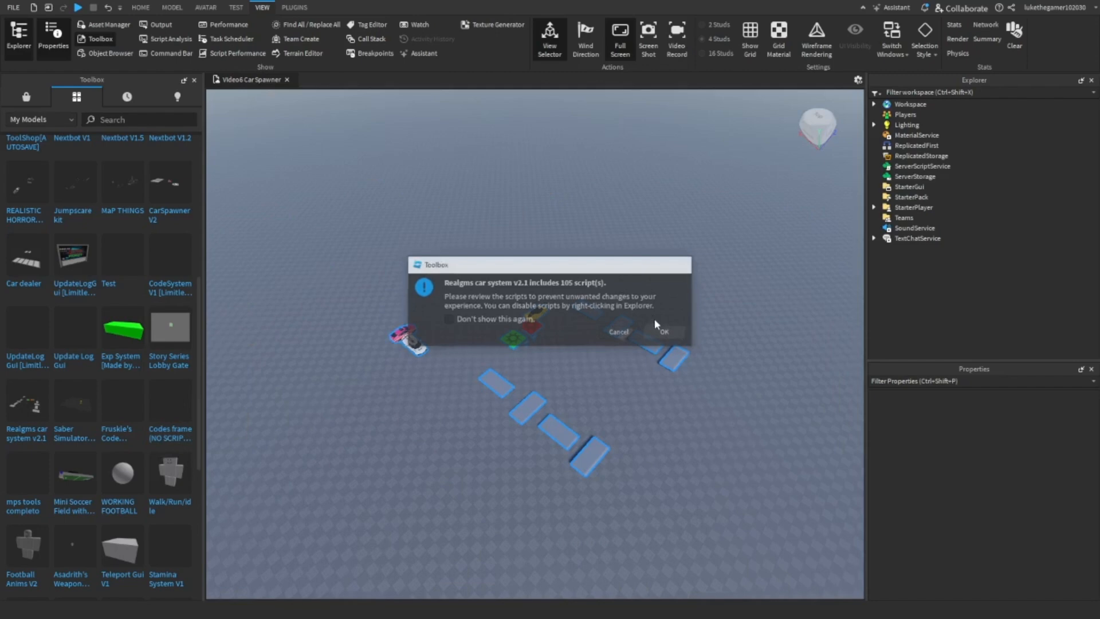
pyautogui.click(663, 331)
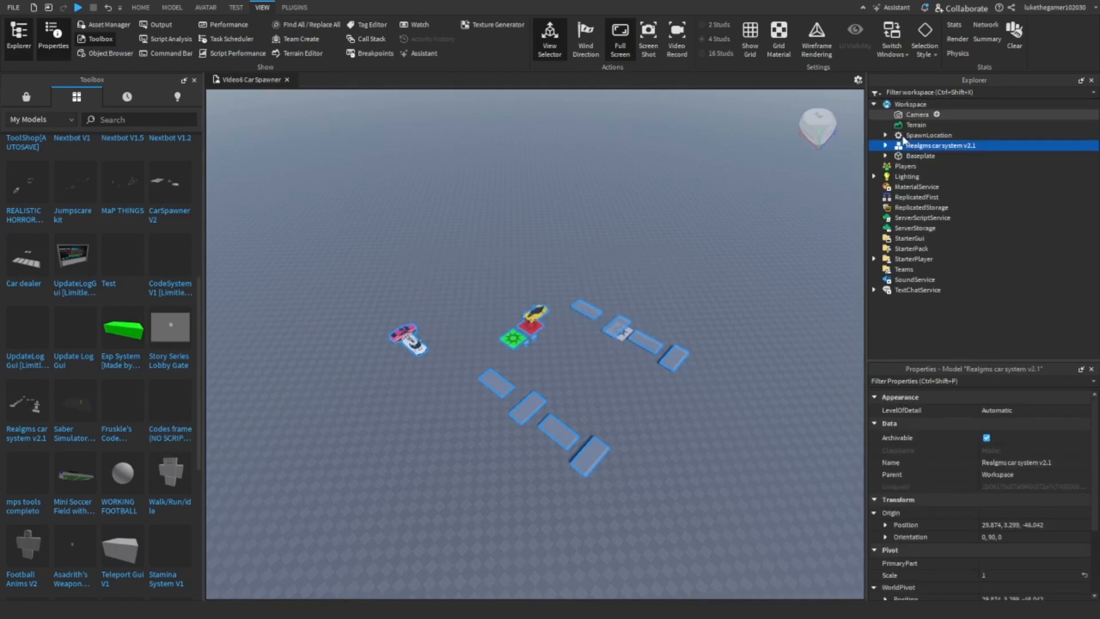
pyautogui.click(928, 134)
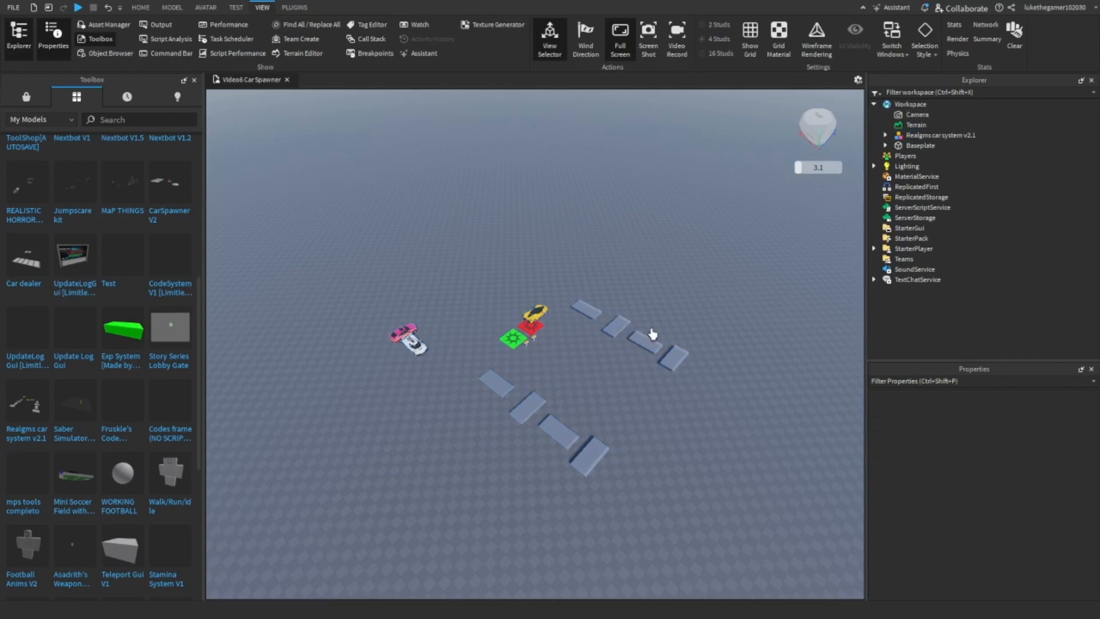
pyautogui.moveTo(793, 477)
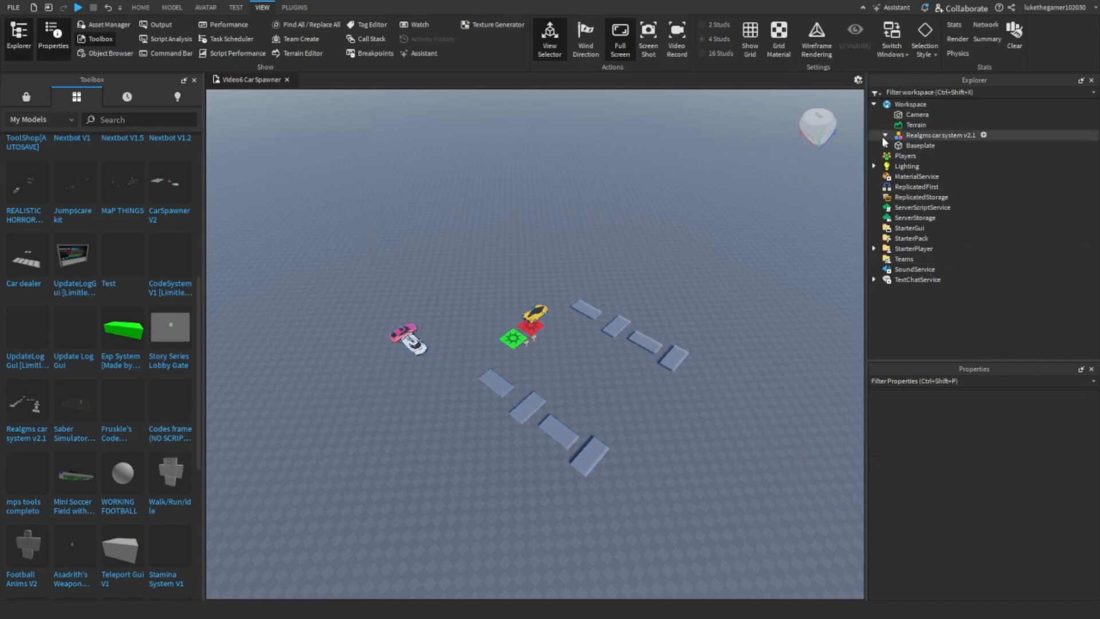
pyautogui.click(885, 135)
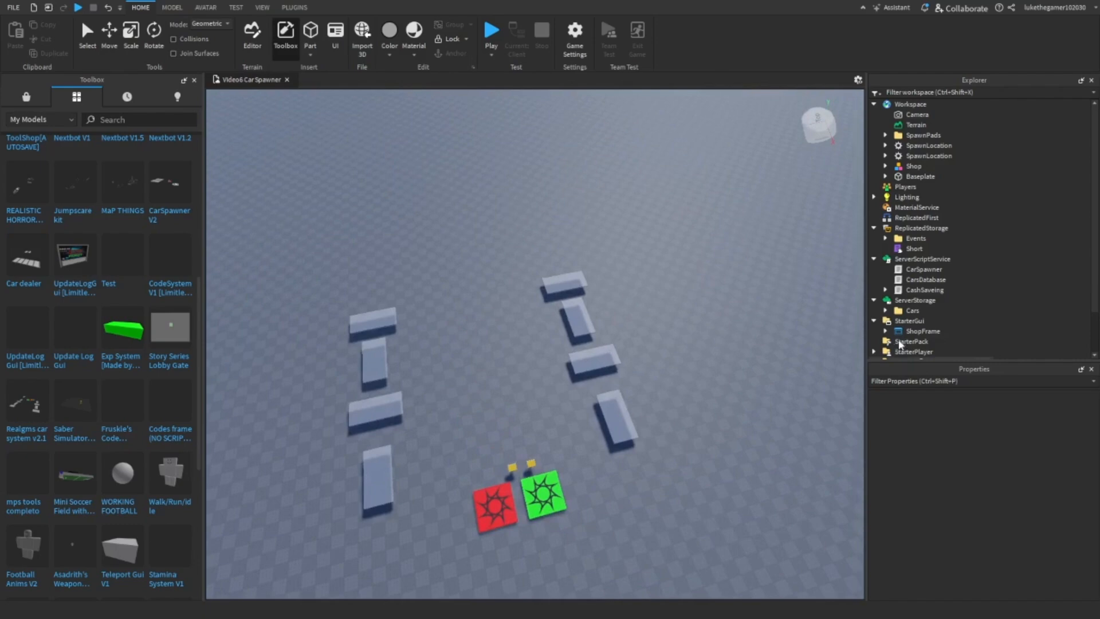
# Open Cars_Script under StarterGui > ShopFrame and review its BMW_1, Koenigsegg and Ferrari entries
pyautogui.click(885, 331)
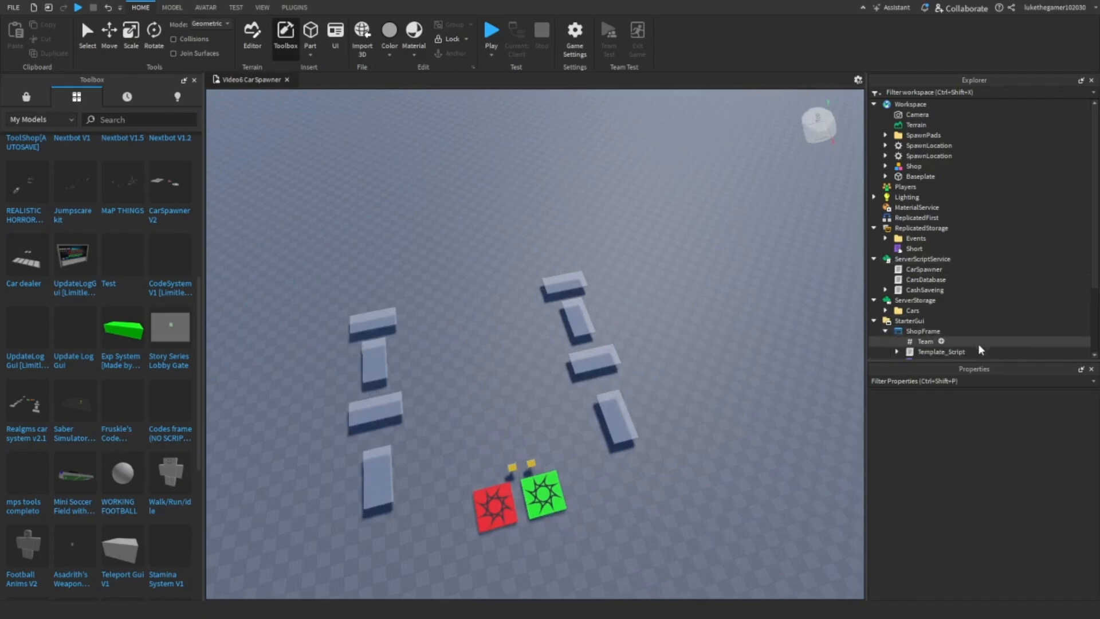
pyautogui.click(934, 274)
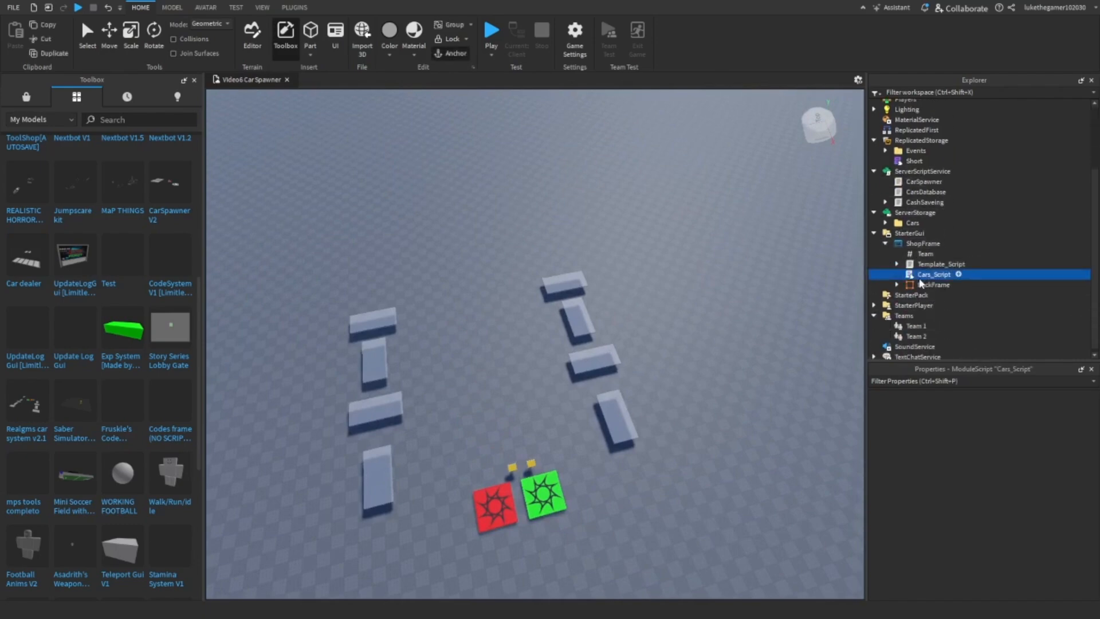
pyautogui.doubleClick(934, 274)
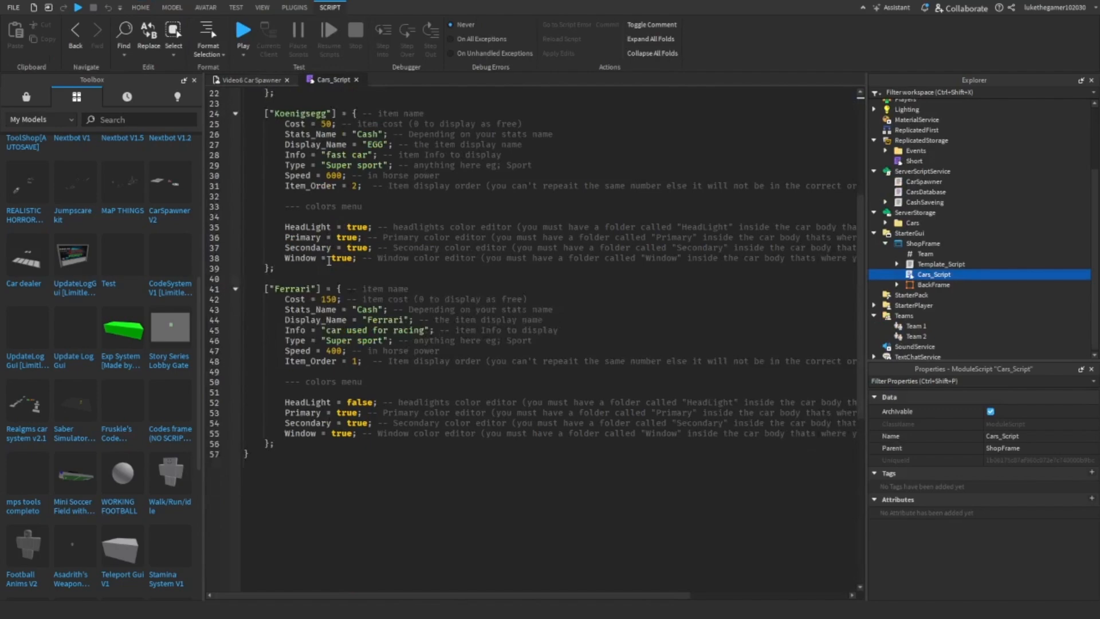
pyautogui.scroll(3)
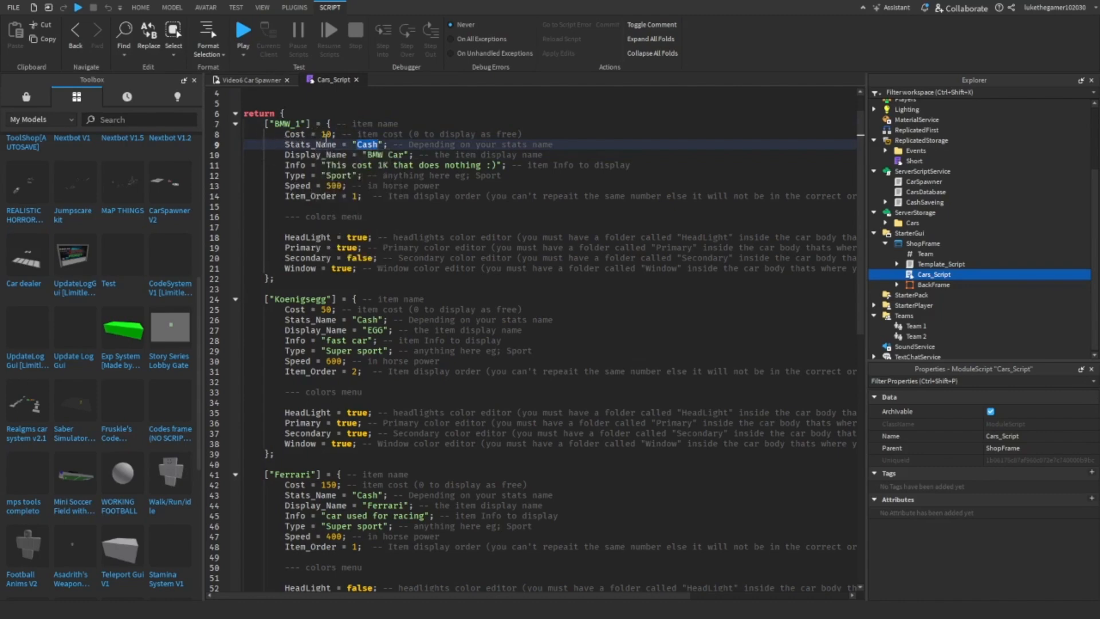
pyautogui.click(393, 154)
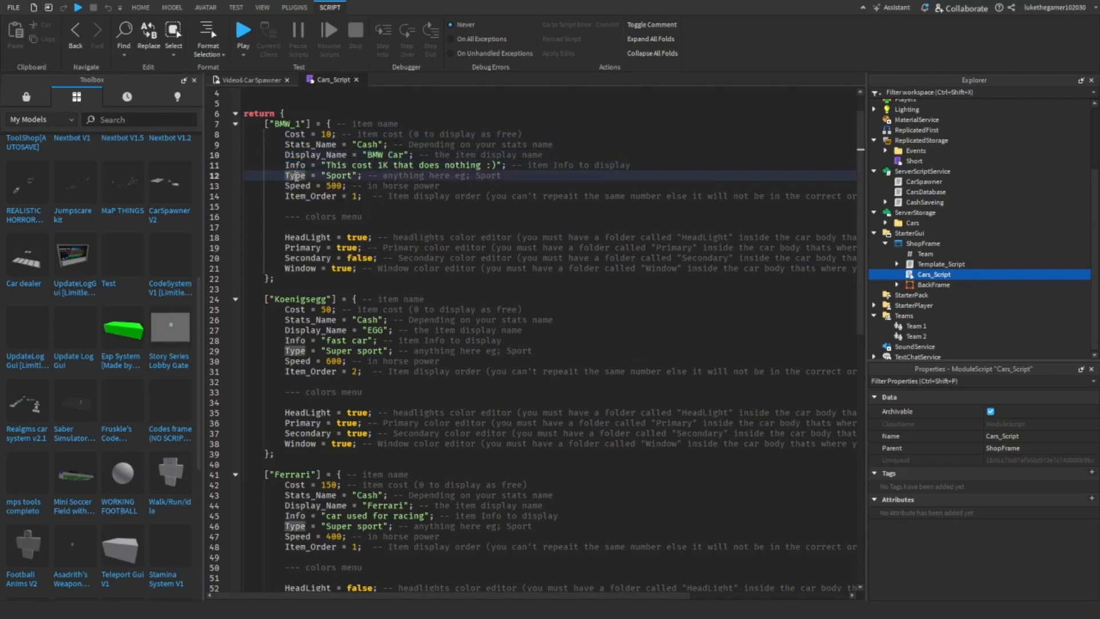
pyautogui.doubleClick(341, 175)
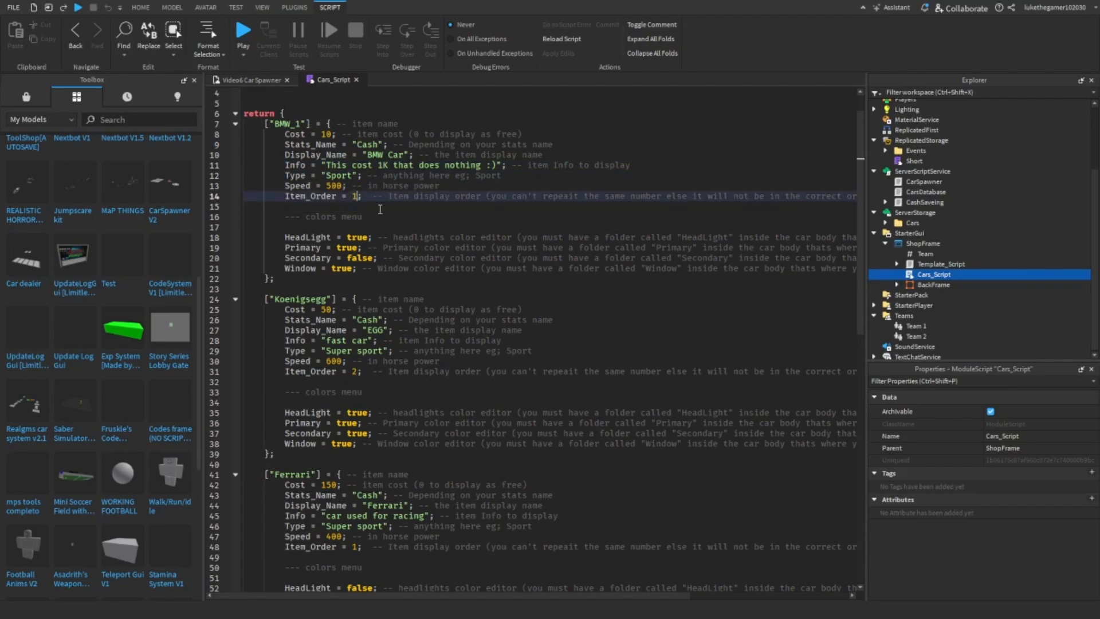
pyautogui.scroll(-3)
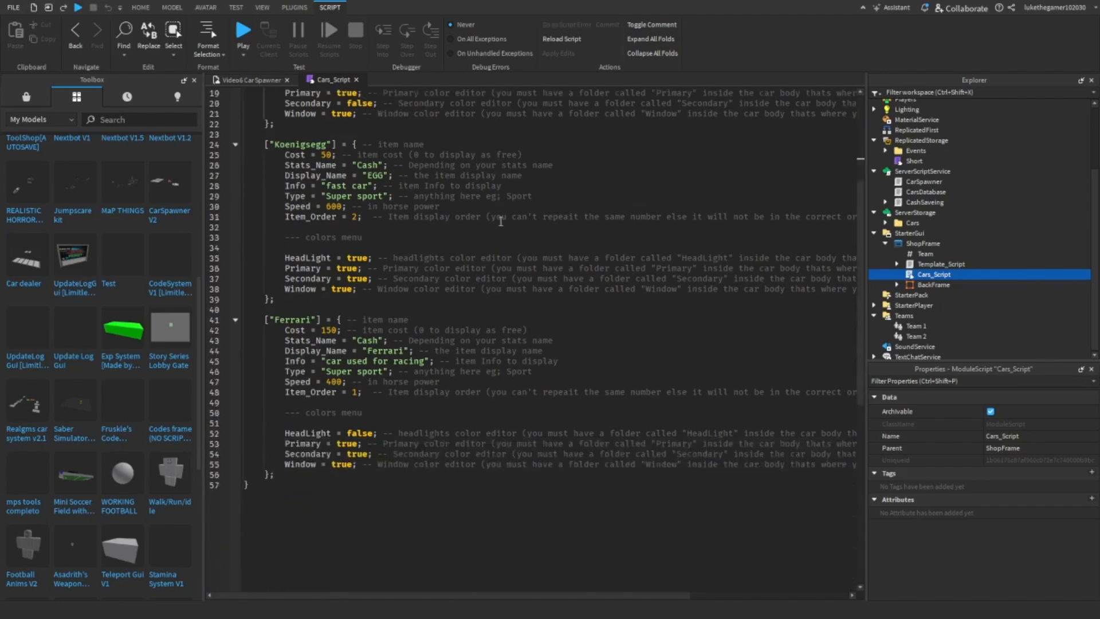
pyautogui.scroll(-3)
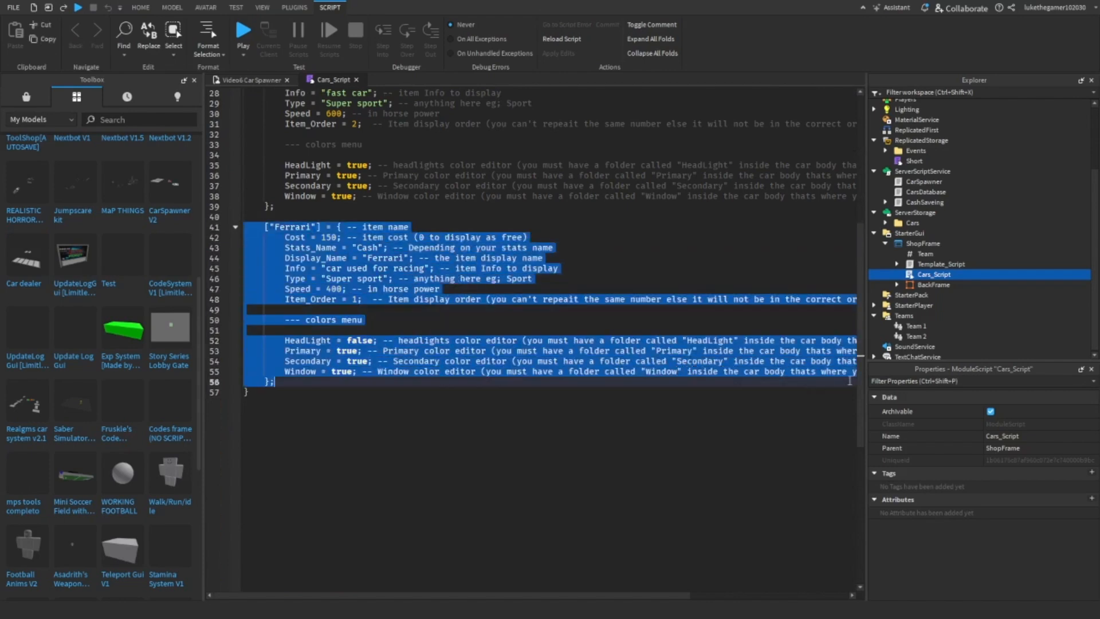
# Copy the ['Ferrari'] table block in Cars_Script as a template
pyautogui.hscroll(-3)
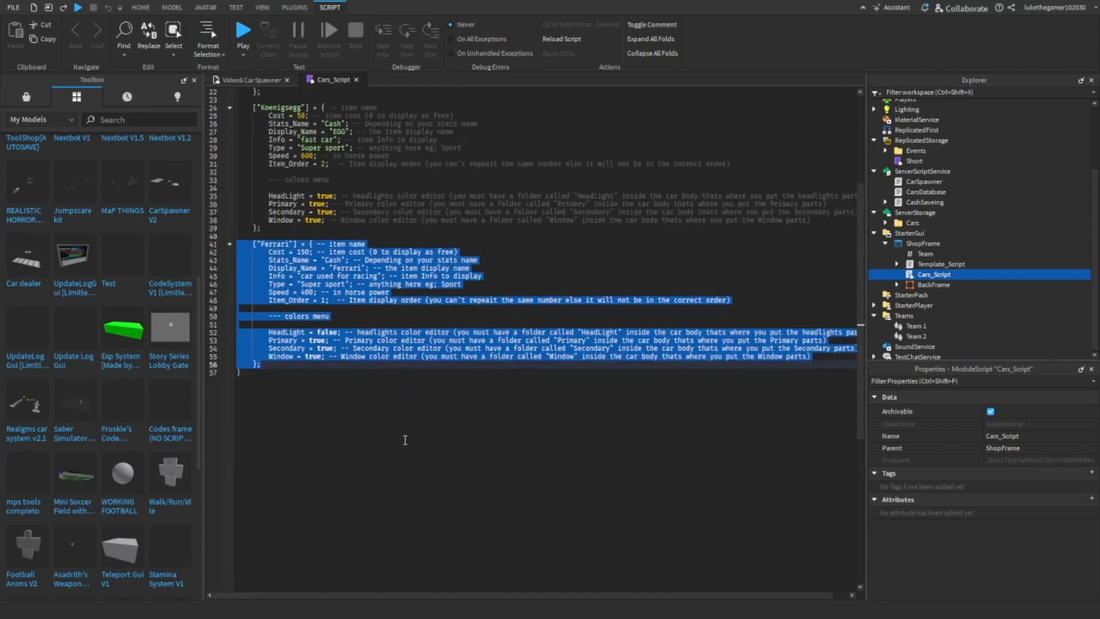
pyautogui.moveTo(388, 416)
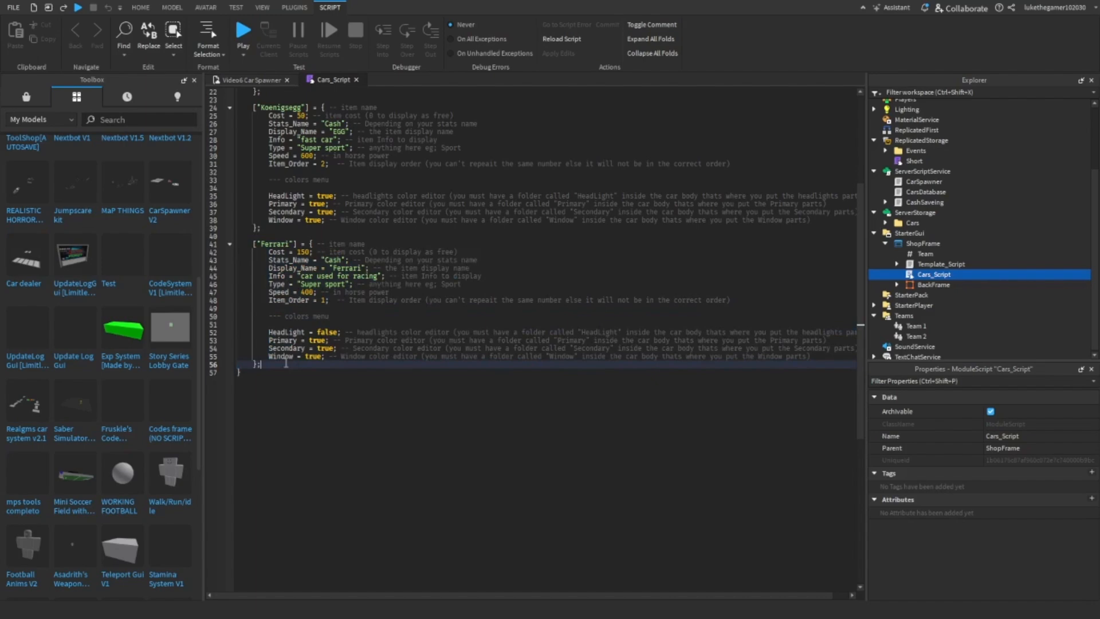
pyautogui.press('ctrl+v')
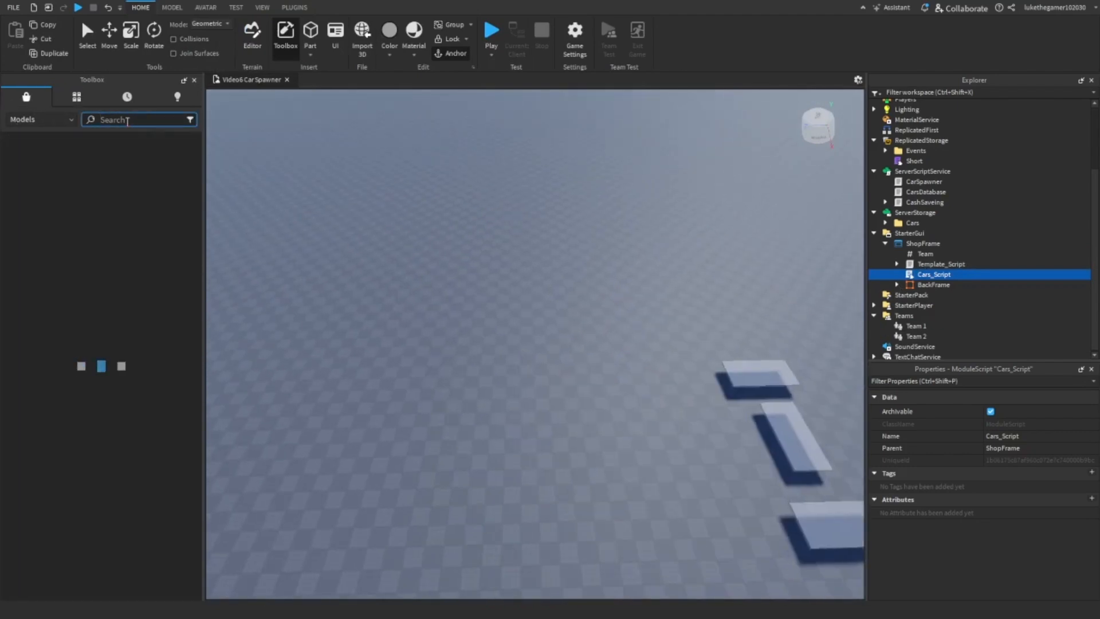
# Insert the white drift car from Toolbox Models > Vehicle > Car listings
pyautogui.click(133, 119)
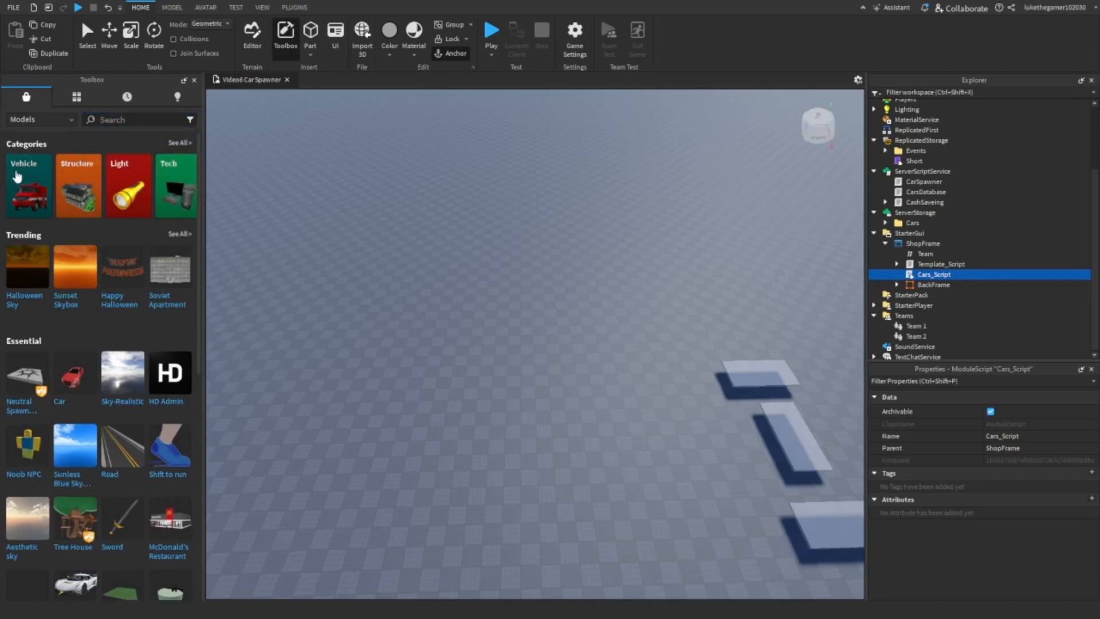
pyautogui.click(28, 184)
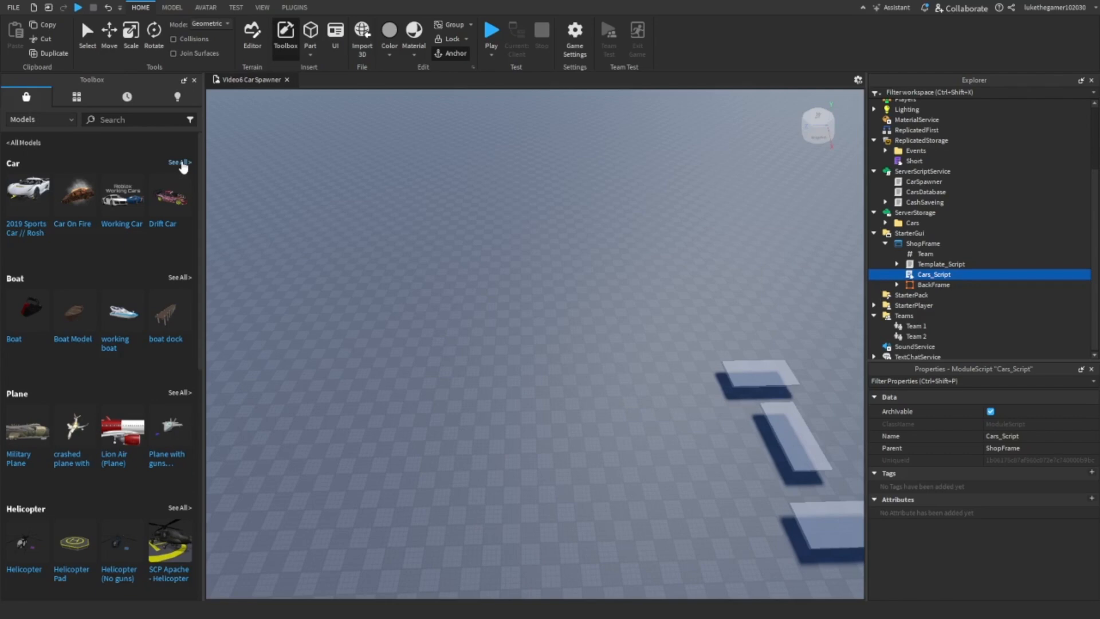
pyautogui.click(179, 163)
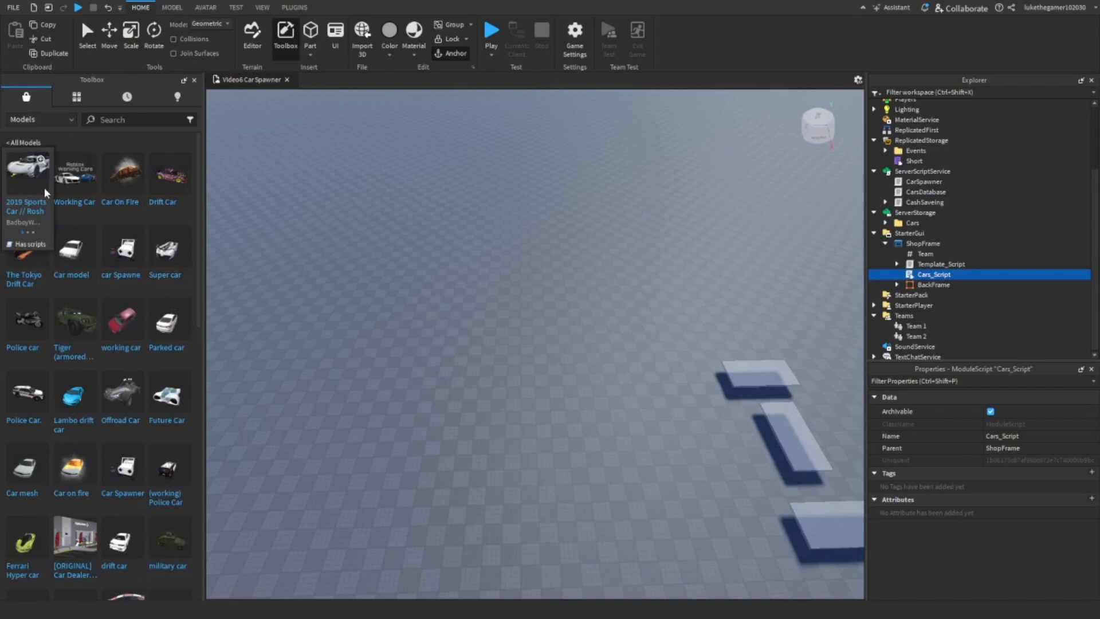
pyautogui.moveTo(169, 322)
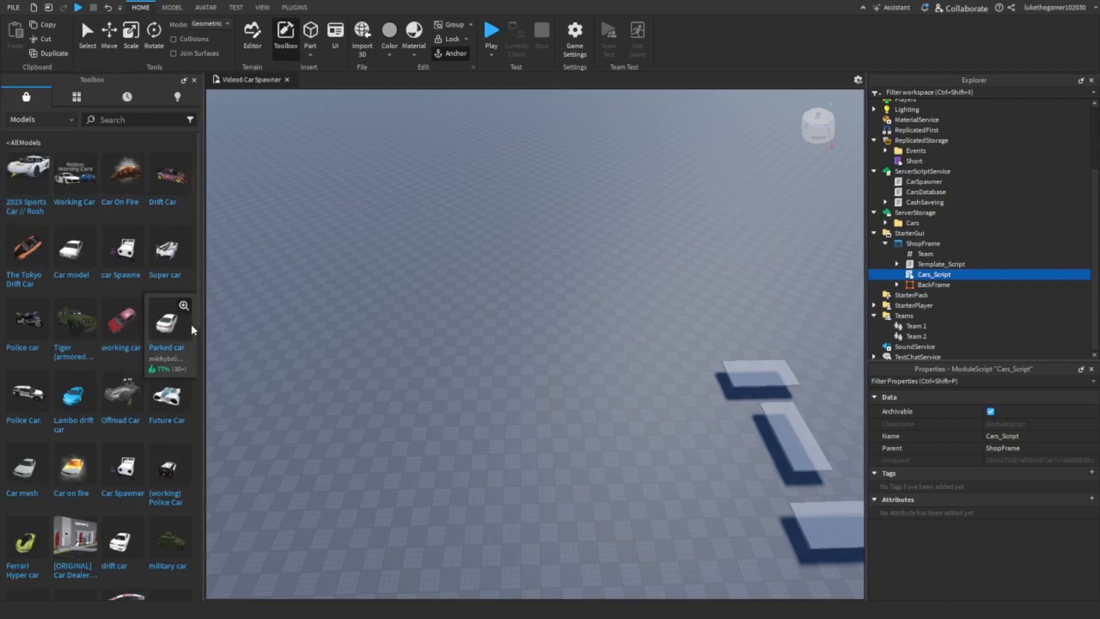
pyautogui.scroll(-3)
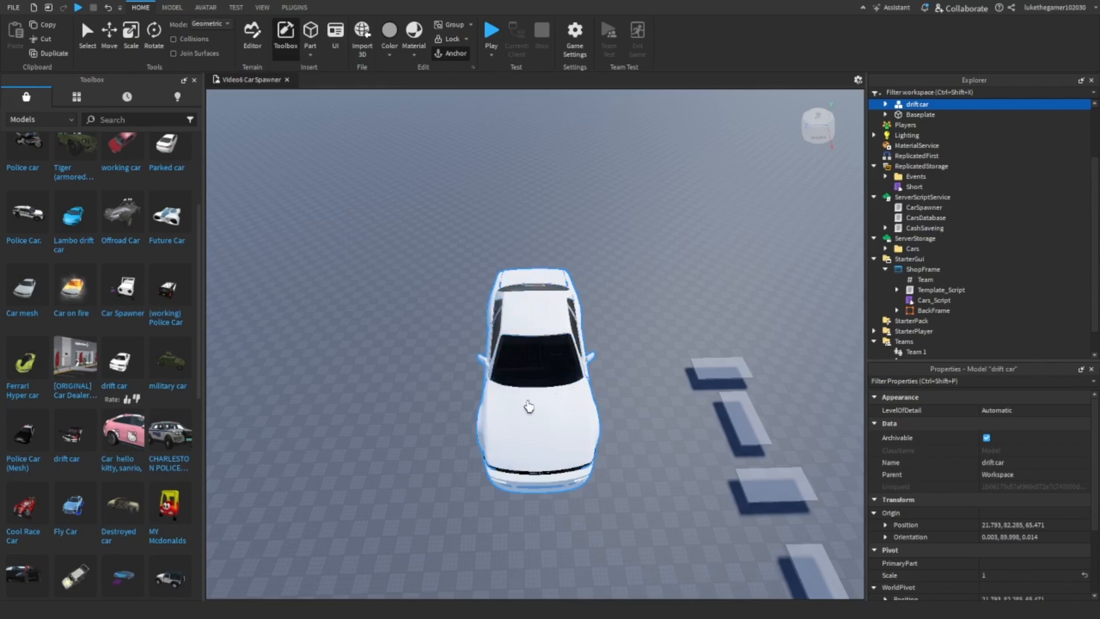
pyautogui.moveTo(536, 479)
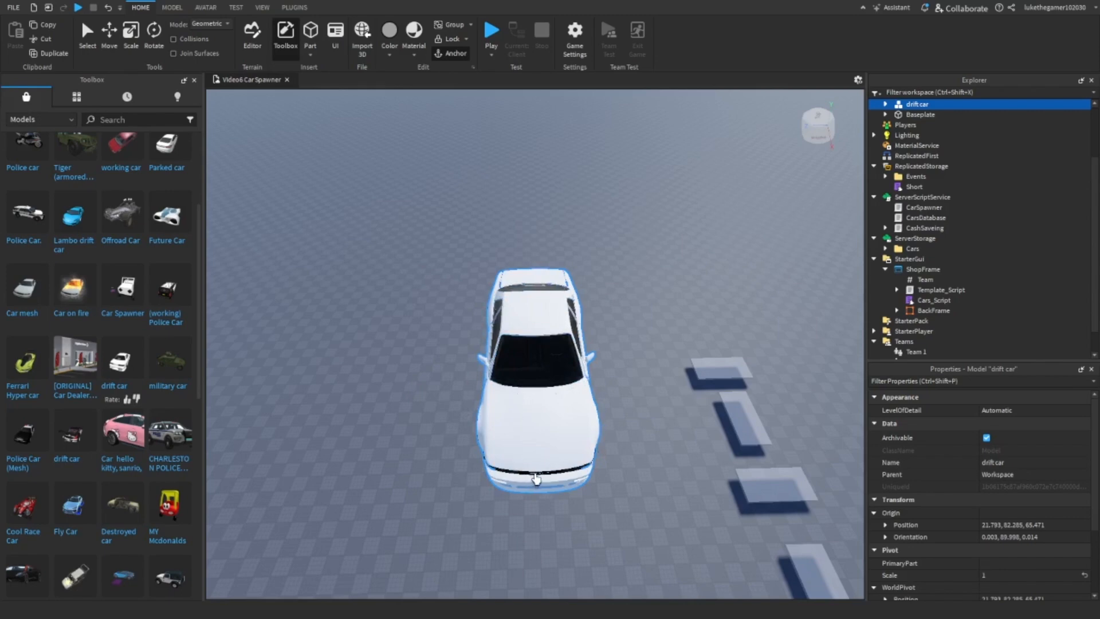
# Select the drift car model and rename it DriftCar in Properties
pyautogui.click(108, 31)
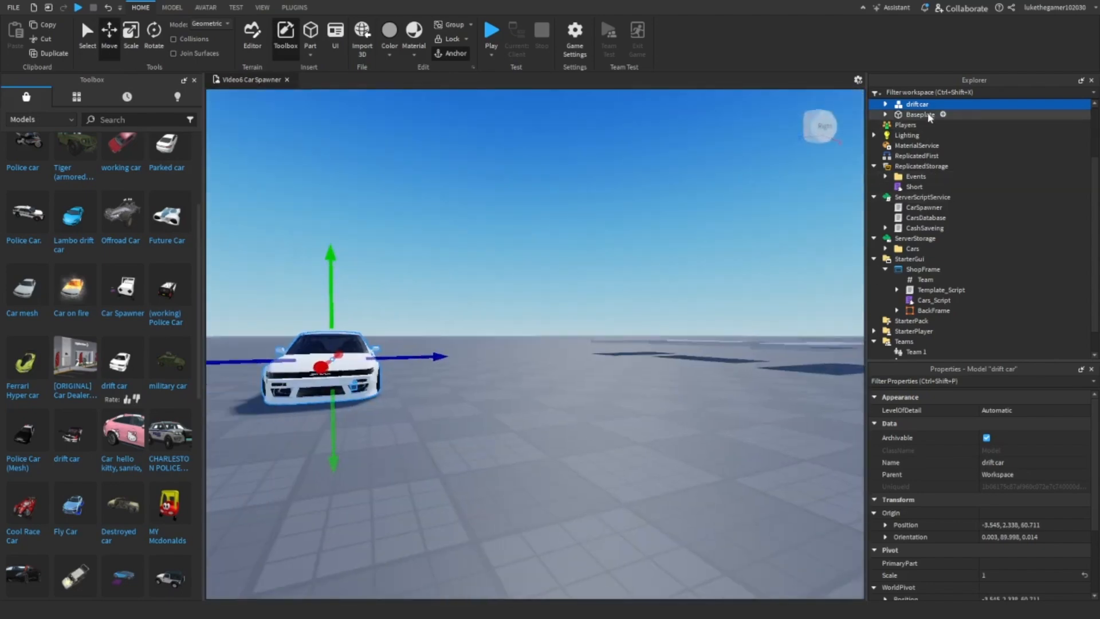
pyautogui.doubleClick(993, 463)
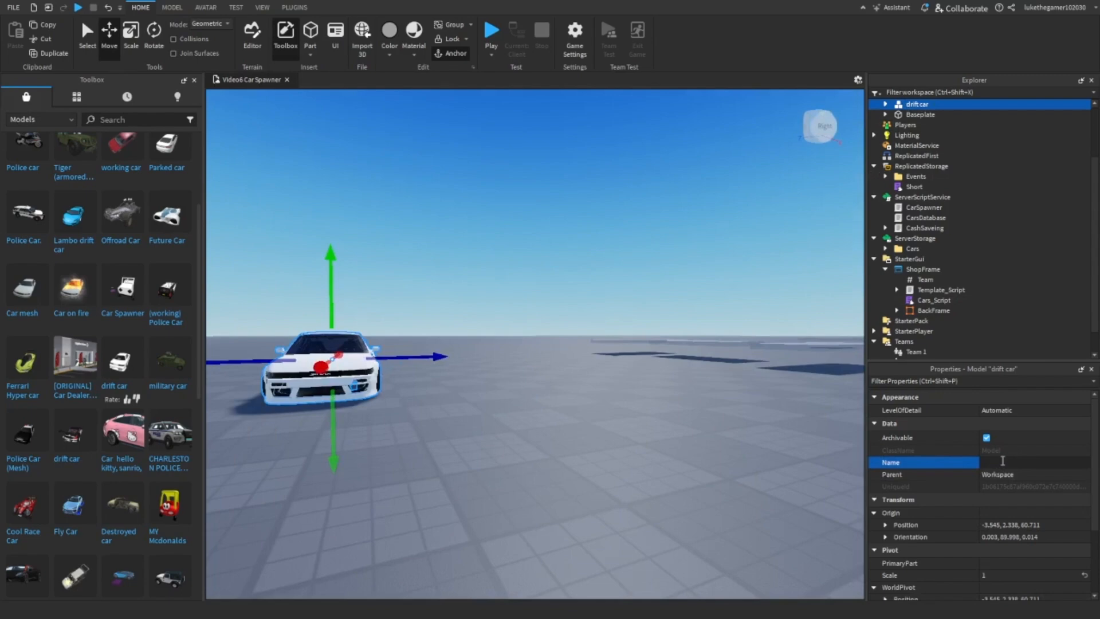
pyautogui.write('Drift')
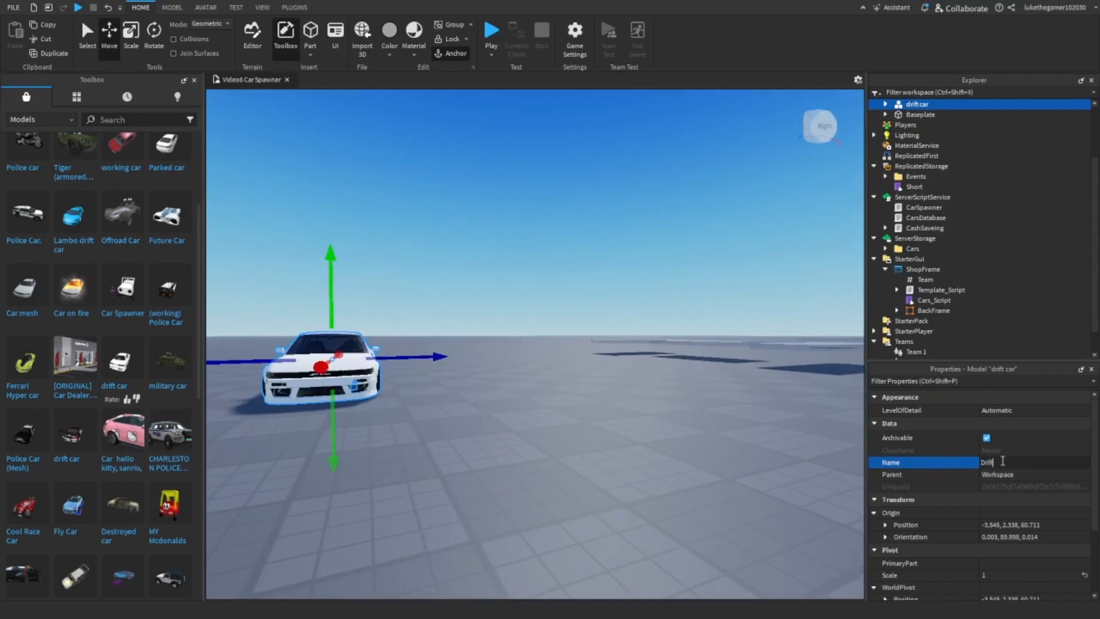
pyautogui.write('Car')
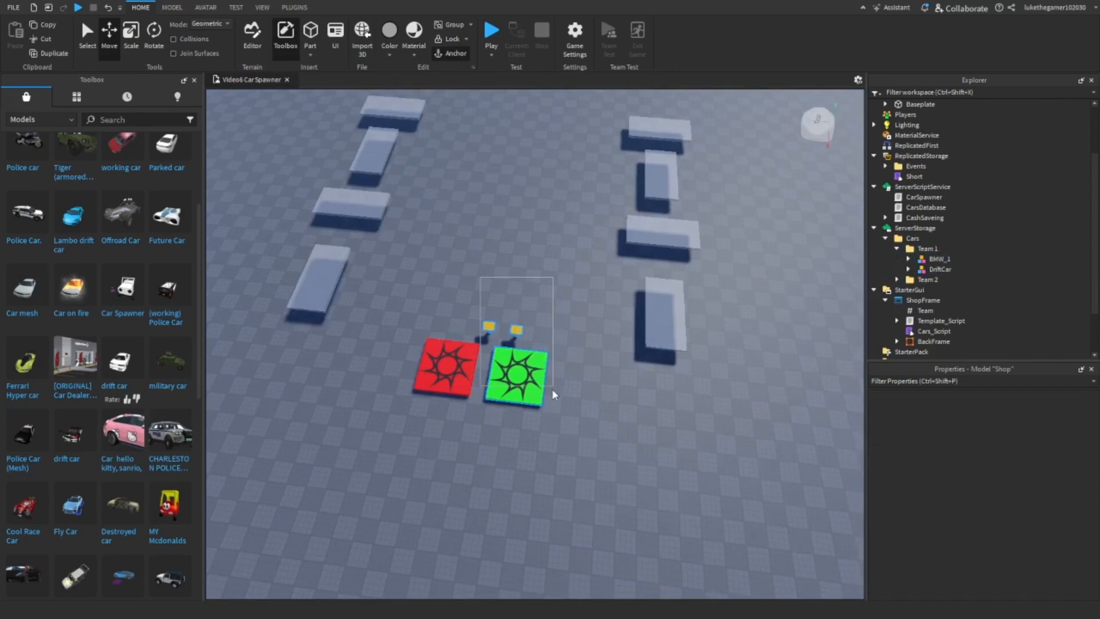
# Reopen the Cars_Script module from the Explorer
pyautogui.click(446, 369)
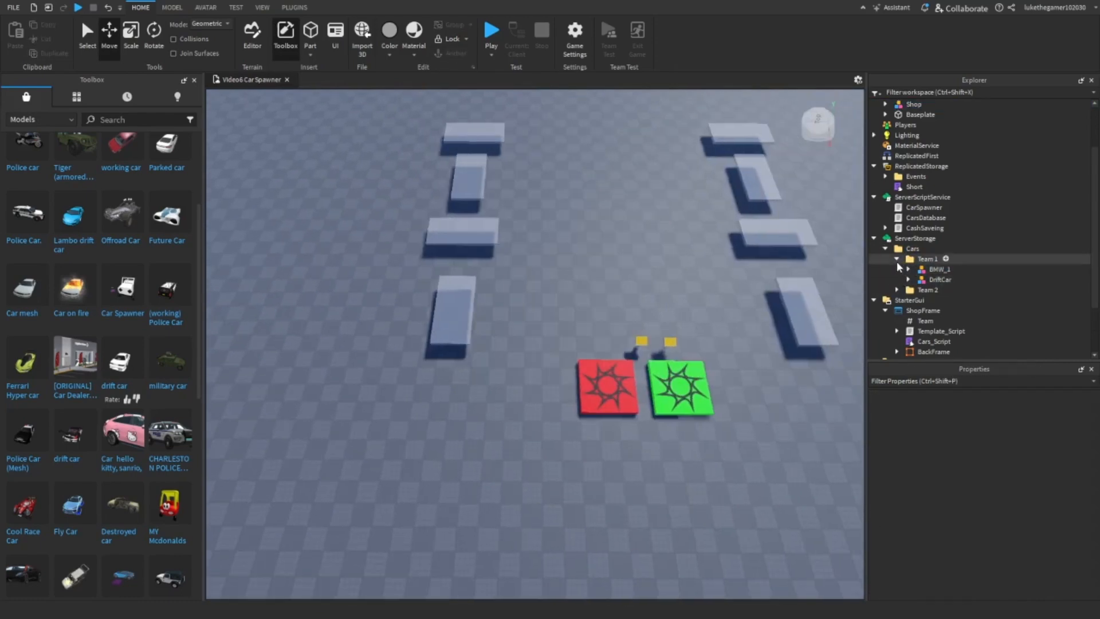
pyautogui.click(912, 248)
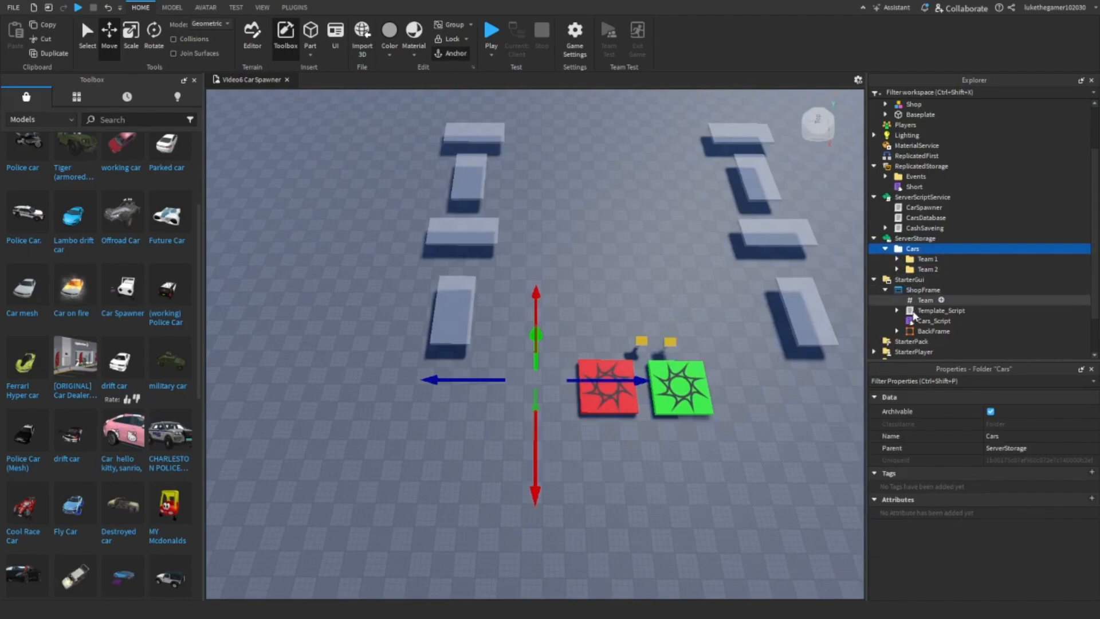
pyautogui.doubleClick(934, 320)
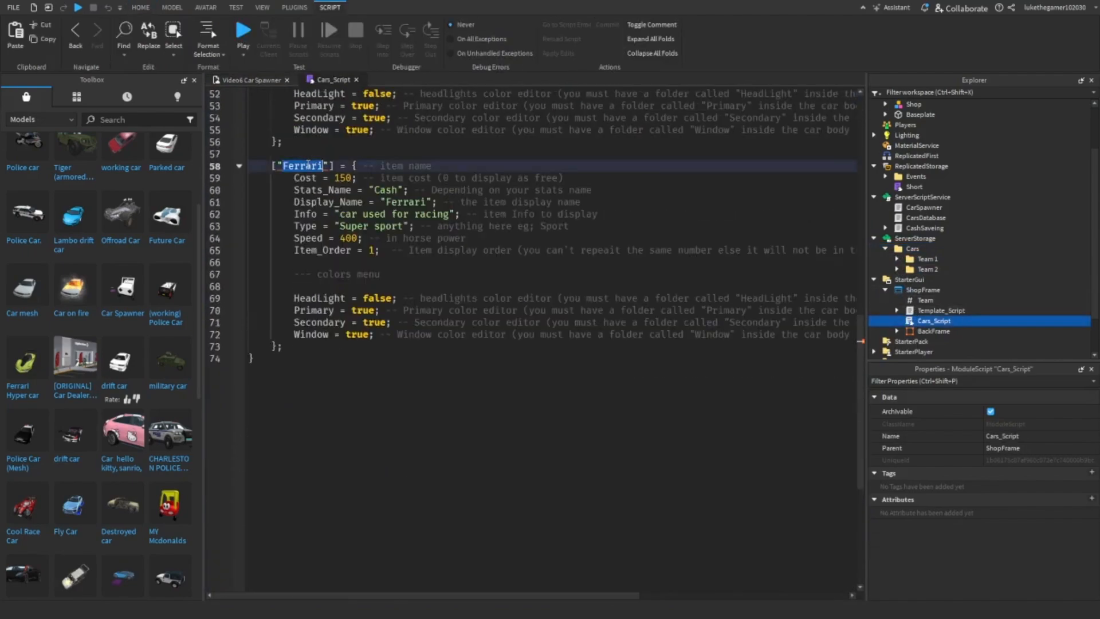
# Rename the entry key to DriftCar, Display_Name to Drift Car, and set Cost 1
pyautogui.write('DriftCar')
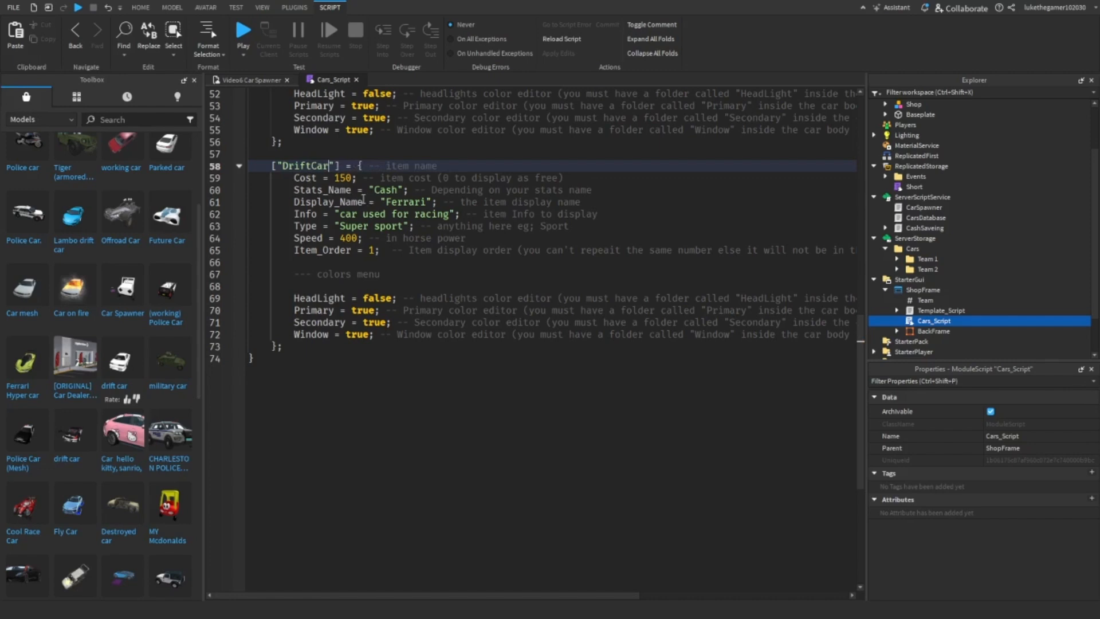
pyautogui.doubleClick(405, 203)
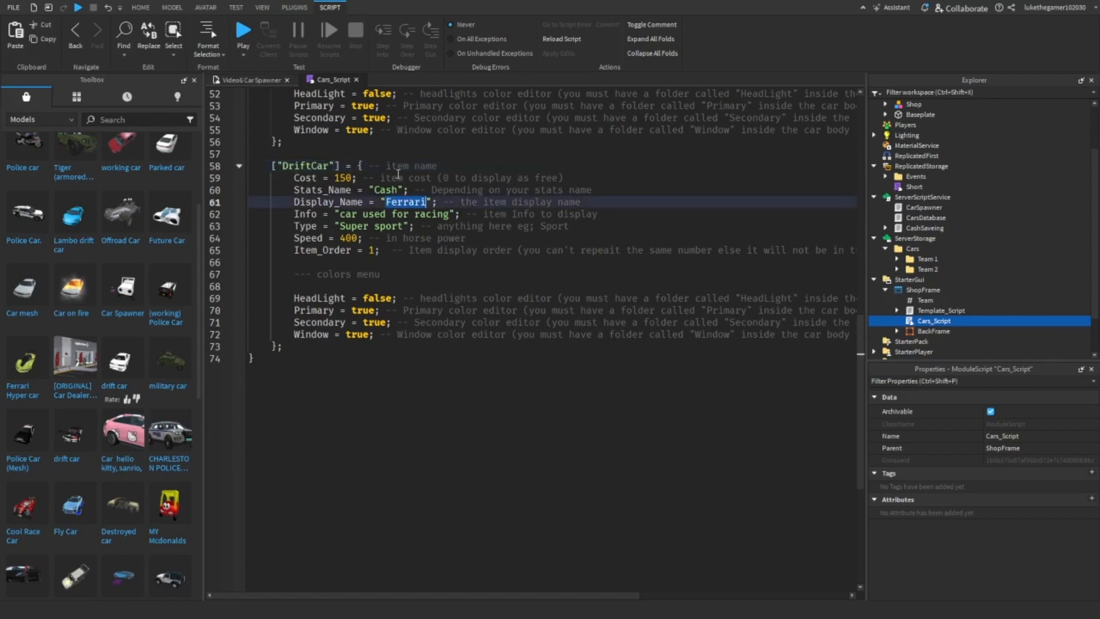
pyautogui.write('Drift')
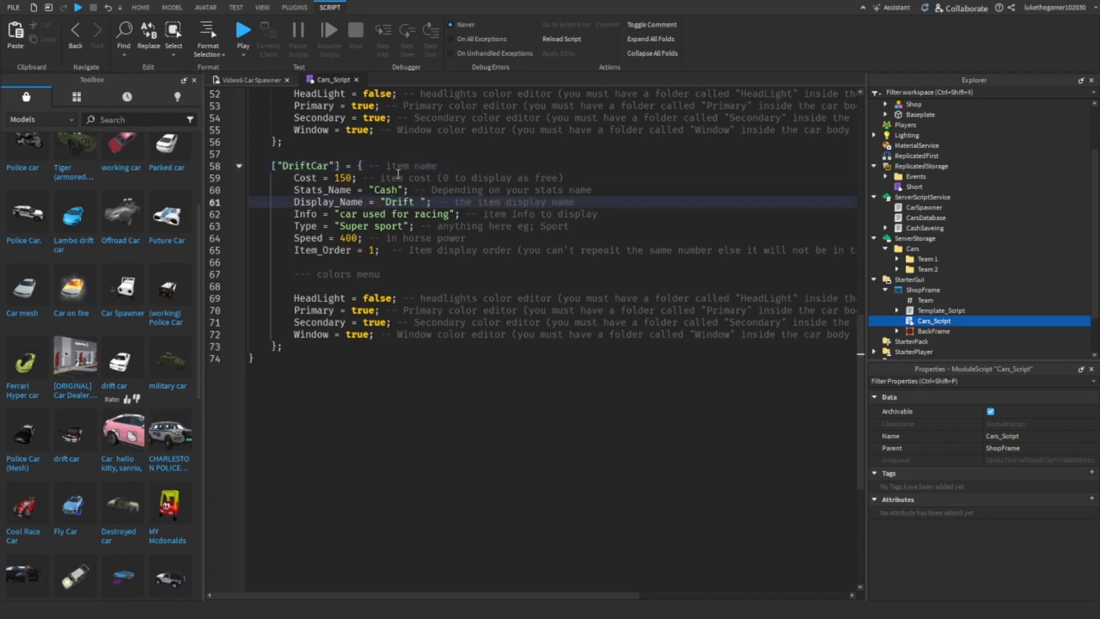
pyautogui.write('Car')
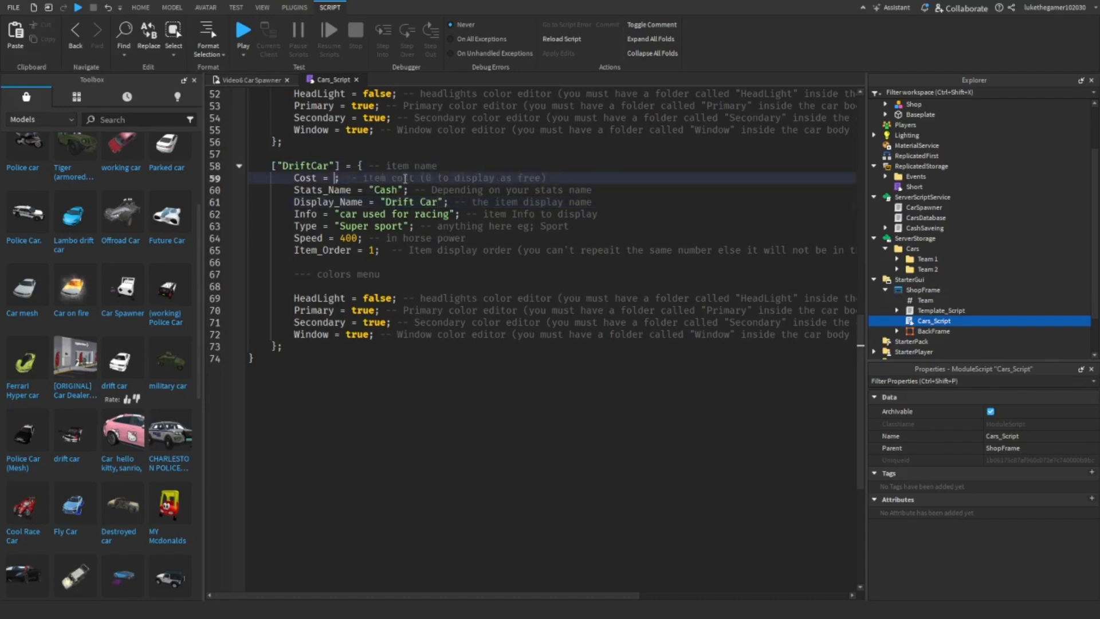
pyautogui.write('1')
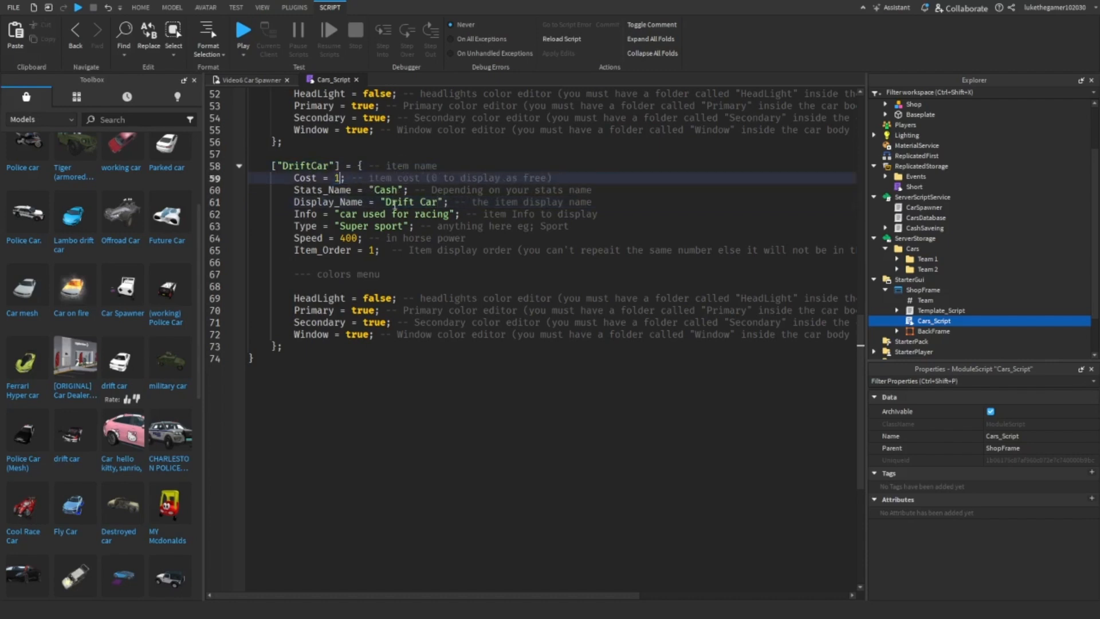
# Change Info to drifting, Type to pretty sporty, and Speed to 500
pyautogui.doubleClick(431, 214)
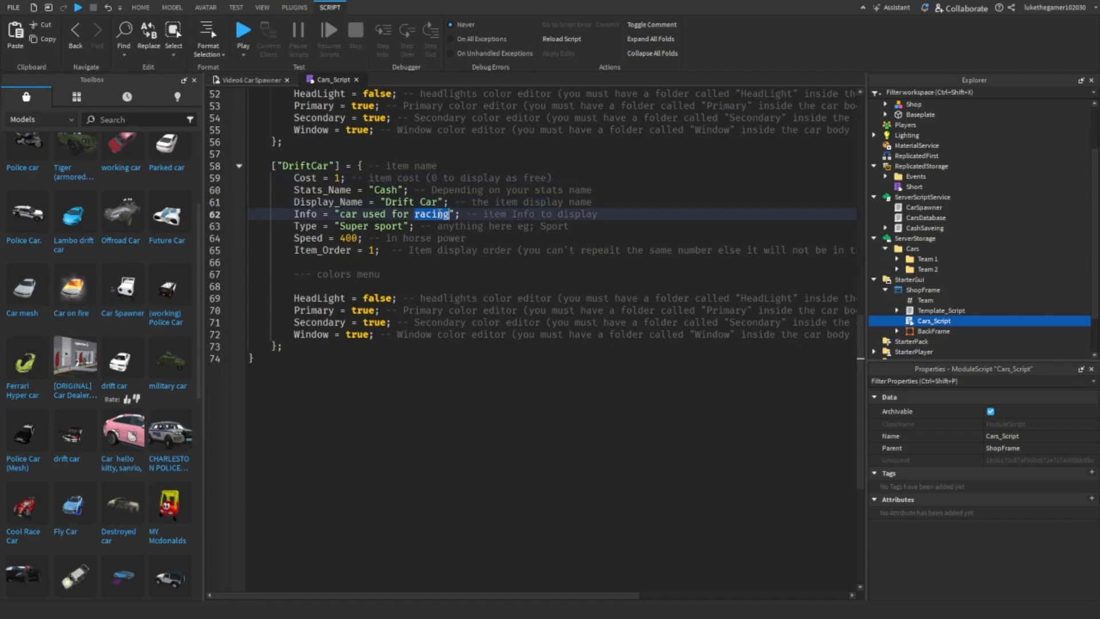
pyautogui.write('drifting')
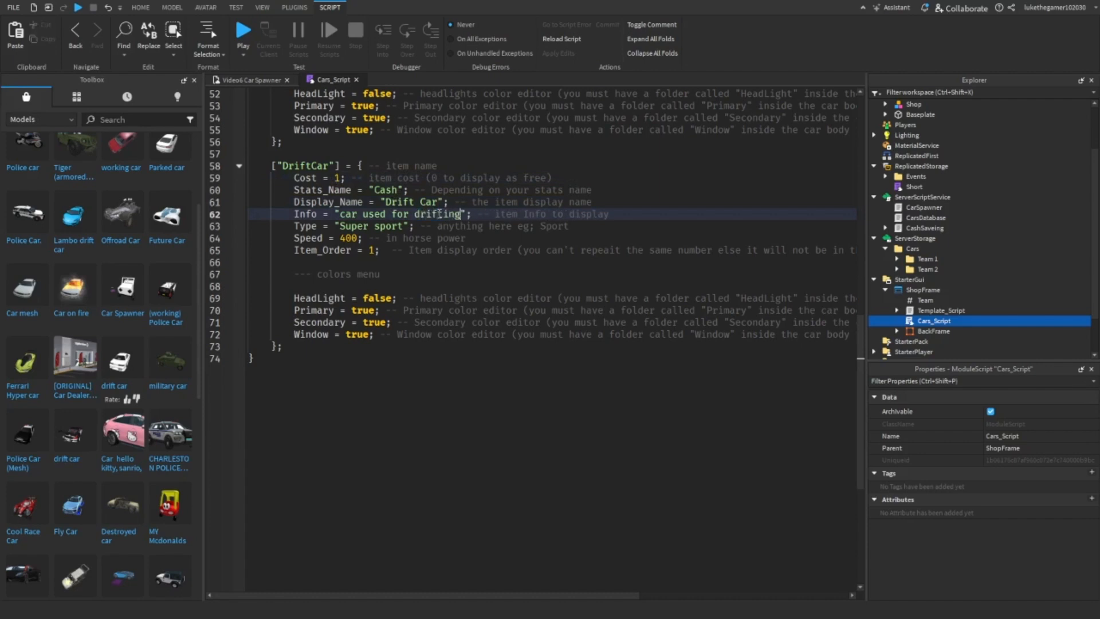
pyautogui.doubleClick(353, 226)
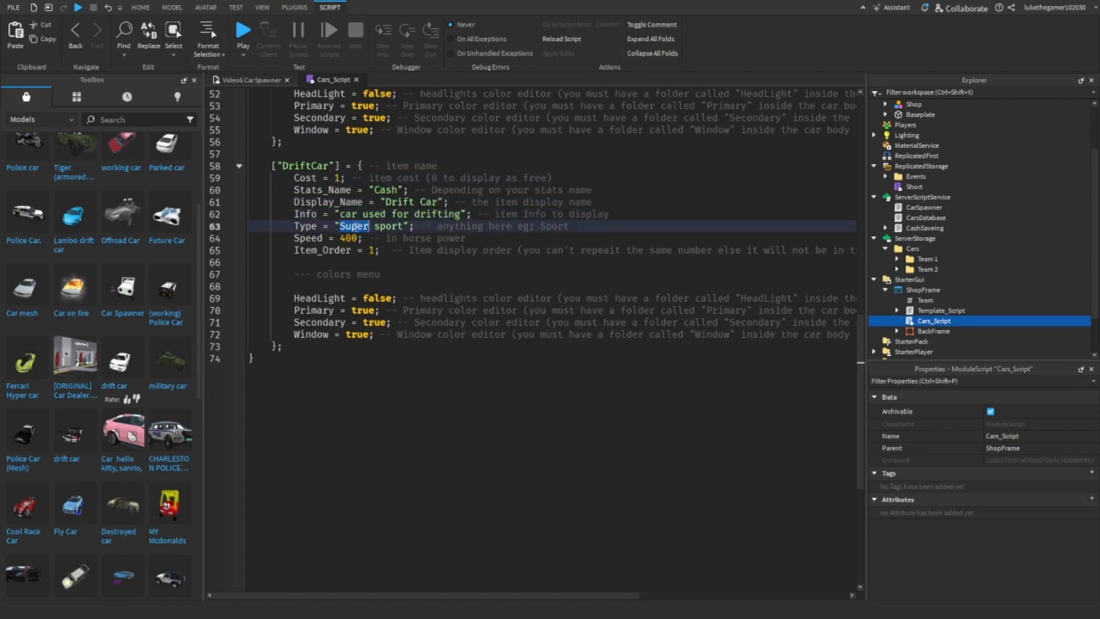
pyautogui.write('pretty')
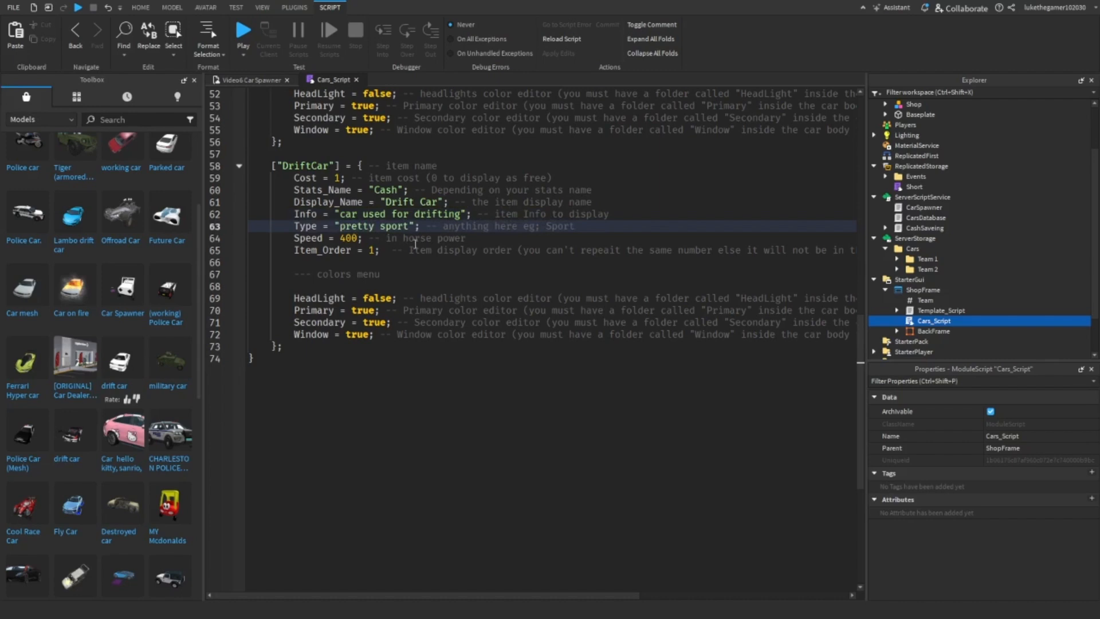
pyautogui.write('y')
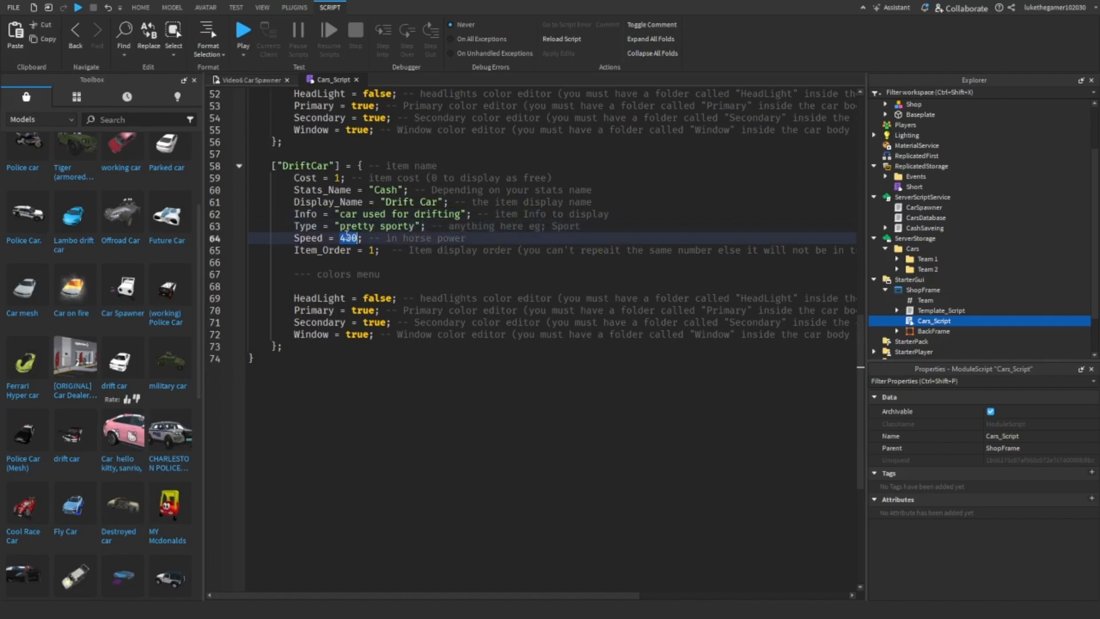
pyautogui.write('500')
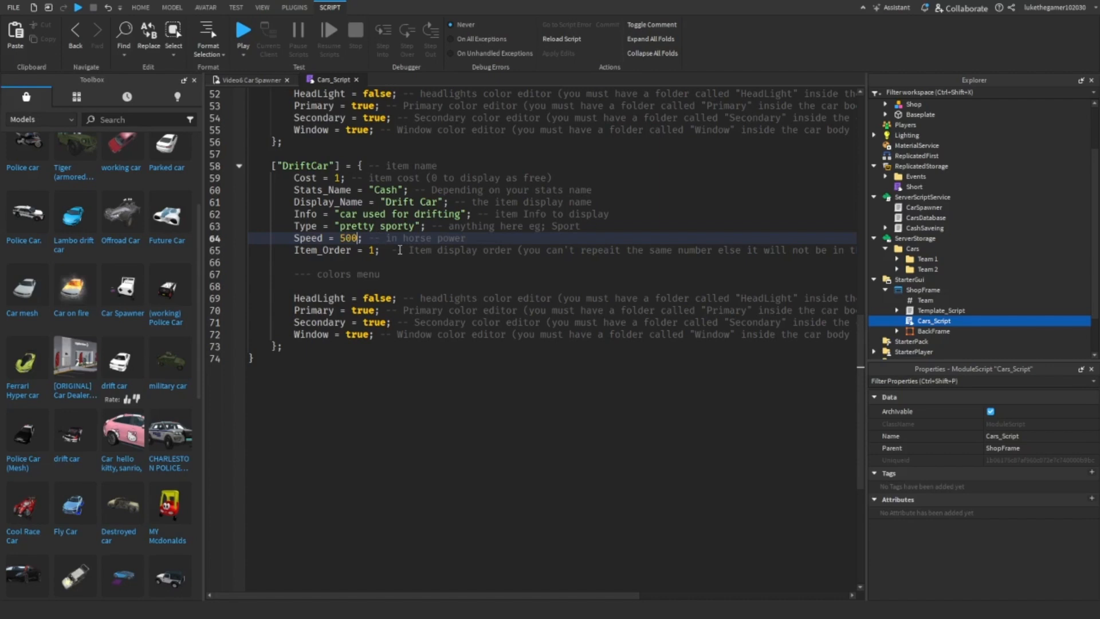
pyautogui.moveTo(275, 275)
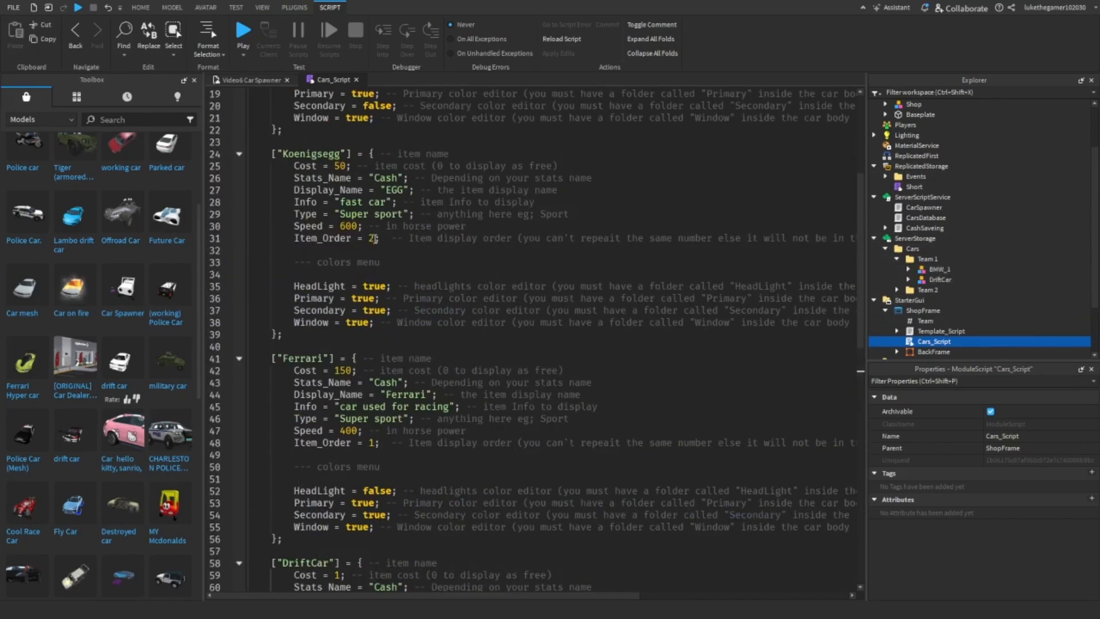
# Check BMW_1's display order and set DriftCar's Item_Order to 2
pyautogui.scroll(3)
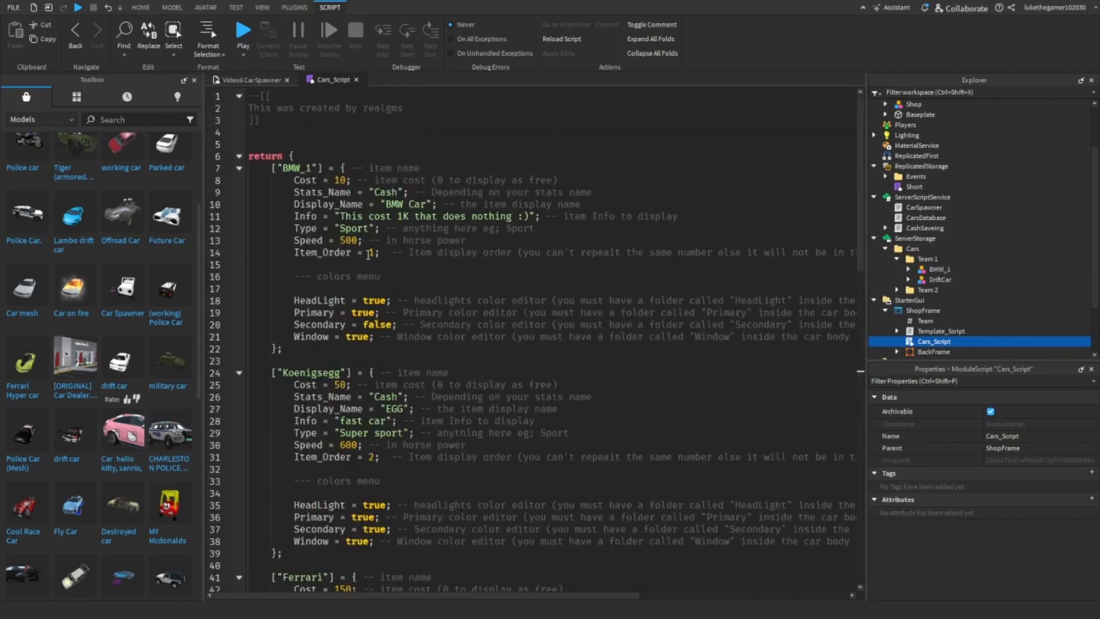
pyautogui.click(372, 253)
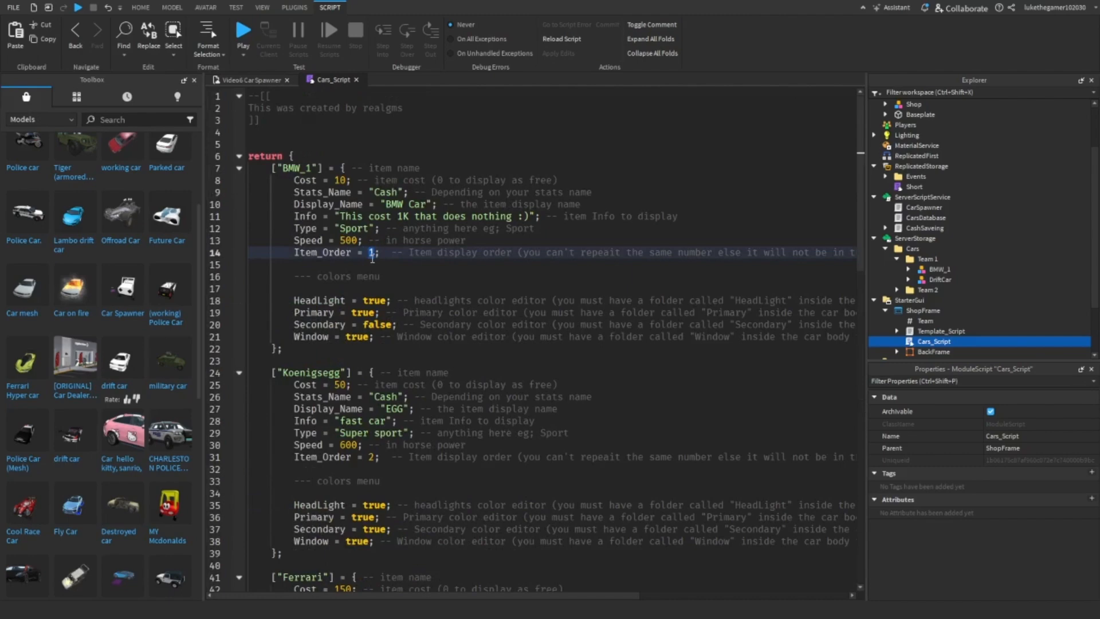
pyautogui.scroll(-3)
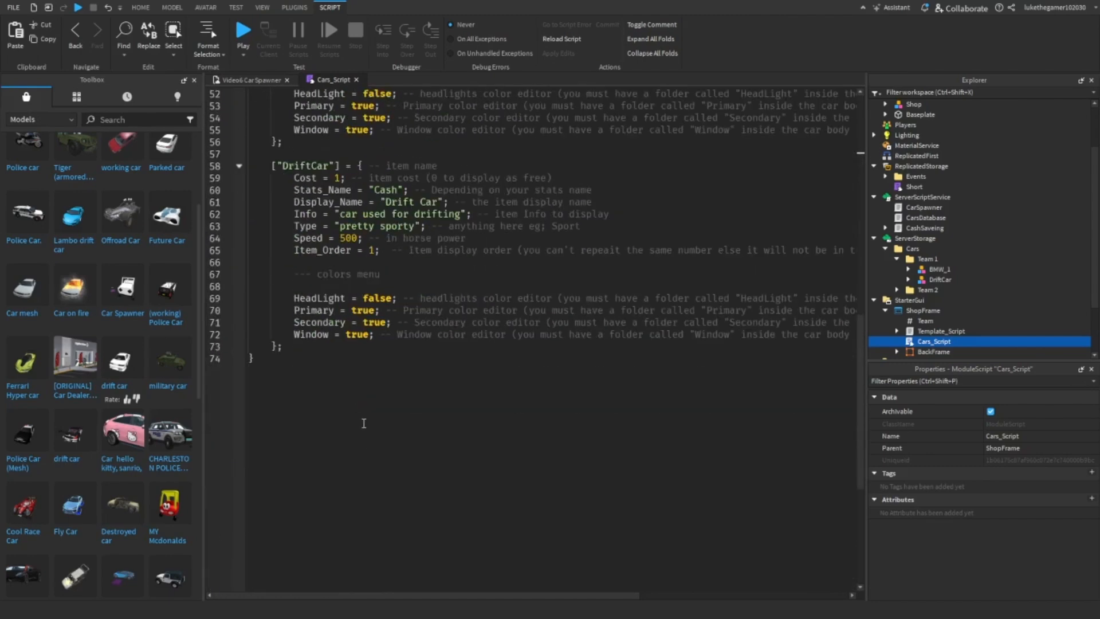
pyautogui.click(375, 263)
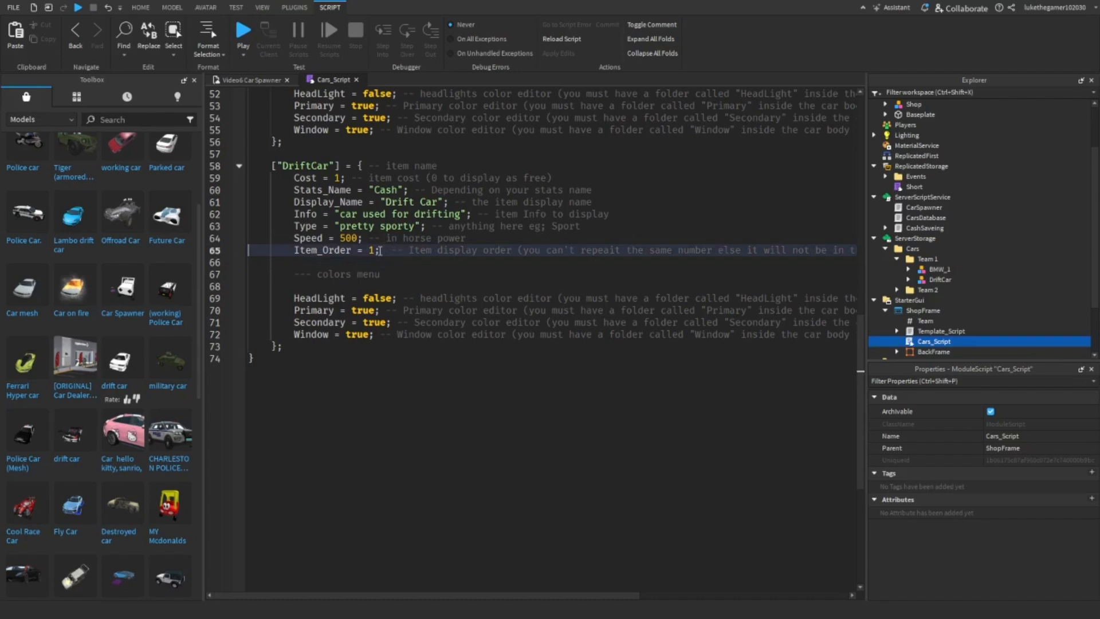
pyautogui.write('2')
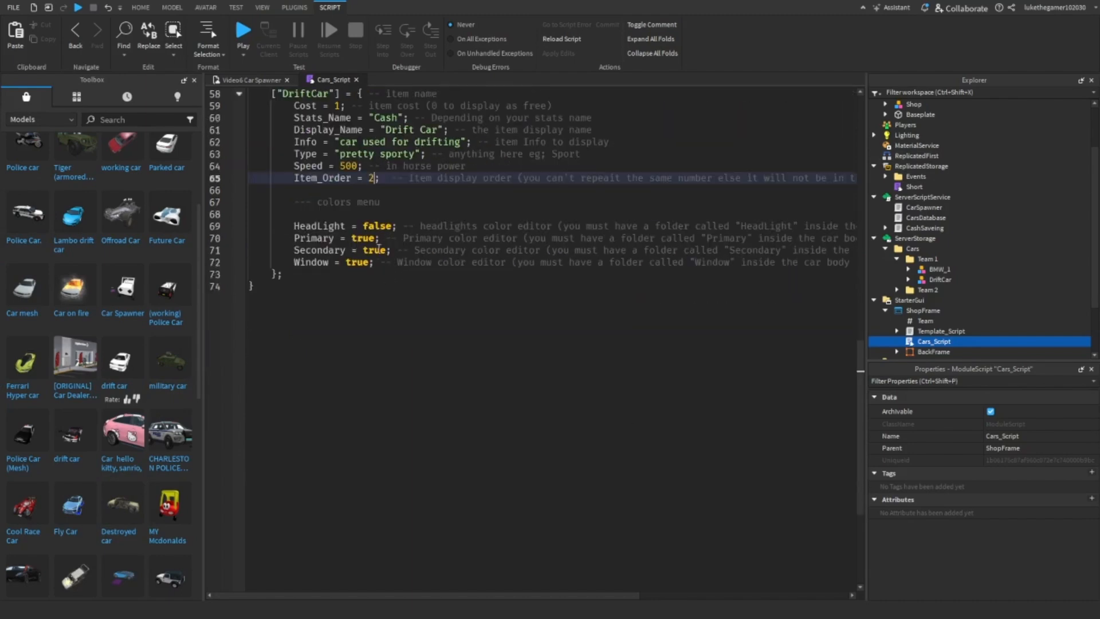
# Switch DriftCar's HeadLight colour option from false to true, then return to the Video6 Car Spawner view
pyautogui.click(274, 203)
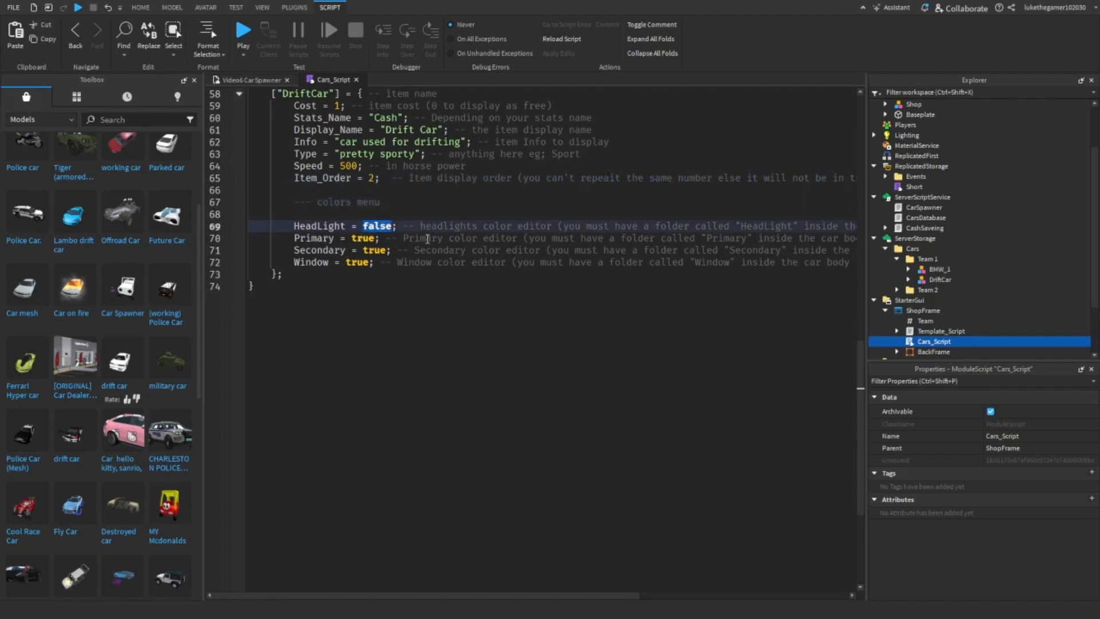
pyautogui.doubleClick(321, 225)
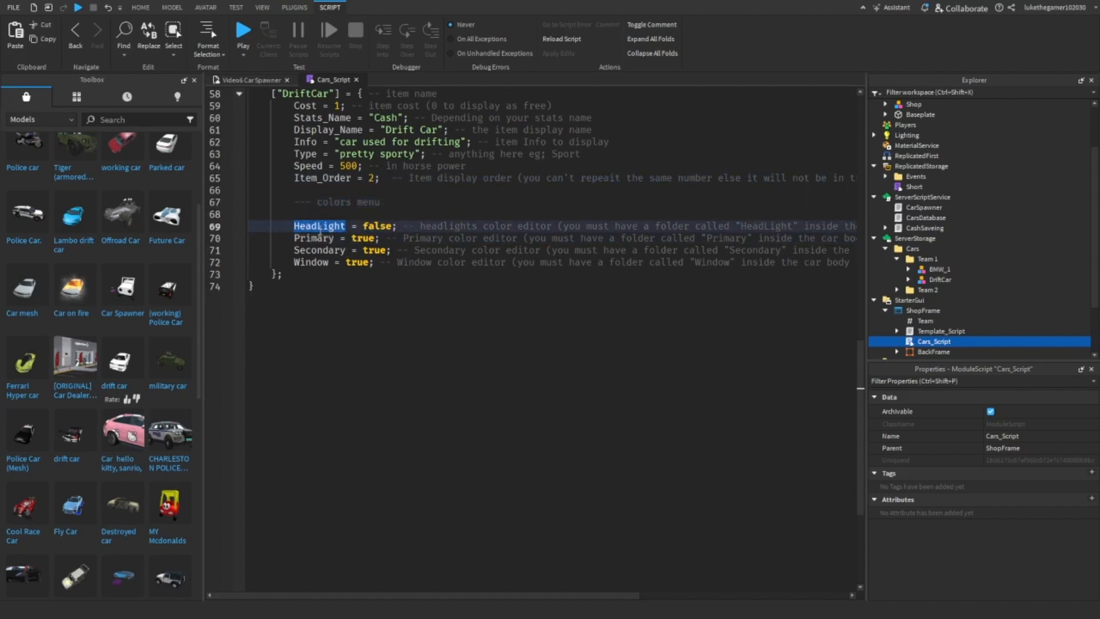
pyautogui.doubleClick(379, 225)
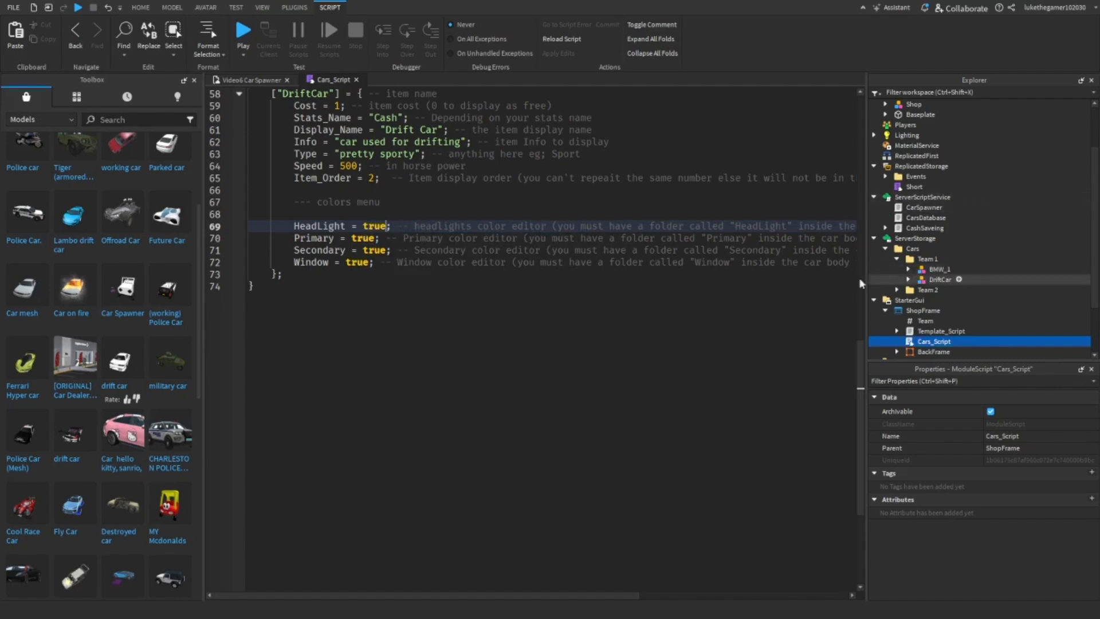
pyautogui.click(140, 7)
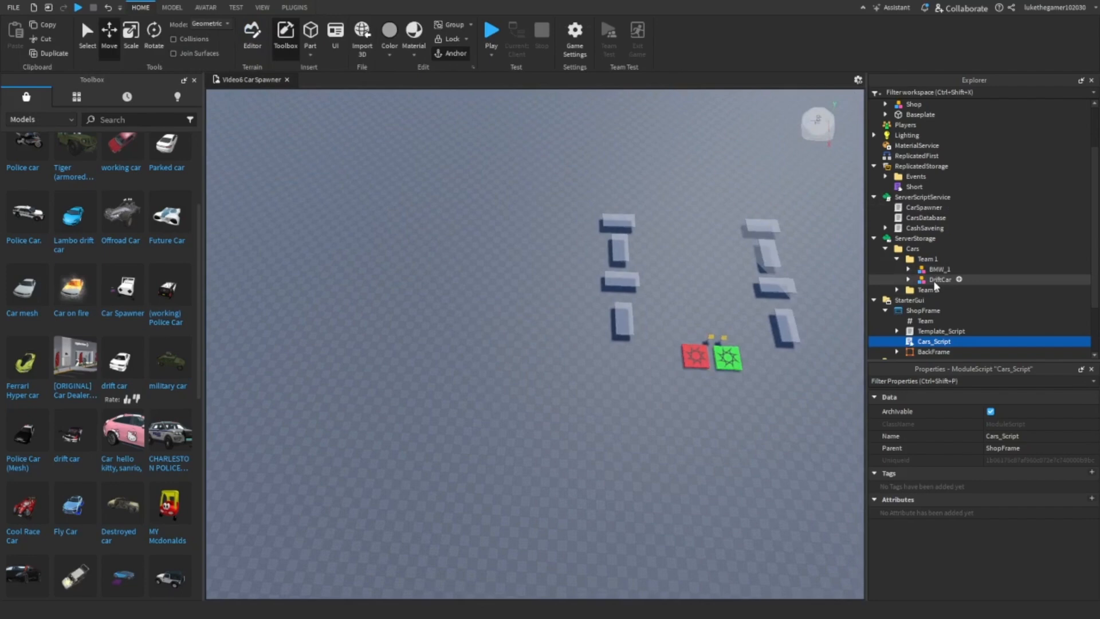
# Find DriftCar's PAINT model under Body > Actual Model and rename it Primary
pyautogui.click(940, 279)
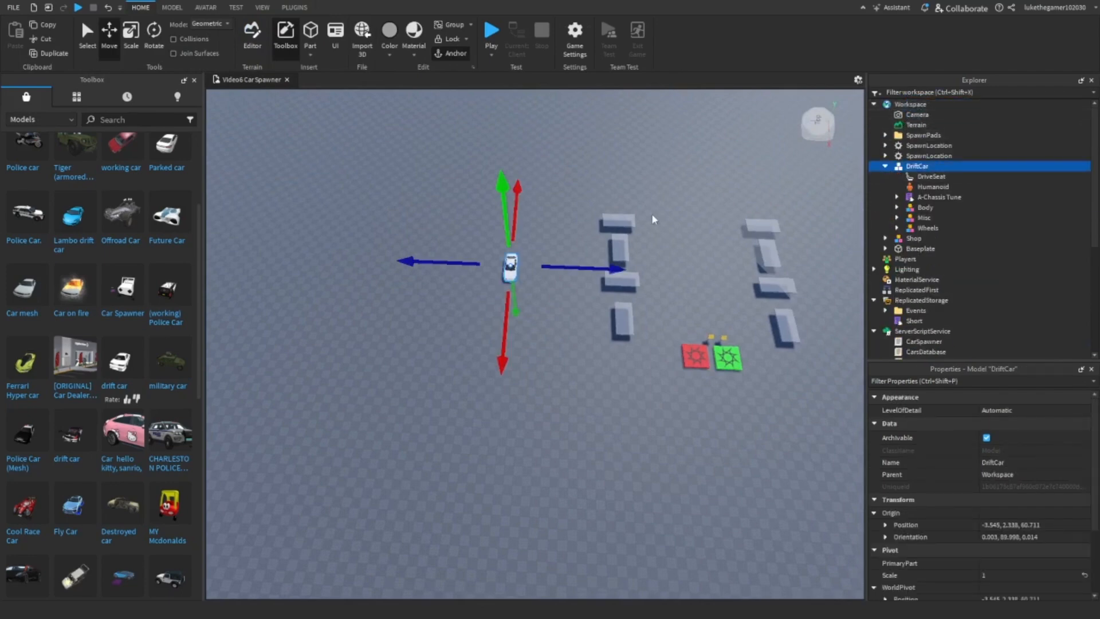
pyautogui.click(896, 207)
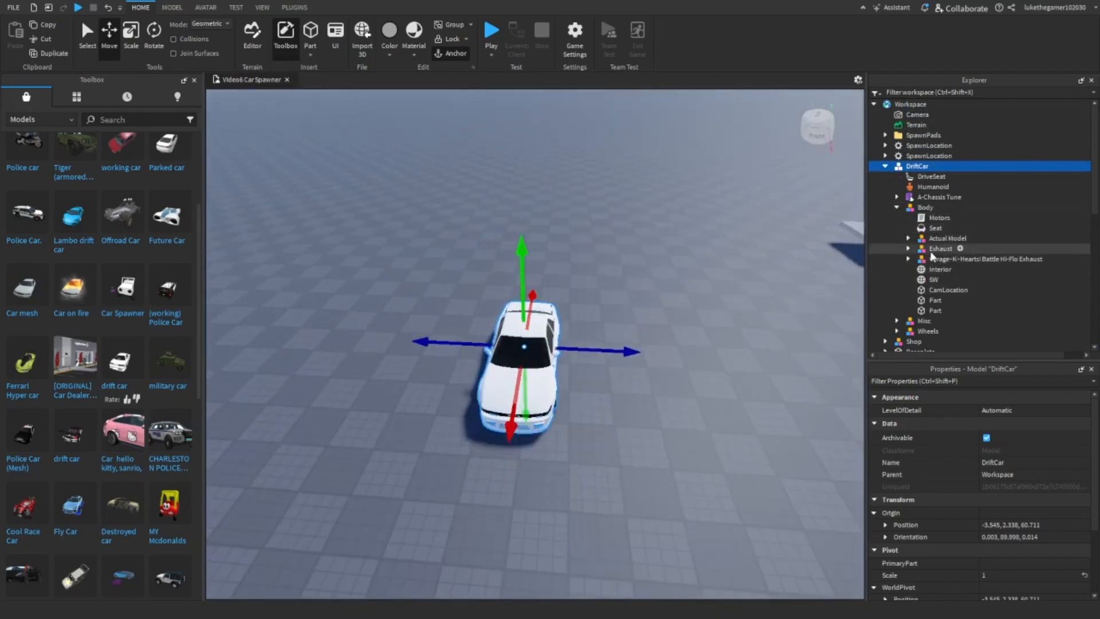
pyautogui.click(940, 268)
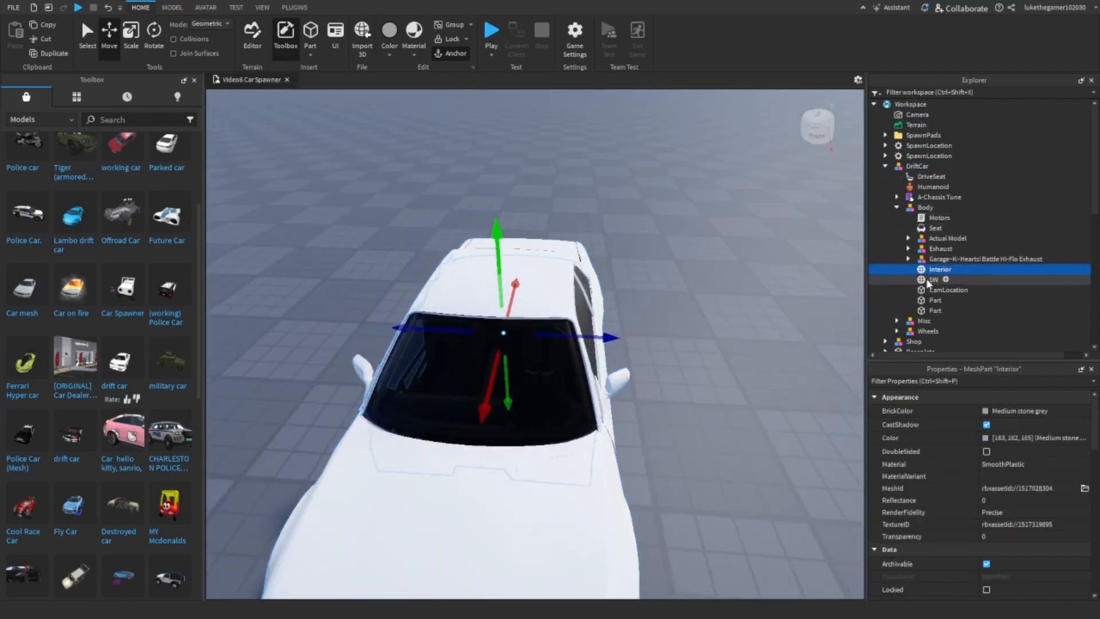
pyautogui.click(934, 279)
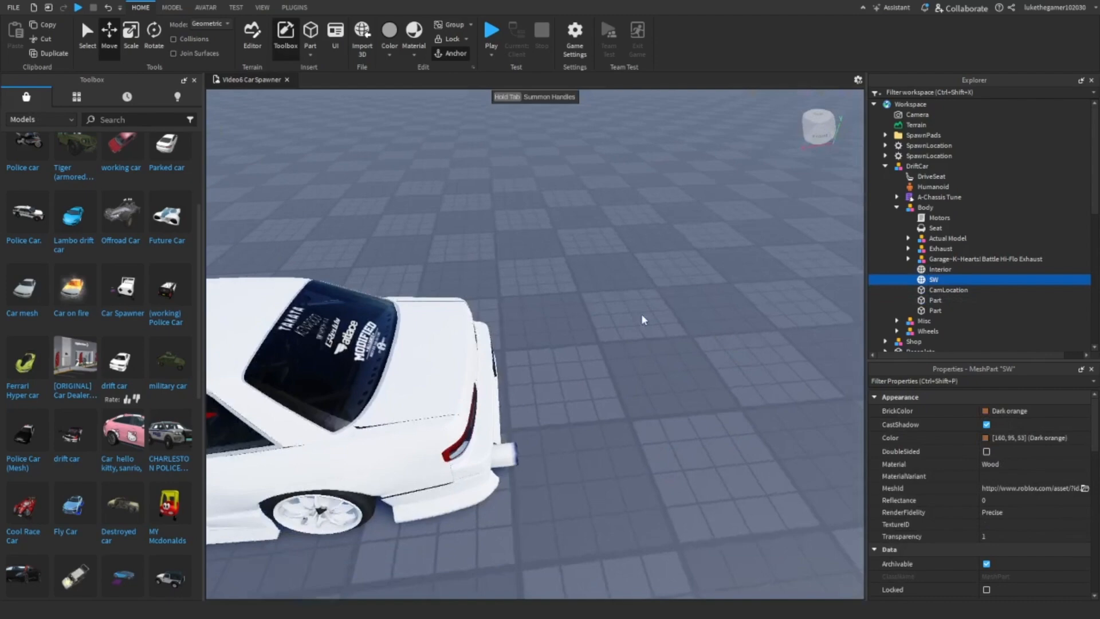
pyautogui.click(948, 238)
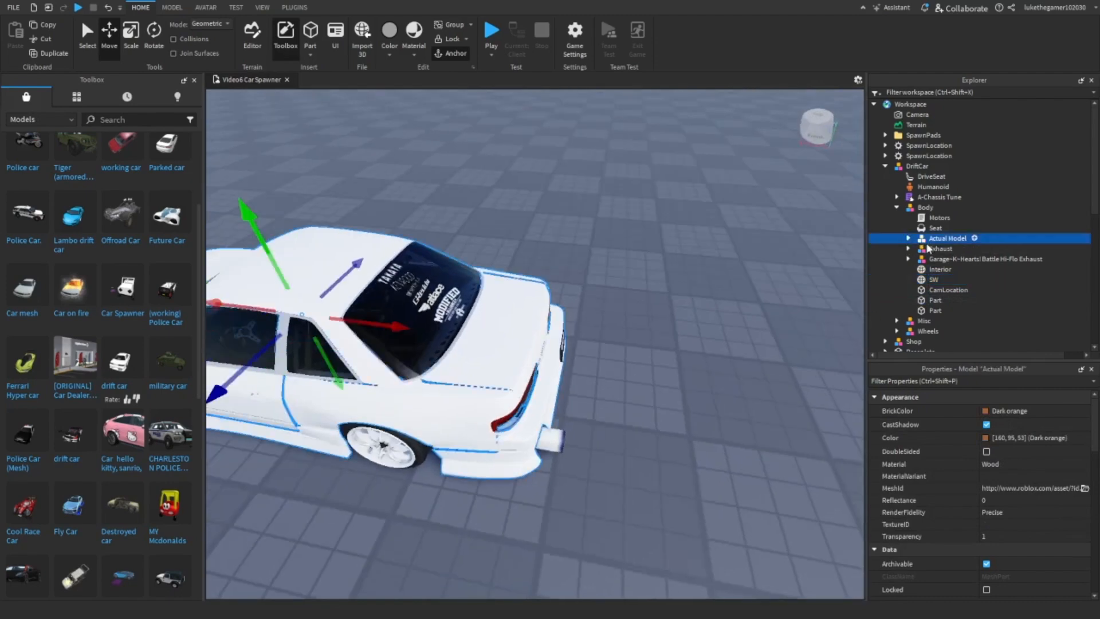
pyautogui.click(909, 238)
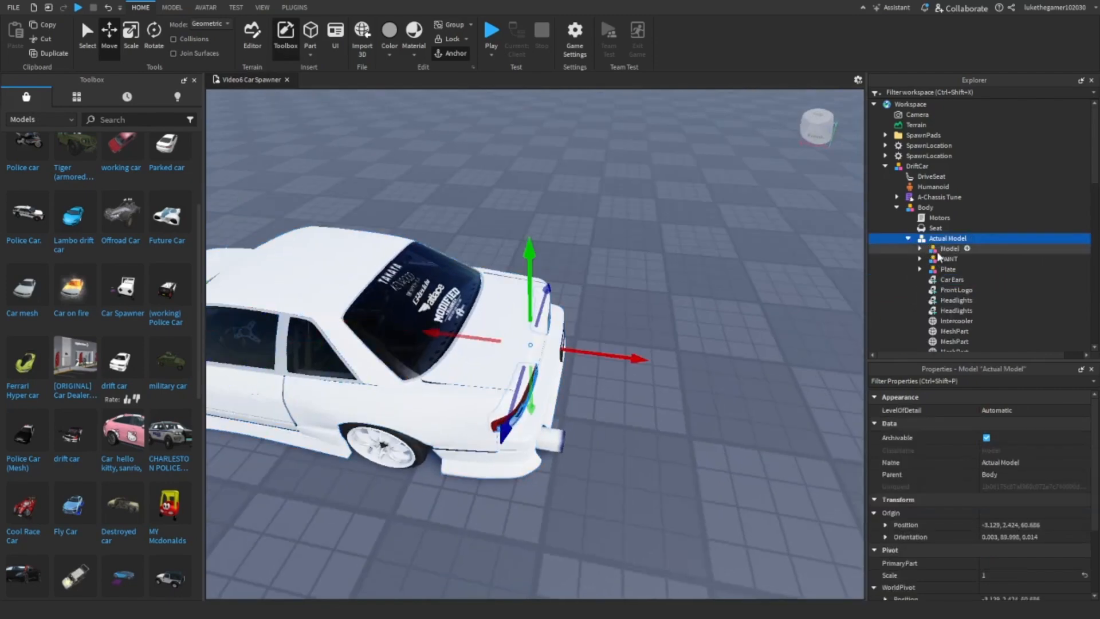
pyautogui.click(948, 269)
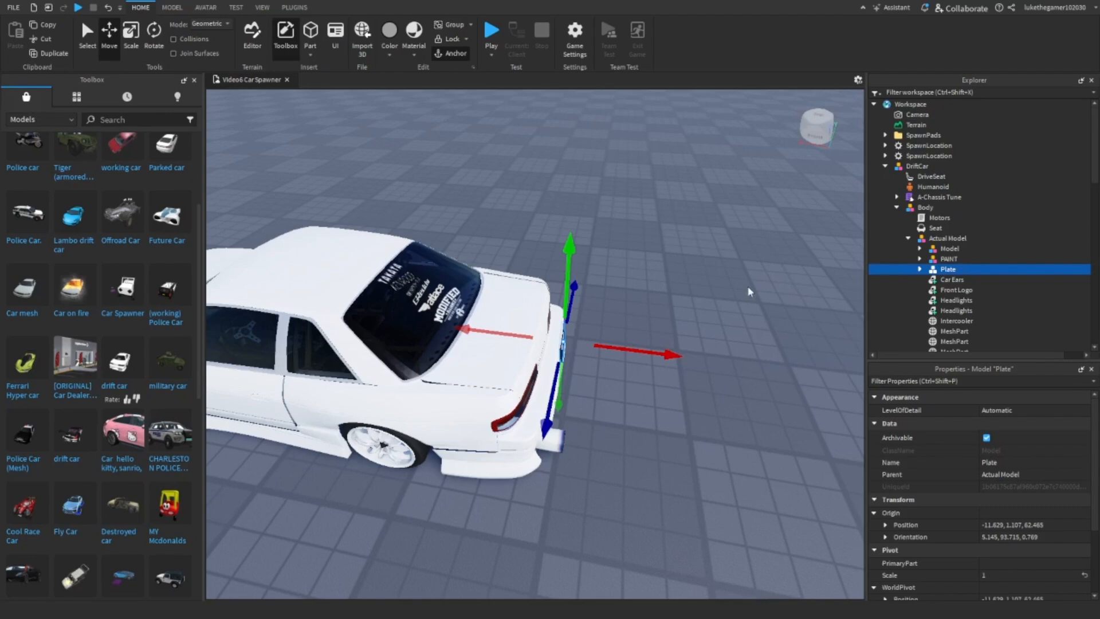
pyautogui.click(949, 259)
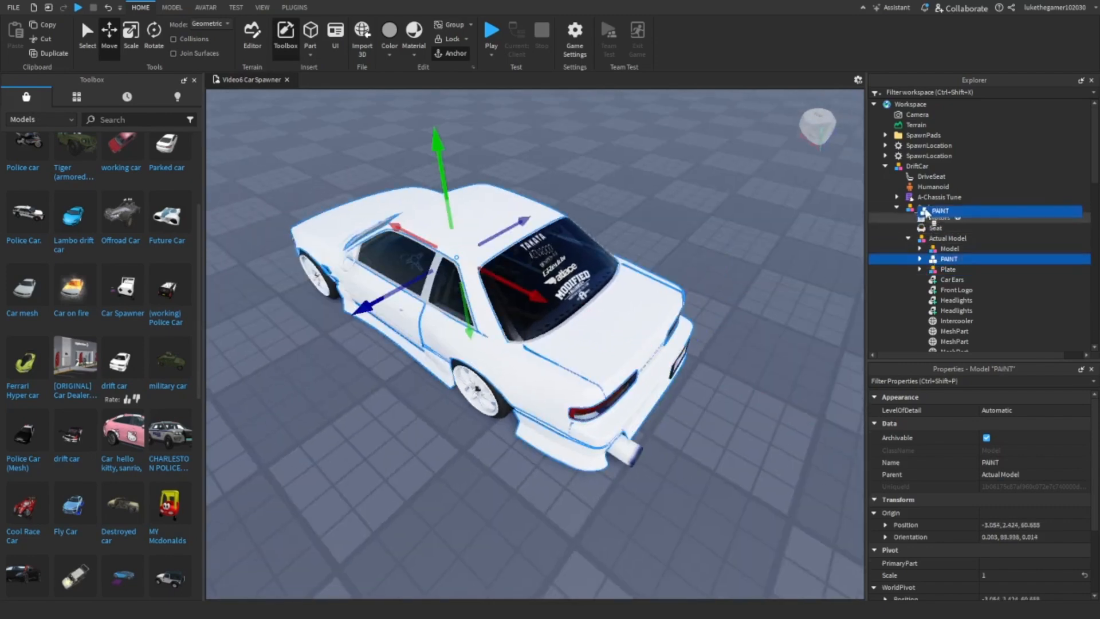
pyautogui.scroll(-3)
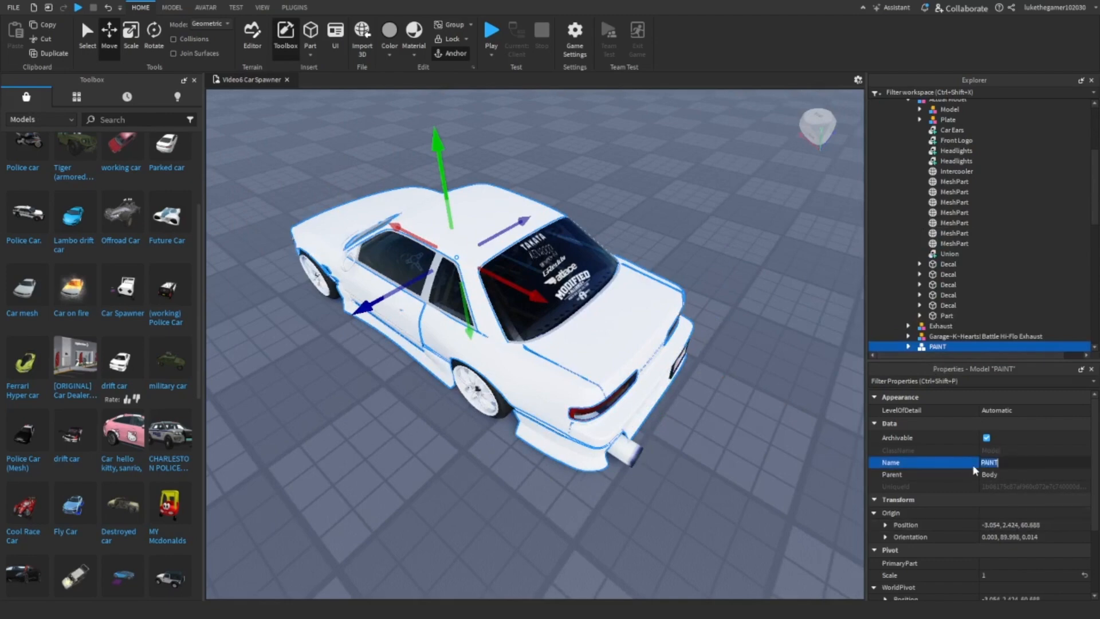
pyautogui.write('Primary')
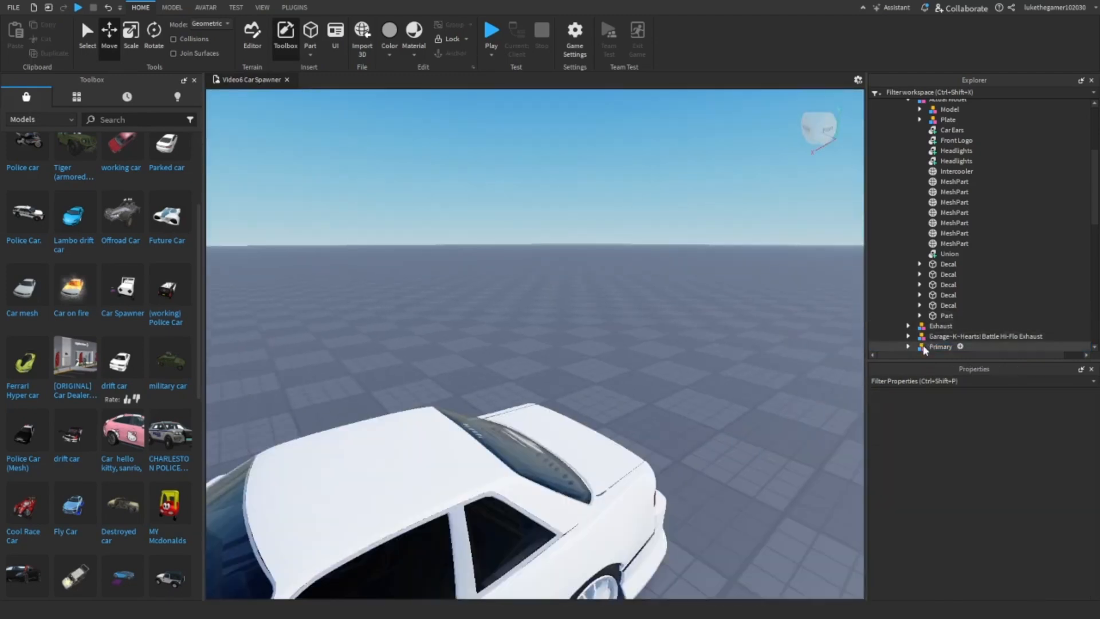
# Name the first Actual Model sub-model 'Secondary' and the next one 'HeadLights'
pyautogui.click(941, 347)
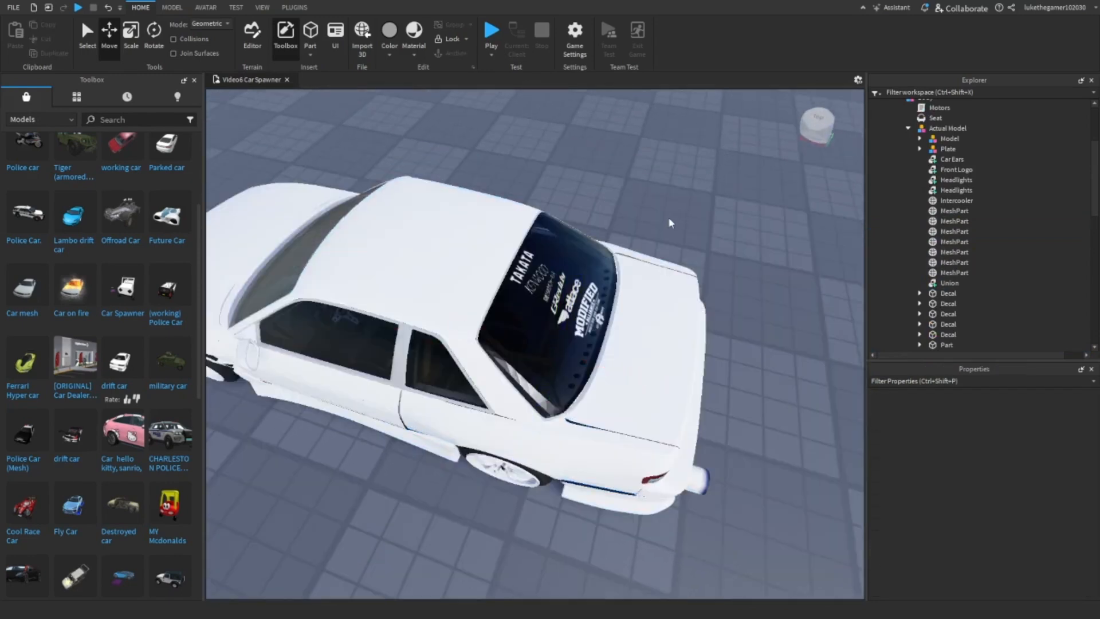
pyautogui.click(952, 159)
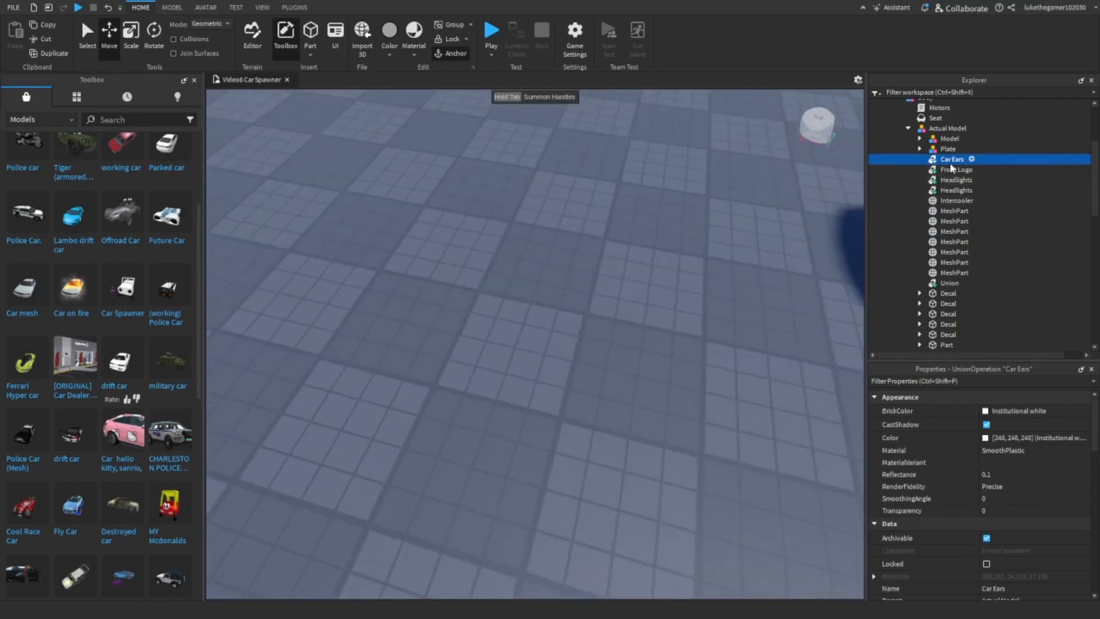
pyautogui.moveTo(950, 253)
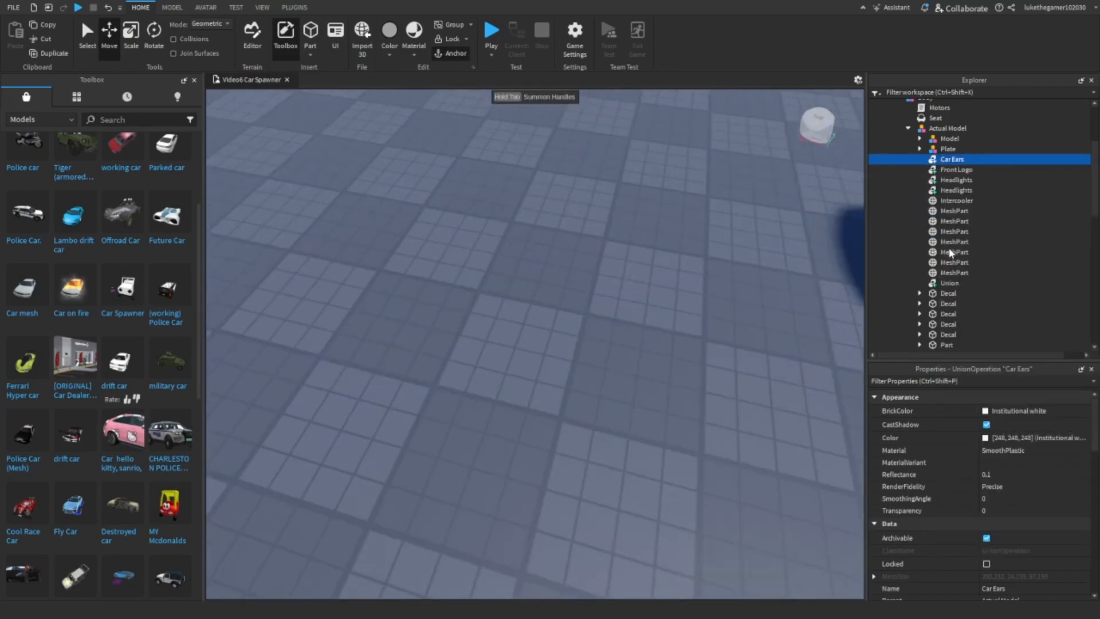
pyautogui.click(949, 138)
pyautogui.write('Secon')
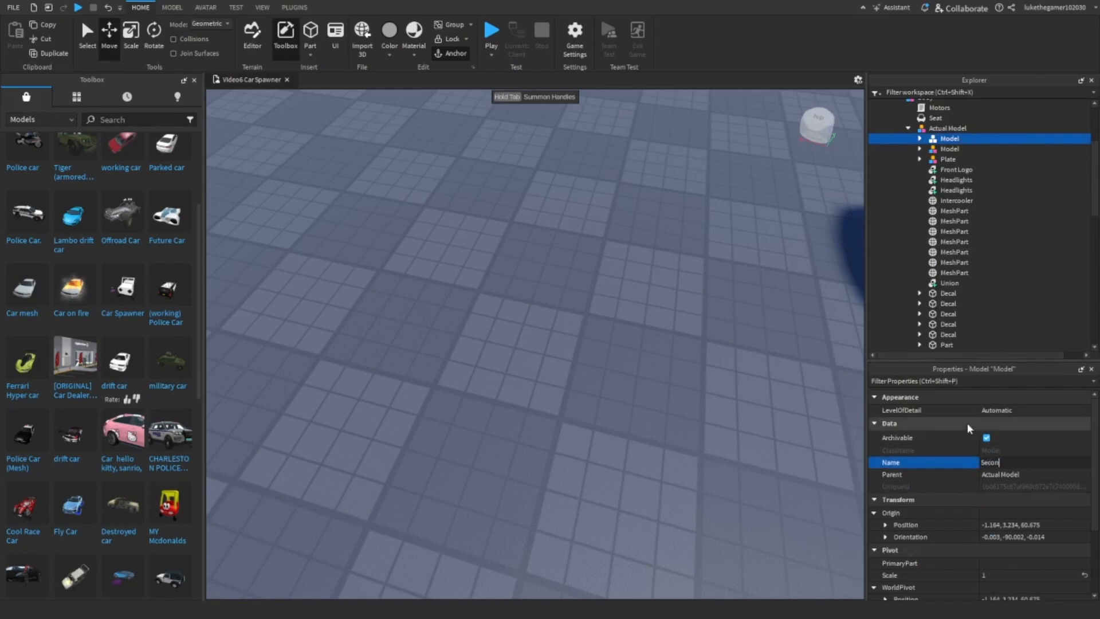
pyautogui.write('dary')
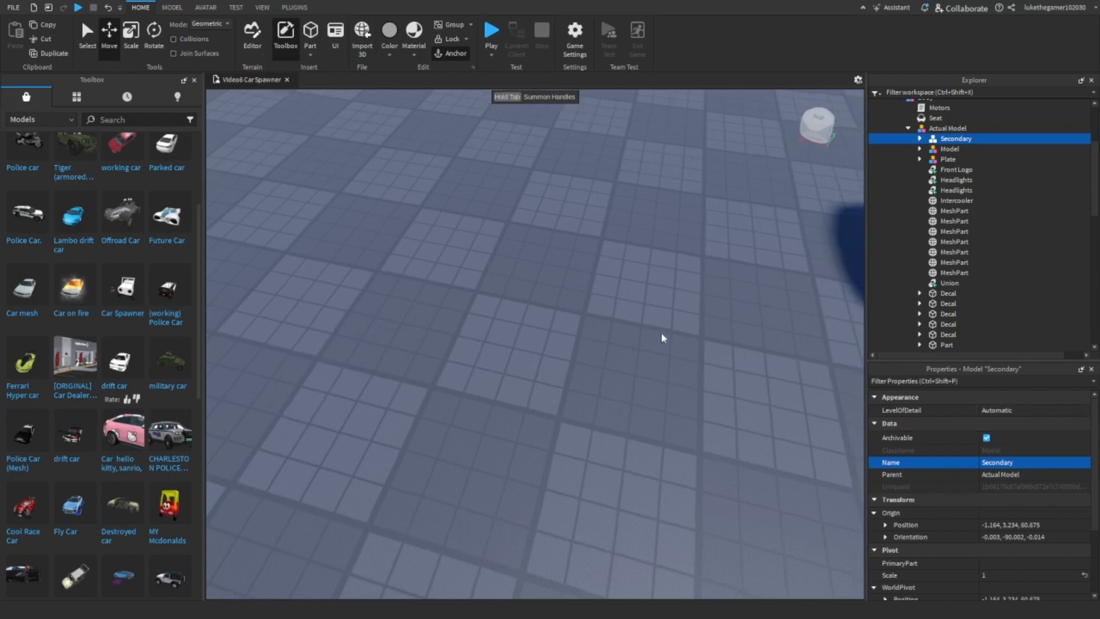
pyautogui.click(956, 190)
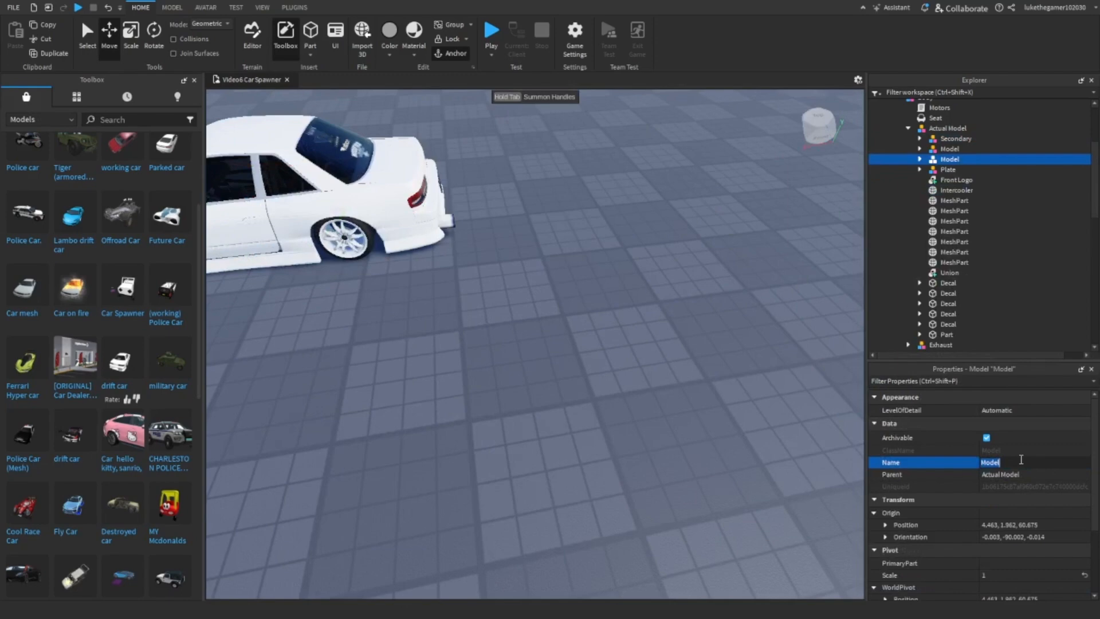
pyautogui.write('Head')
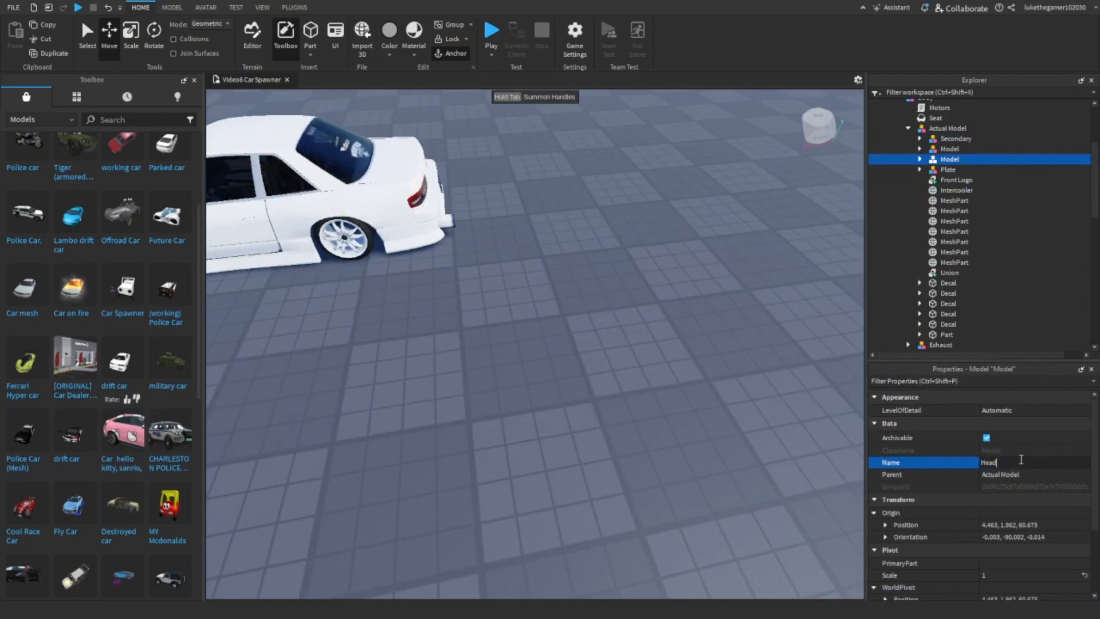
pyautogui.write('Lights')
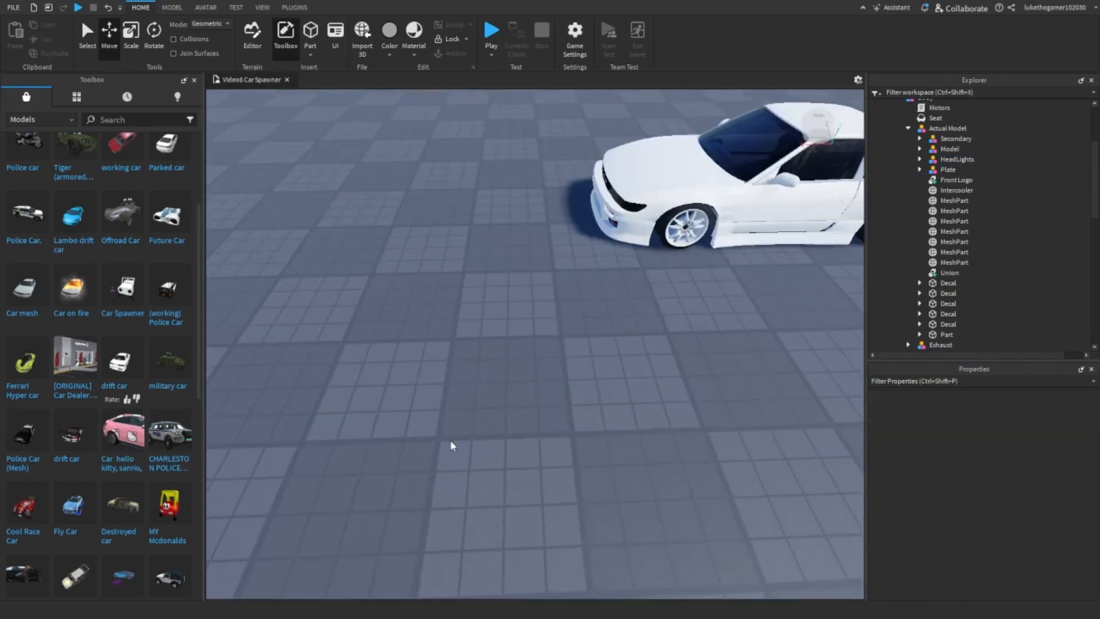
# Open Cars_Script and rename the unnamed body Model to 'Windows'
pyautogui.scroll(-3)
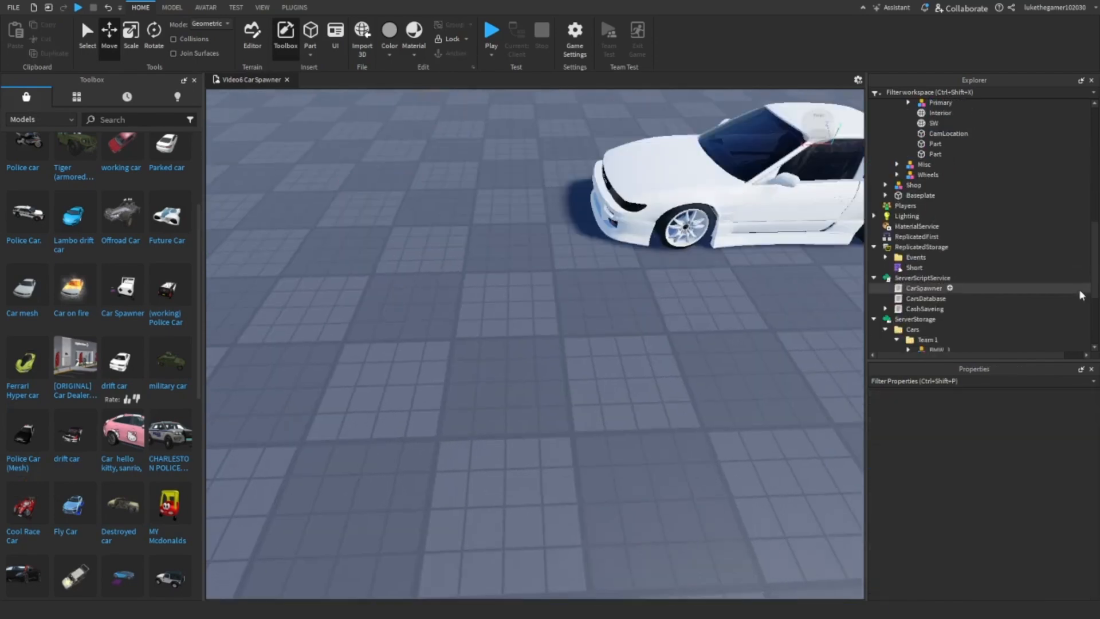
pyautogui.scroll(-3)
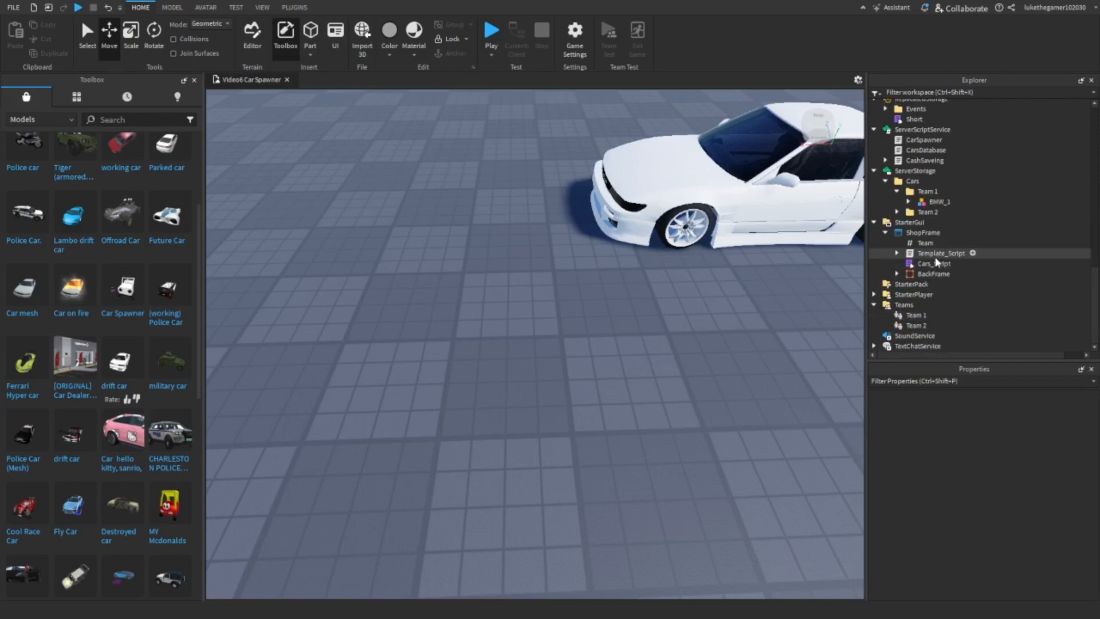
pyautogui.doubleClick(935, 263)
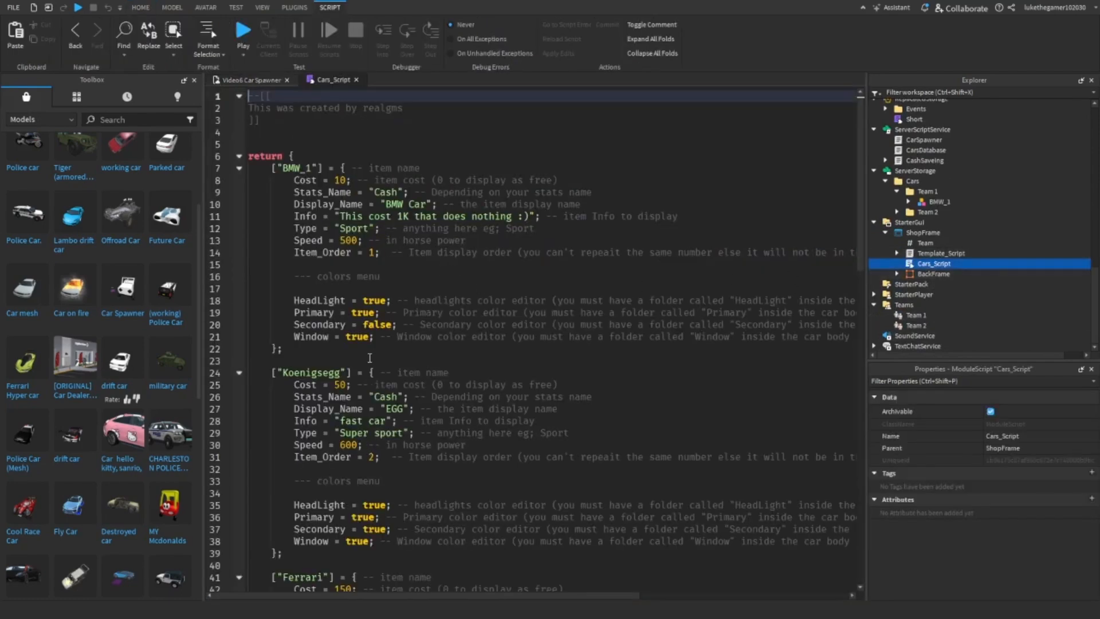
pyautogui.moveTo(357, 88)
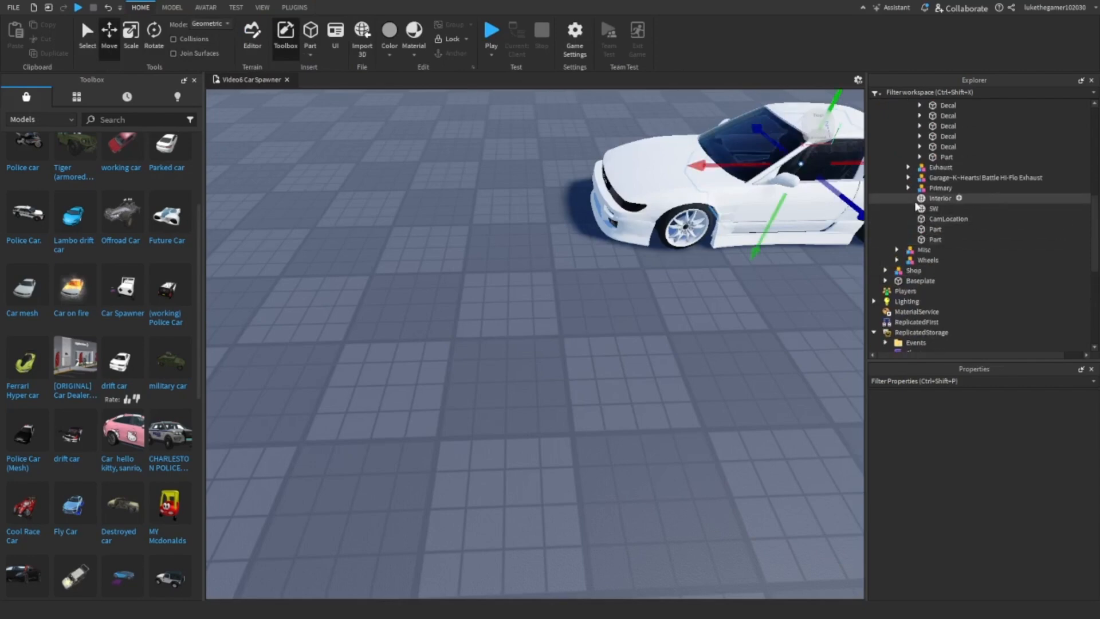
pyautogui.click(934, 208)
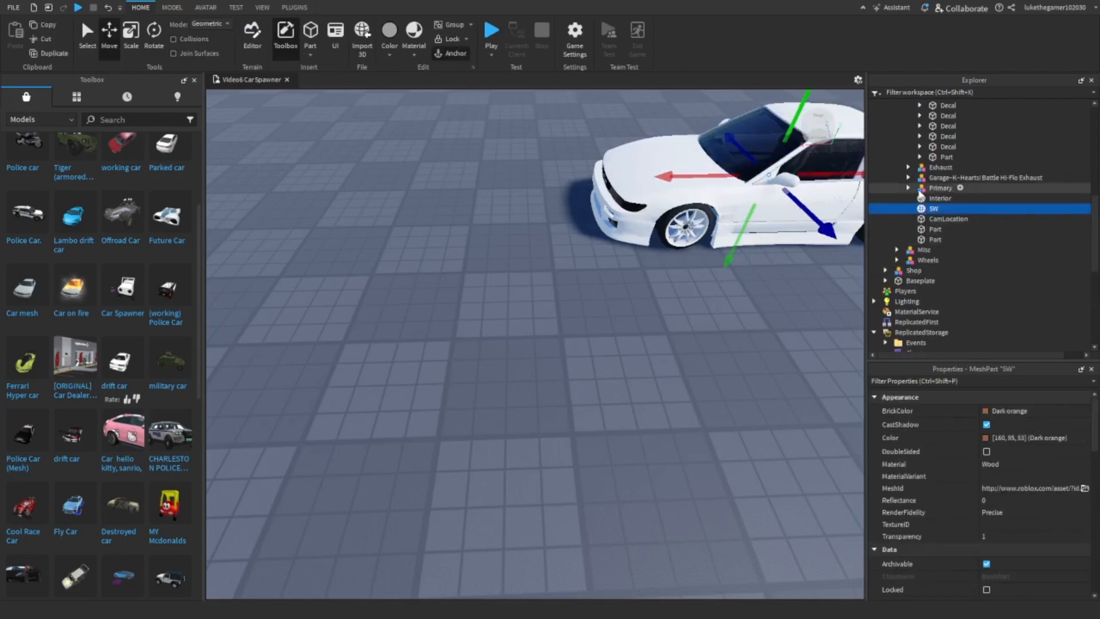
pyautogui.click(950, 109)
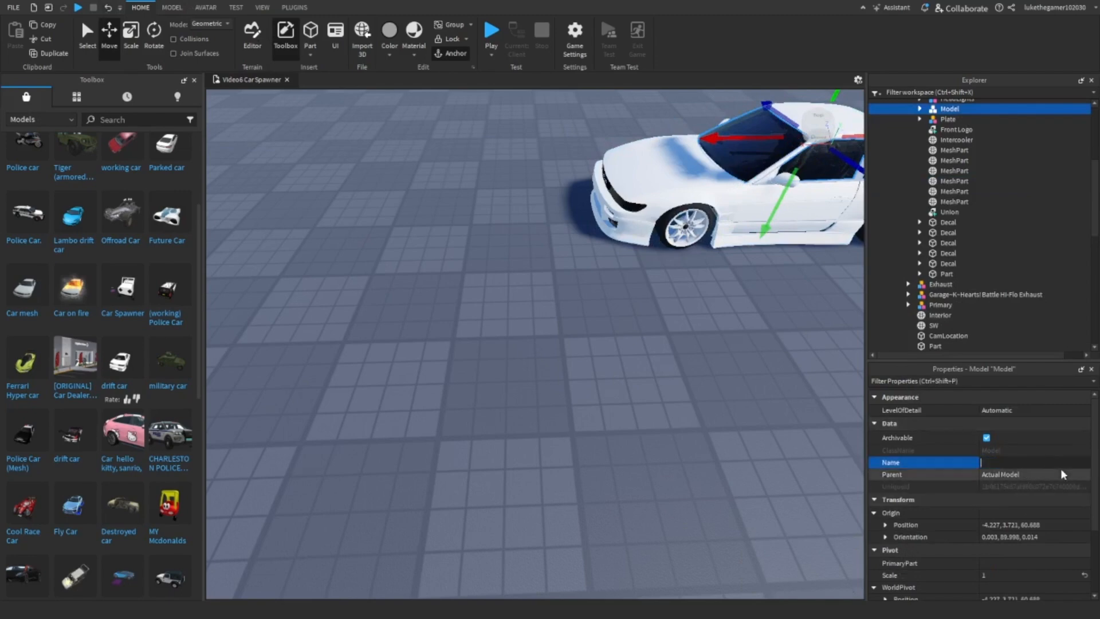
pyautogui.write('Windows')
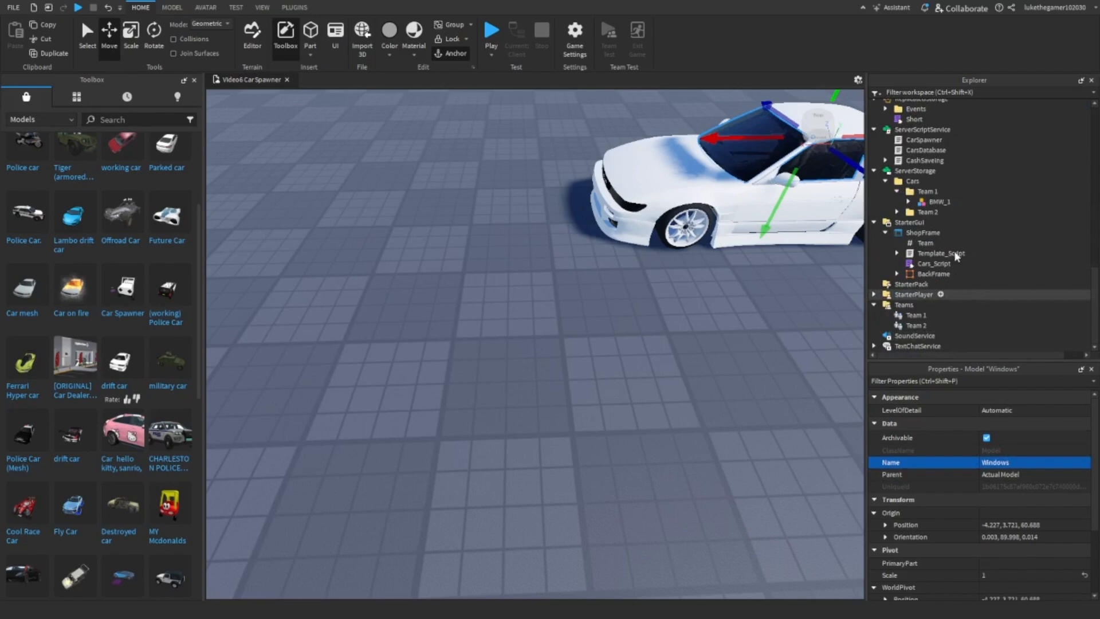
# Reopen Cars_Script and correct the 'Windows' model name to 'Window'
pyautogui.doubleClick(934, 263)
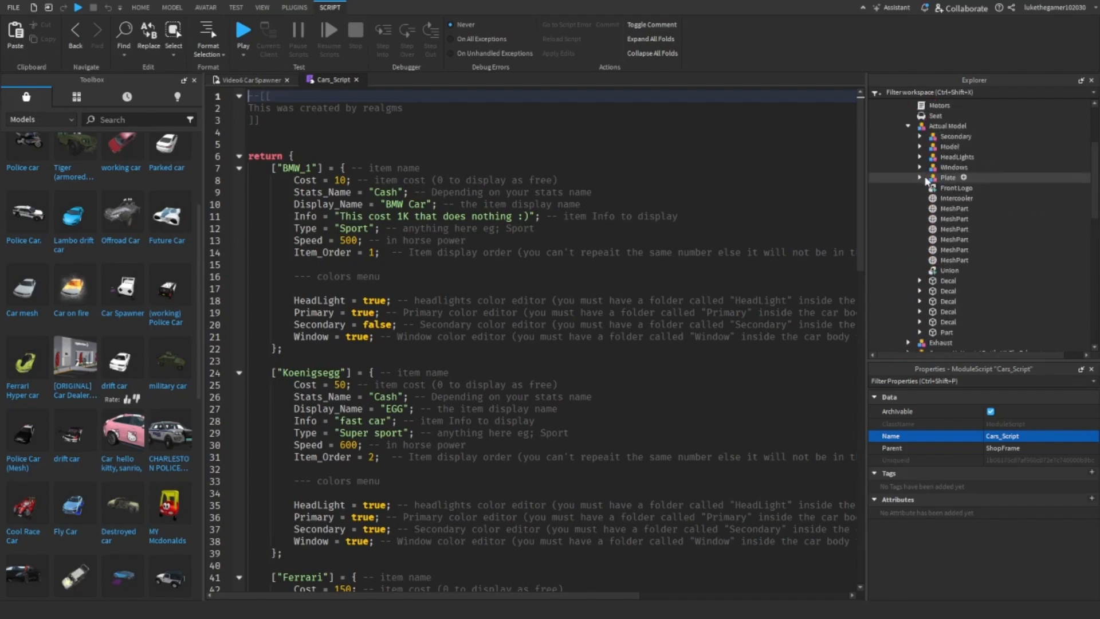
pyautogui.click(954, 167)
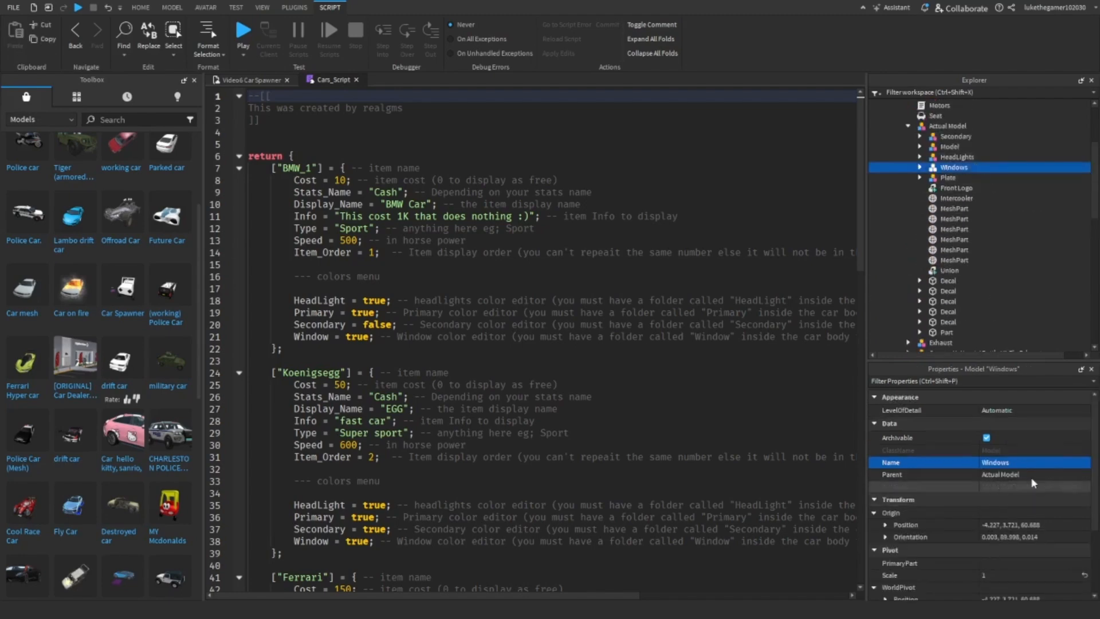
pyautogui.doubleClick(996, 462)
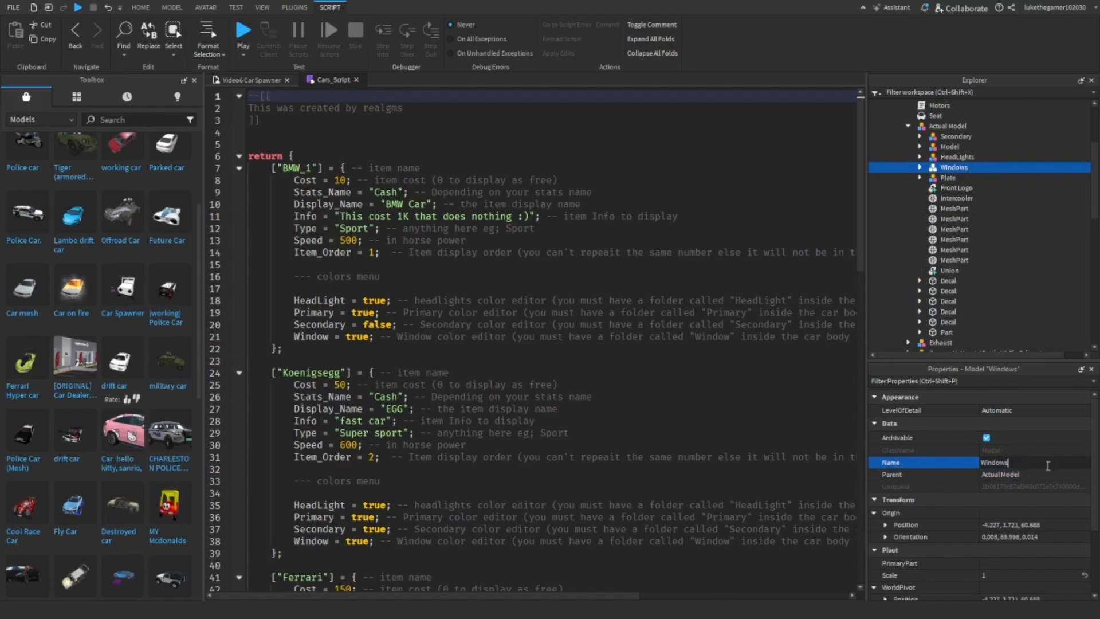
pyautogui.press('Backspace')
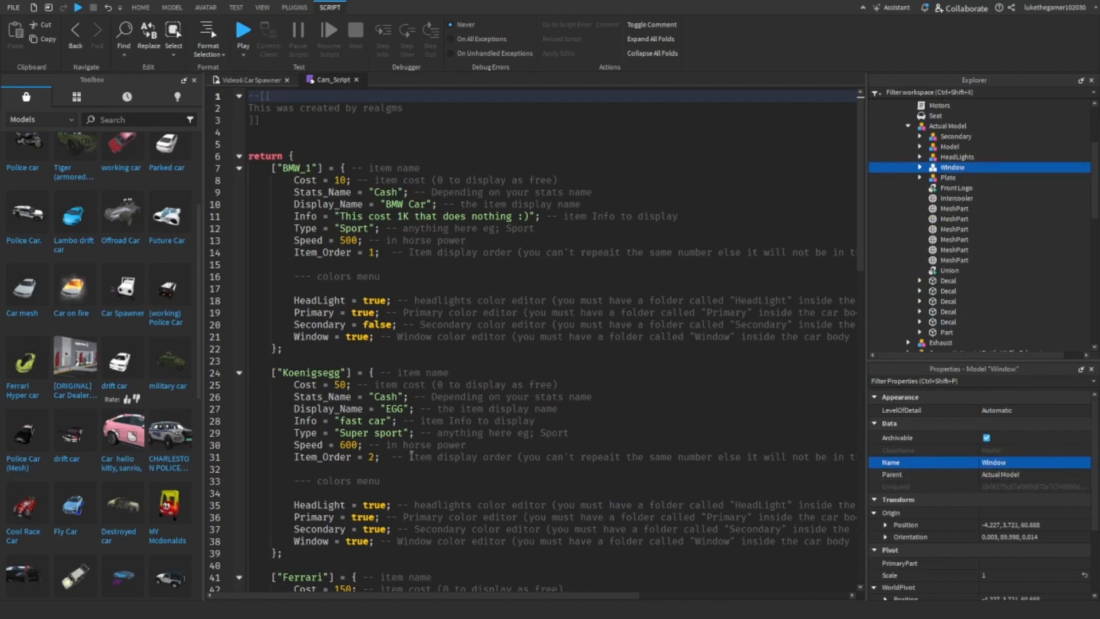
# Edit the DriftCar entry's colour option values in Cars_Script, setting one to true
pyautogui.doubleClick(320, 325)
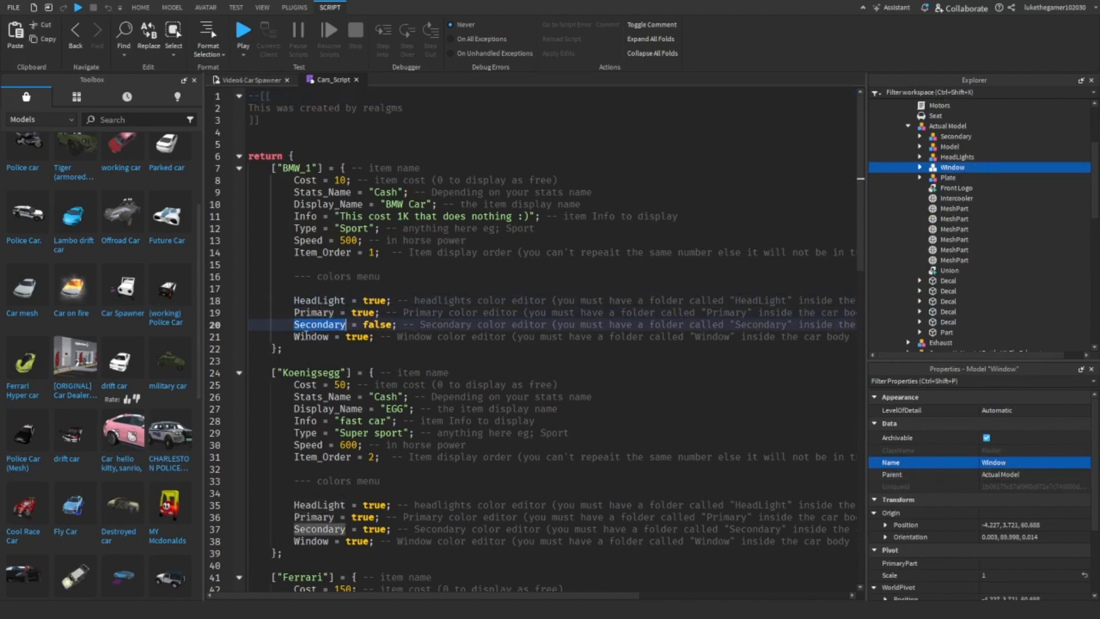
pyautogui.scroll(-3)
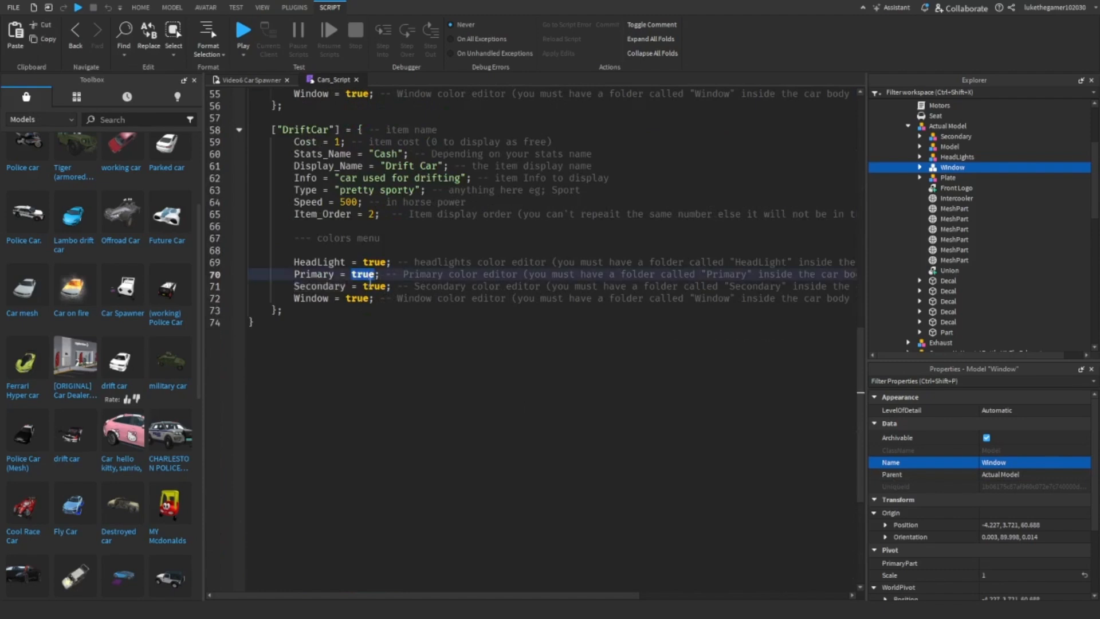
pyautogui.press('Backspace')
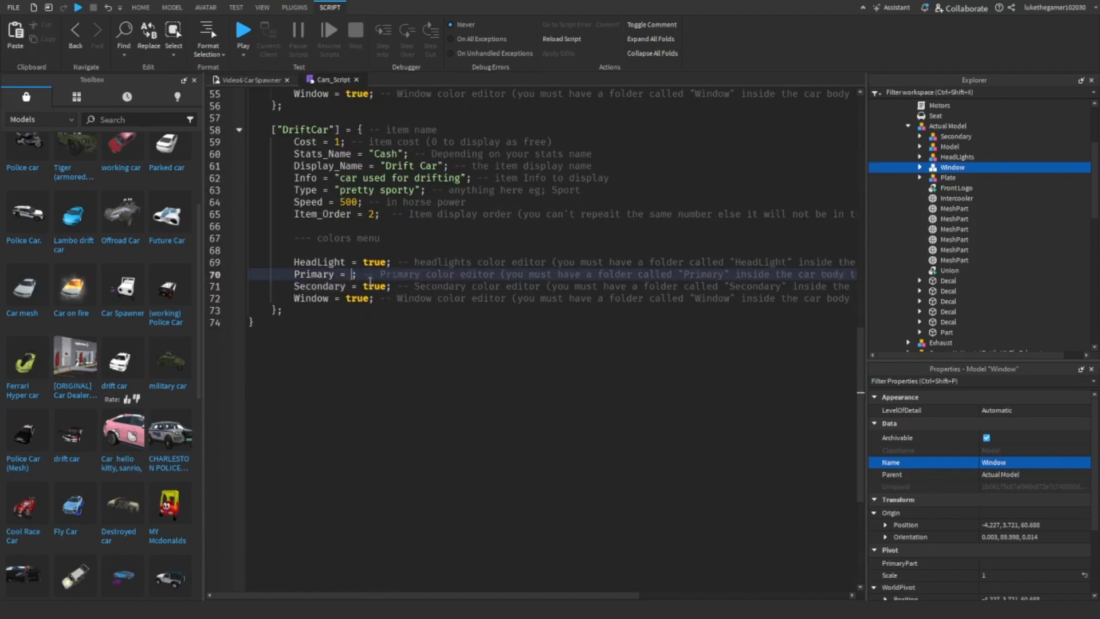
pyautogui.write('fa')
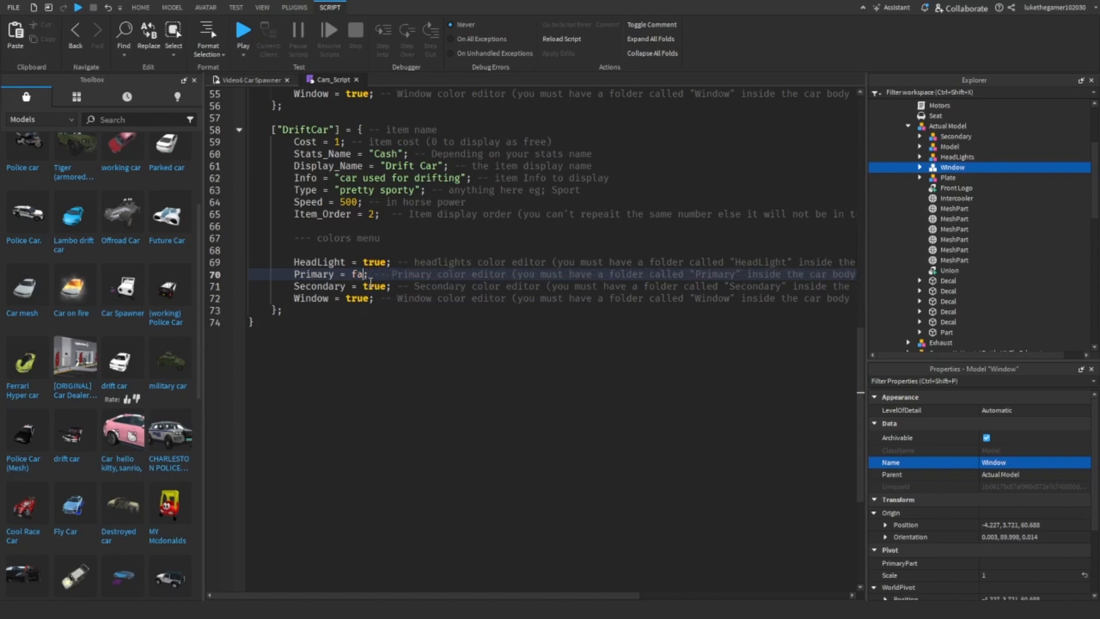
pyautogui.write('true')
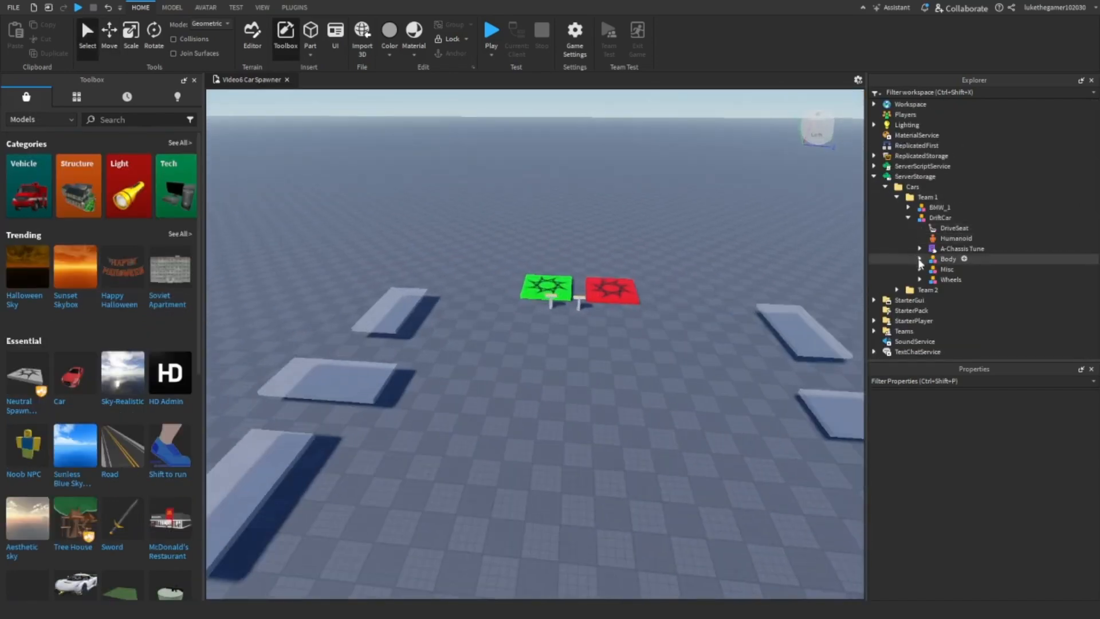
# Inspect DriftCar's Body parts, select the Window model, then select the Drift Car model
pyautogui.click(909, 217)
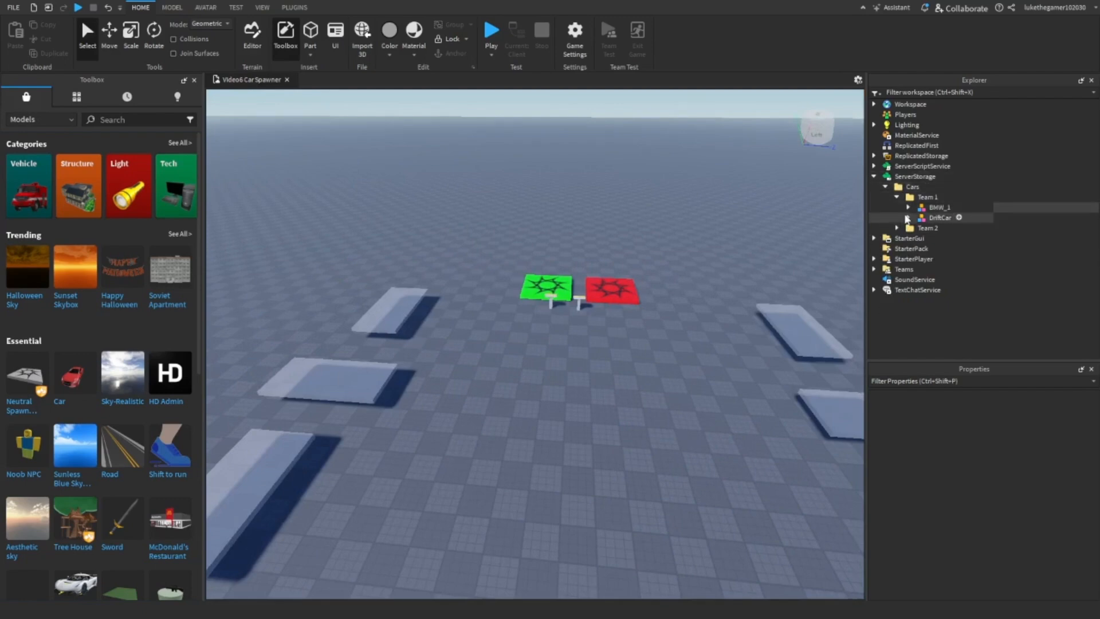
pyautogui.click(910, 217)
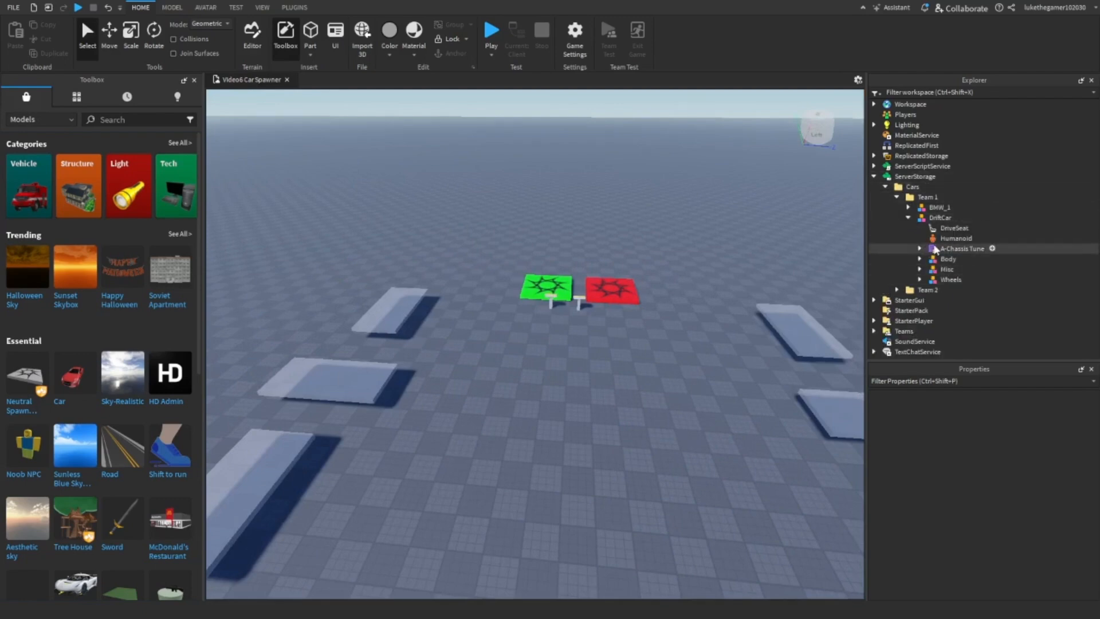
pyautogui.click(920, 259)
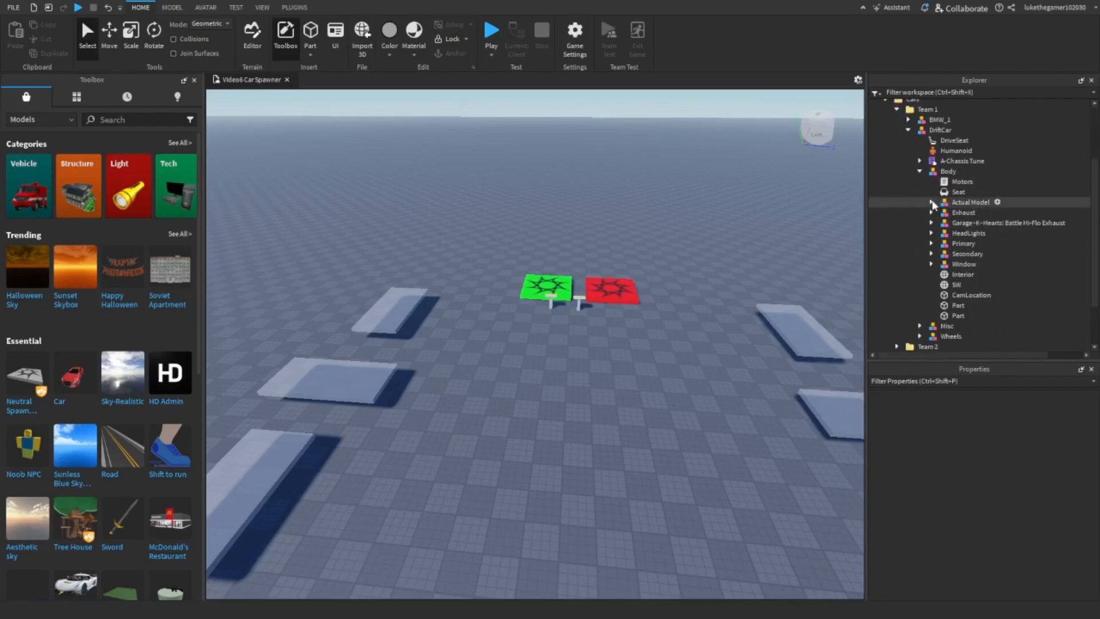
pyautogui.moveTo(957, 200)
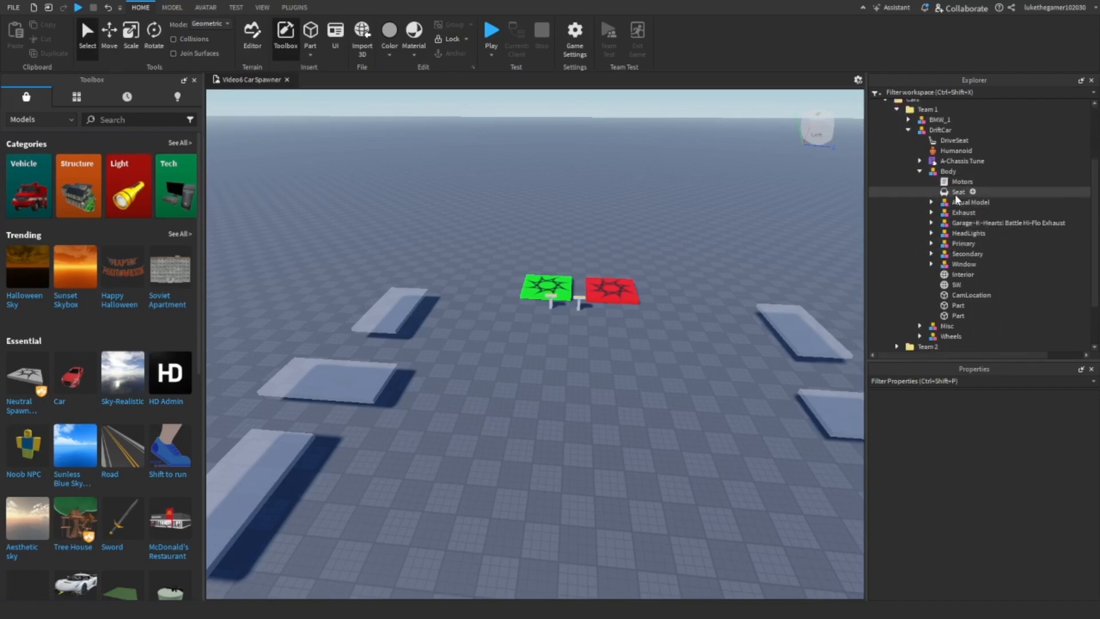
pyautogui.click(964, 263)
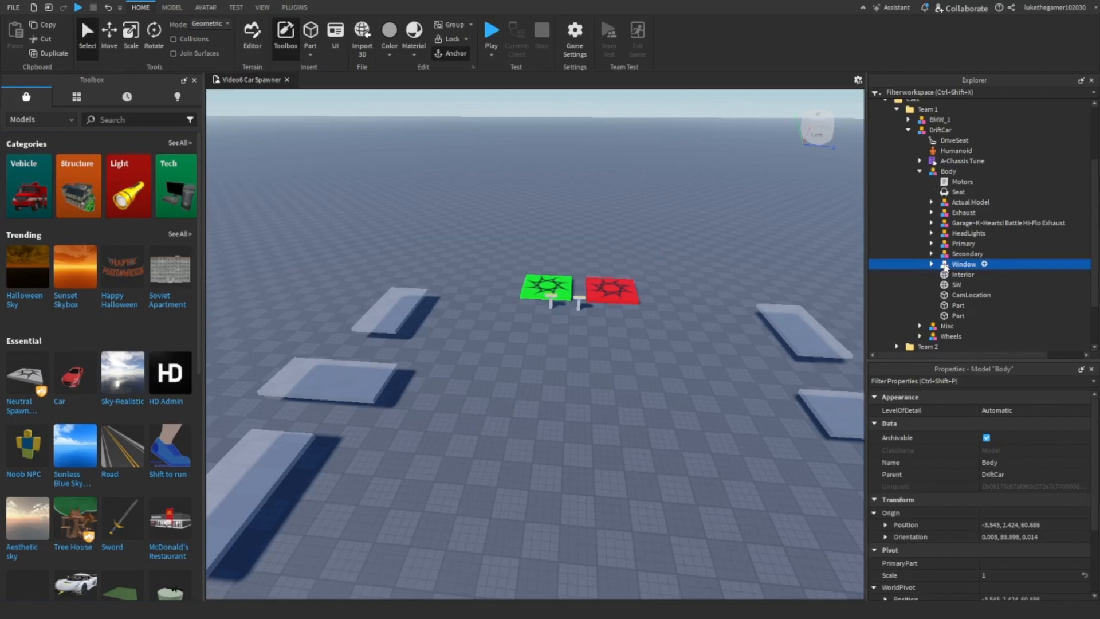
pyautogui.click(964, 263)
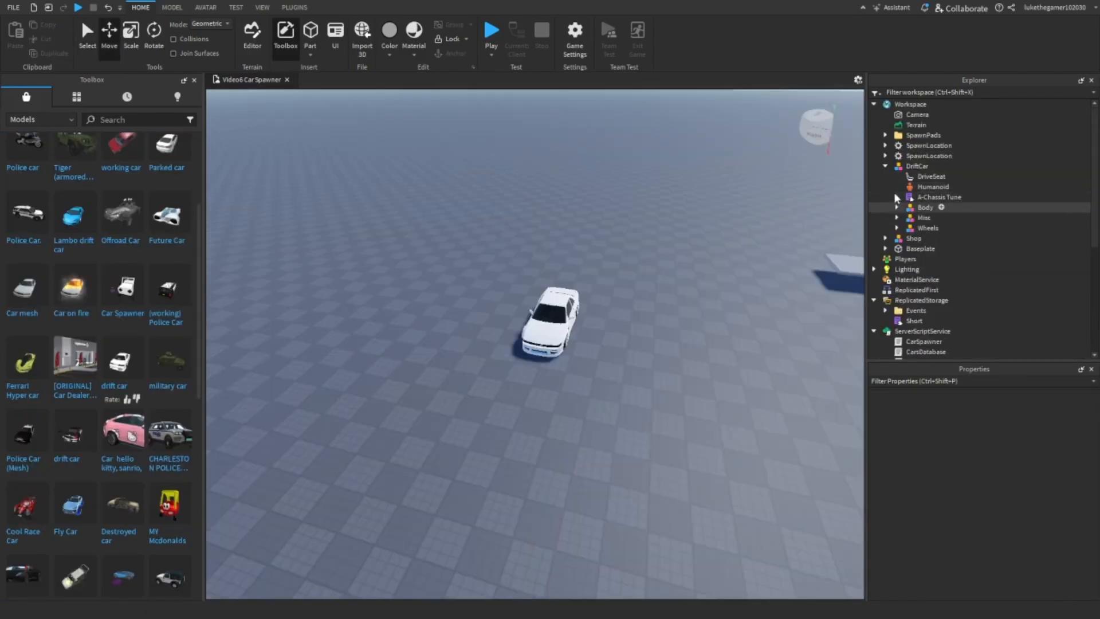
pyautogui.click(918, 166)
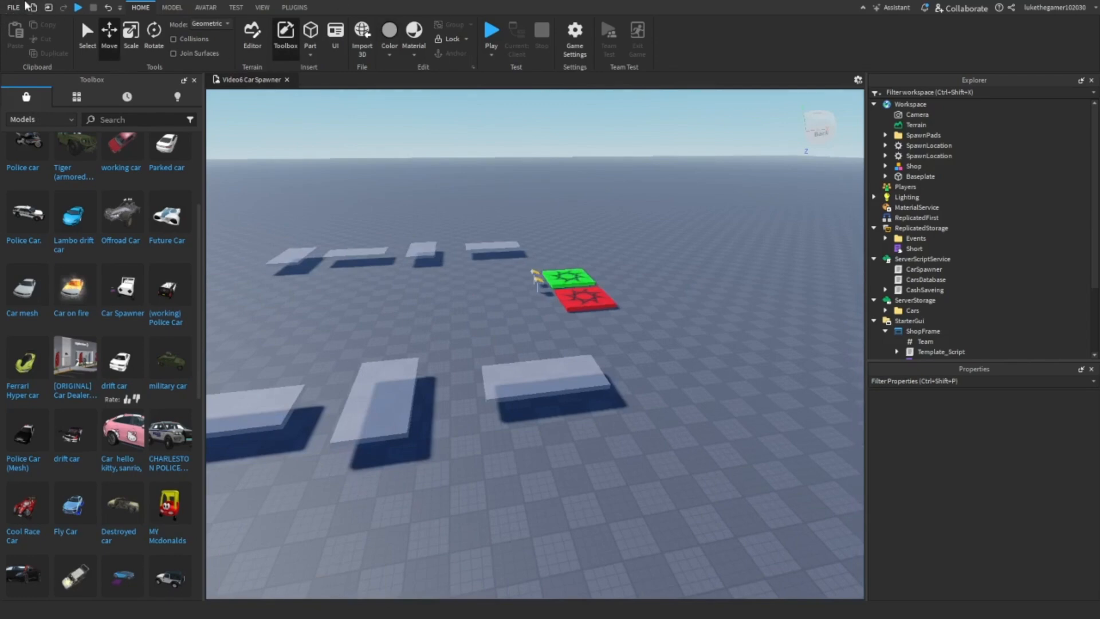
# Publish the place to Roblox, check Game Settings Permissions, then cancel out
pyautogui.click(11, 7)
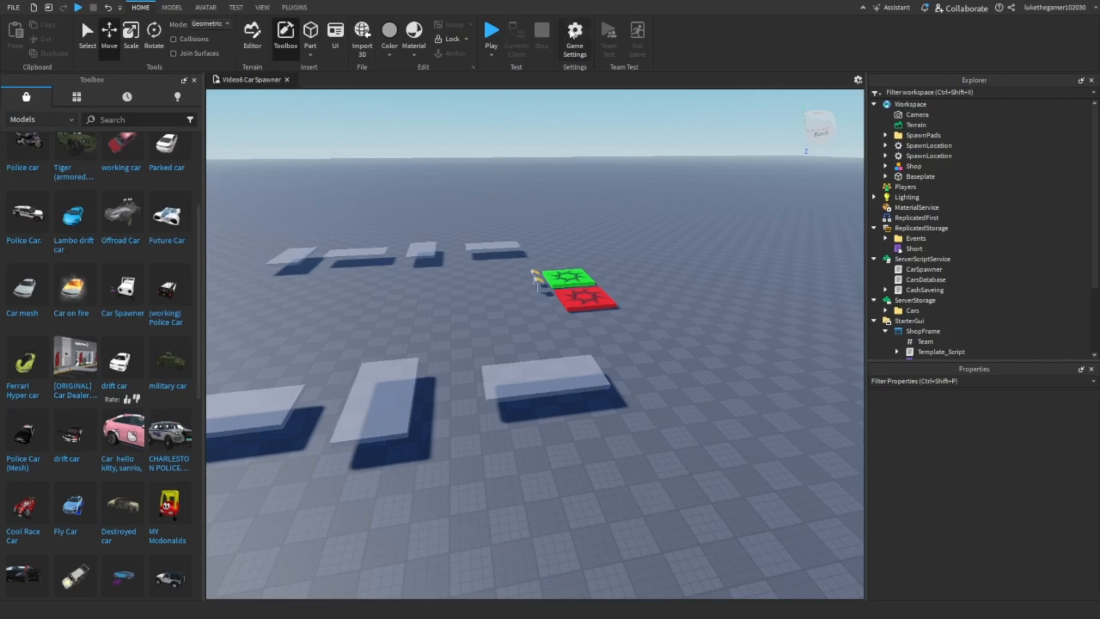
pyautogui.click(574, 32)
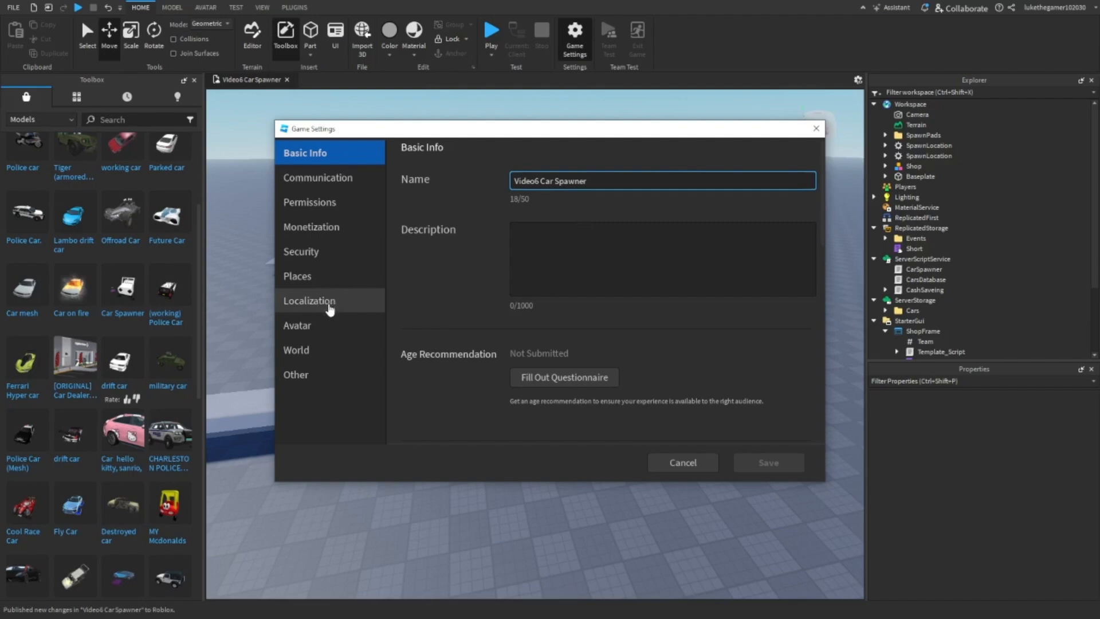
pyautogui.click(310, 203)
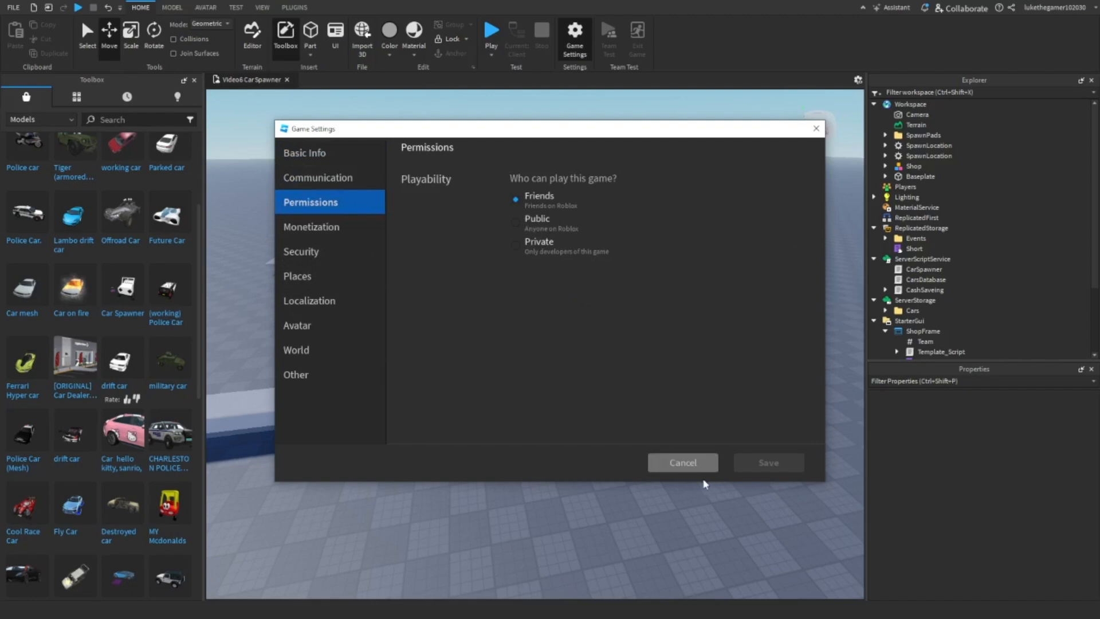
pyautogui.moveTo(683, 463)
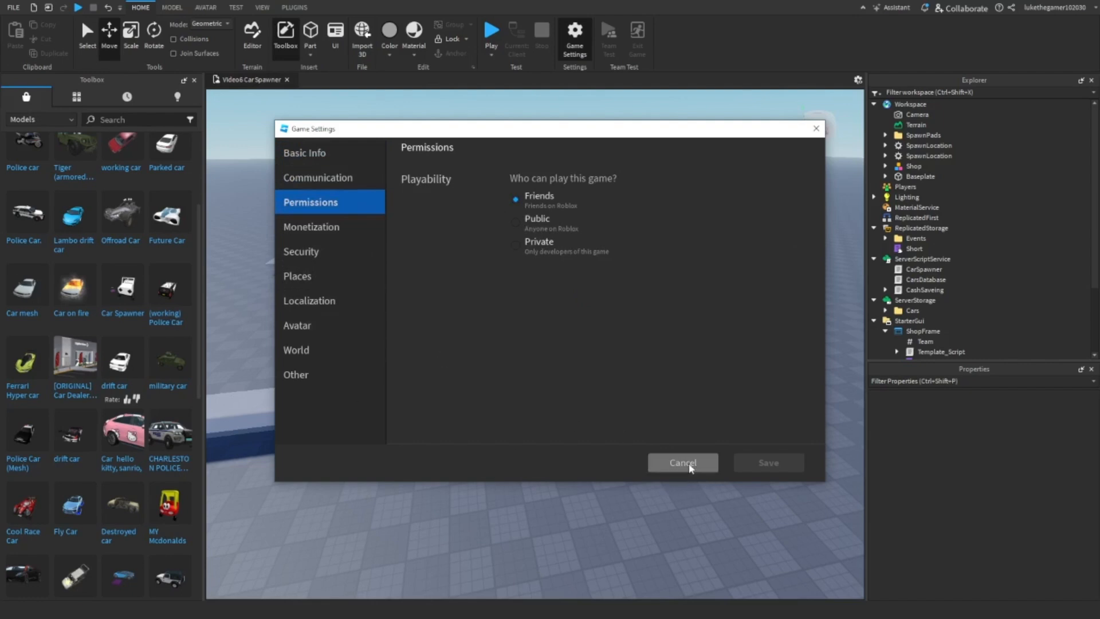
pyautogui.click(682, 463)
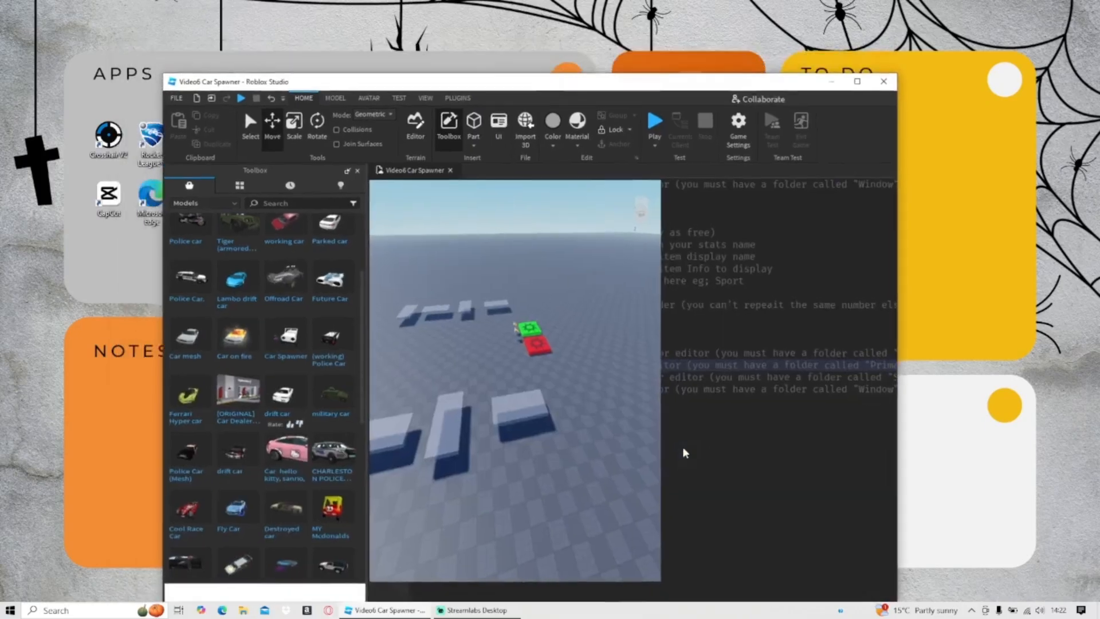
# Maximize the Roblox Studio window to full screen
pyautogui.click(857, 81)
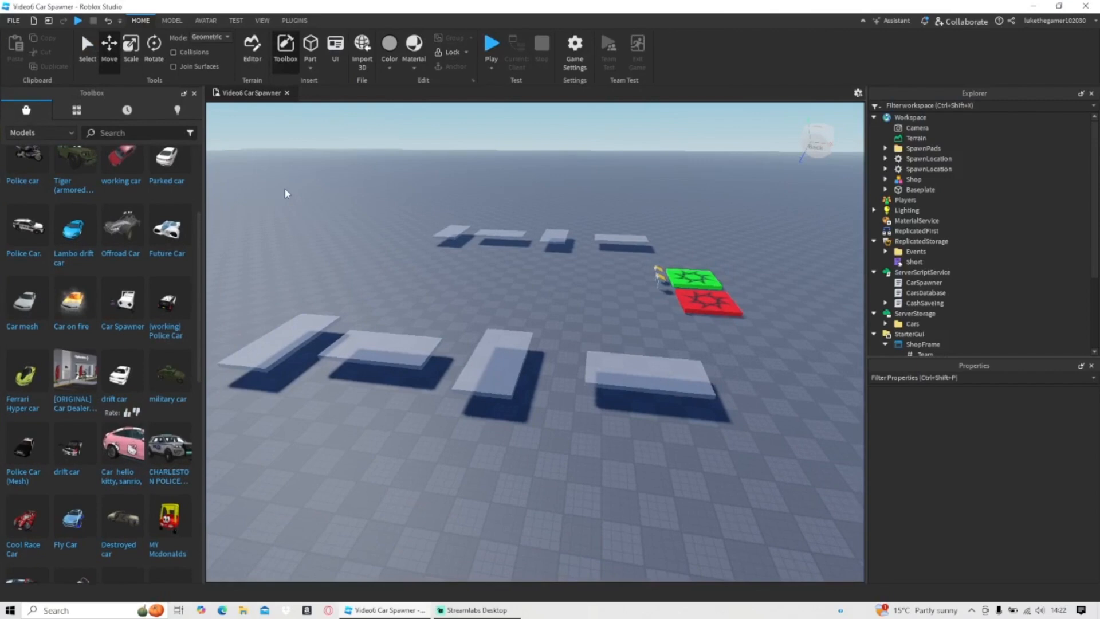
pyautogui.moveTo(591, 6)
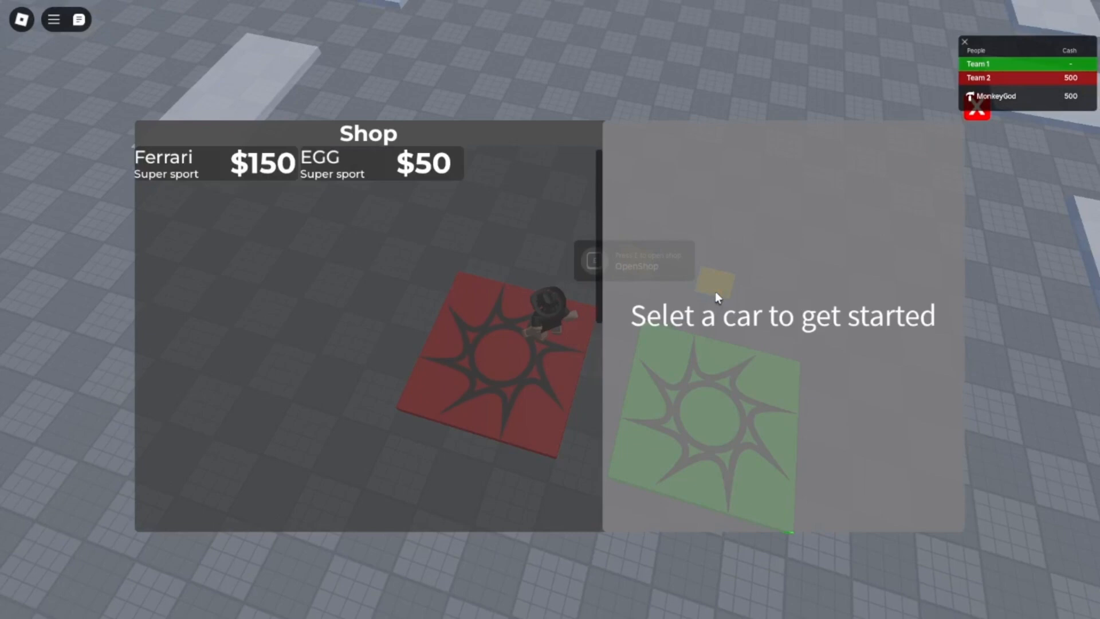
pyautogui.moveTo(1010, 119)
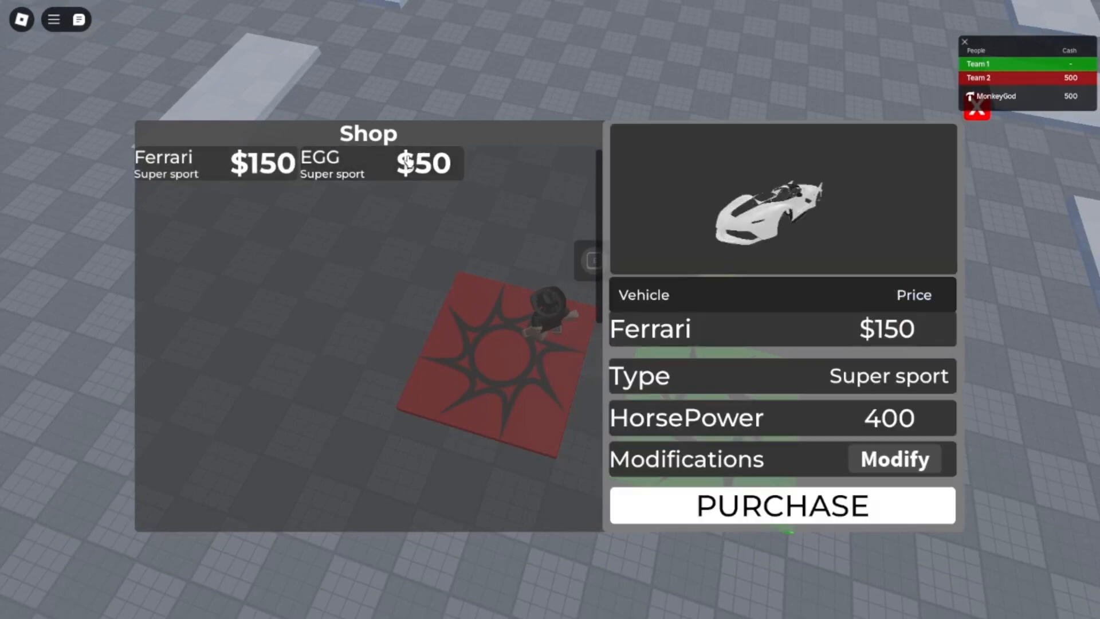
# View the EGG and Ferrari details in the red shop, then close it
pyautogui.click(378, 163)
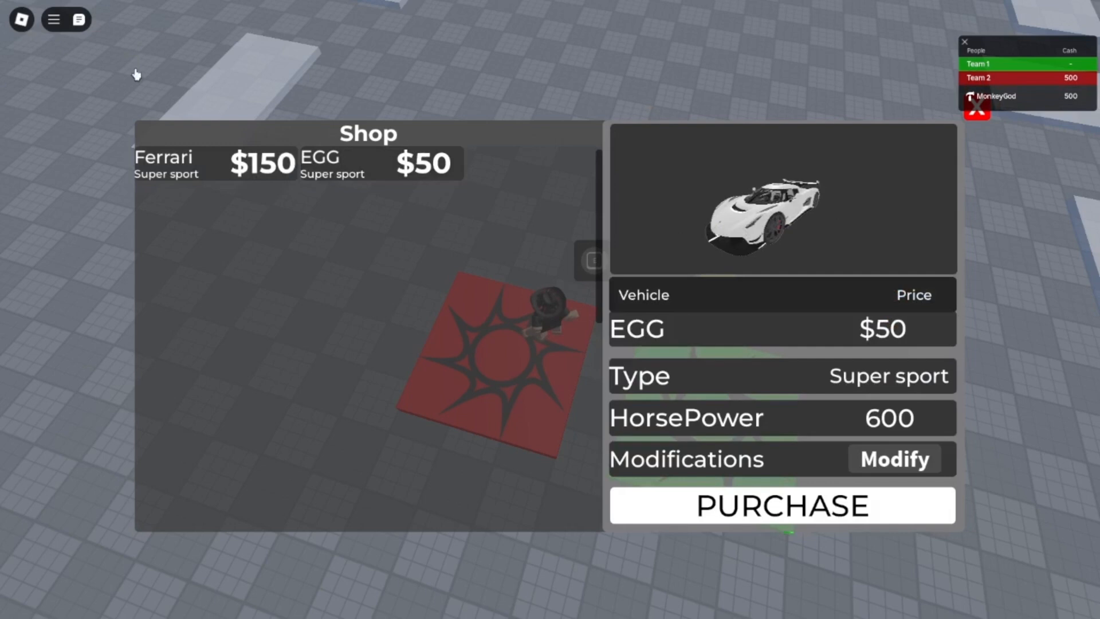
pyautogui.click(78, 19)
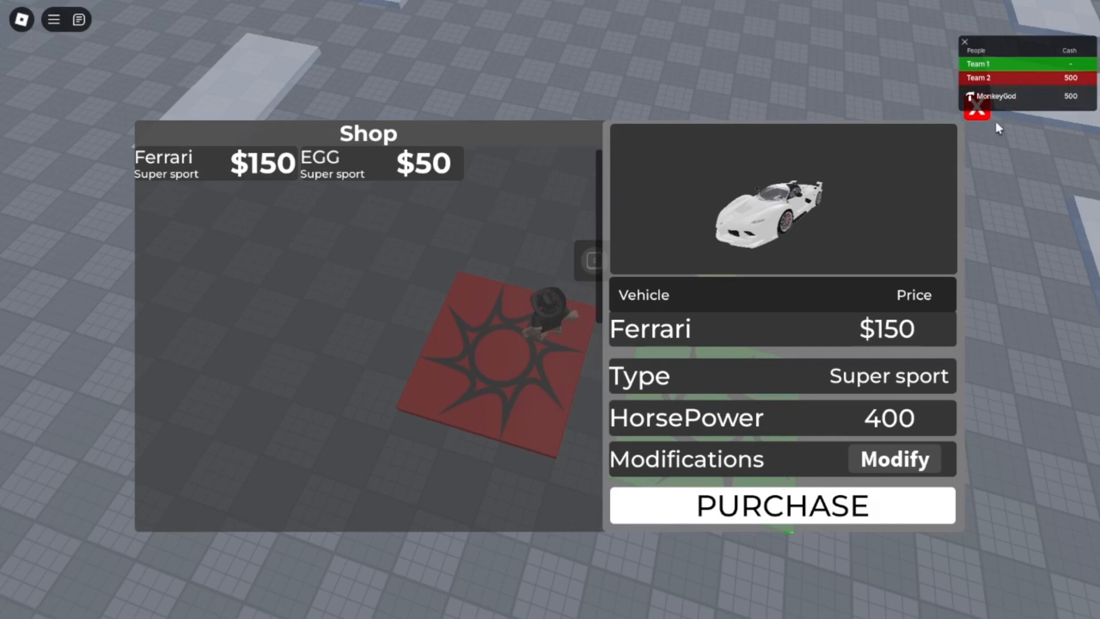
pyautogui.moveTo(975, 110)
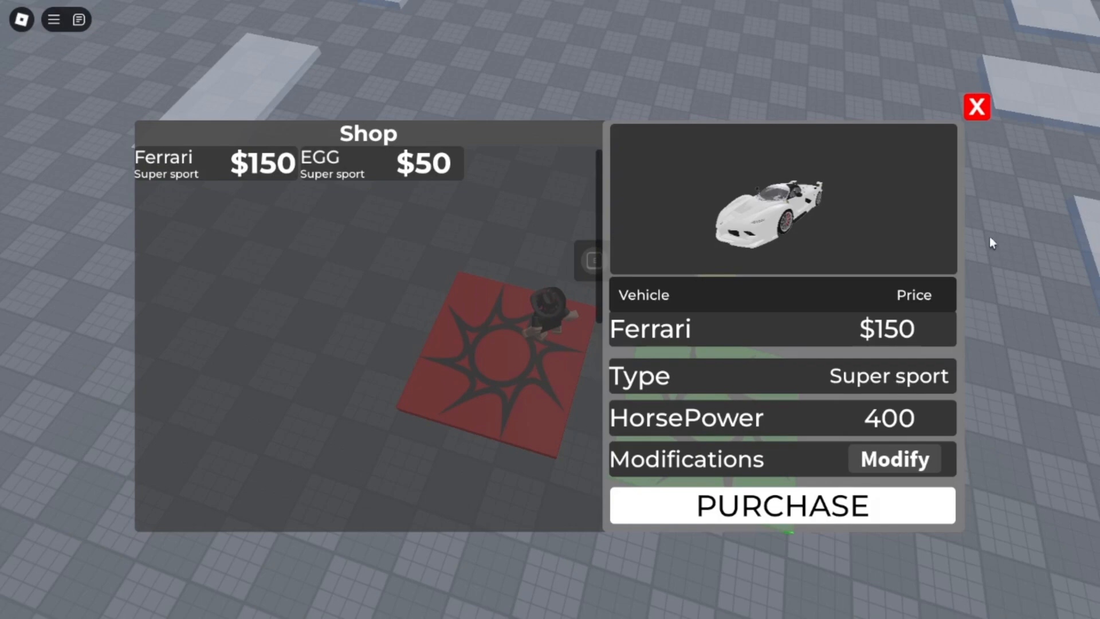
pyautogui.click(976, 106)
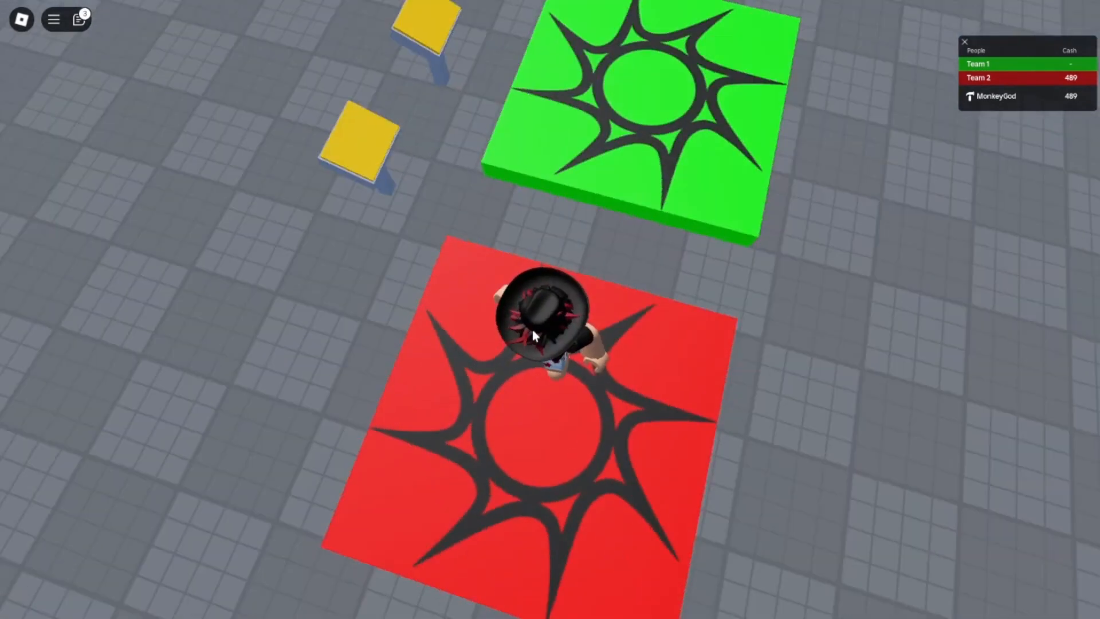
# Walk to the green pad, open its shop, and view BMW Car and Drift Car
pyautogui.press('w')
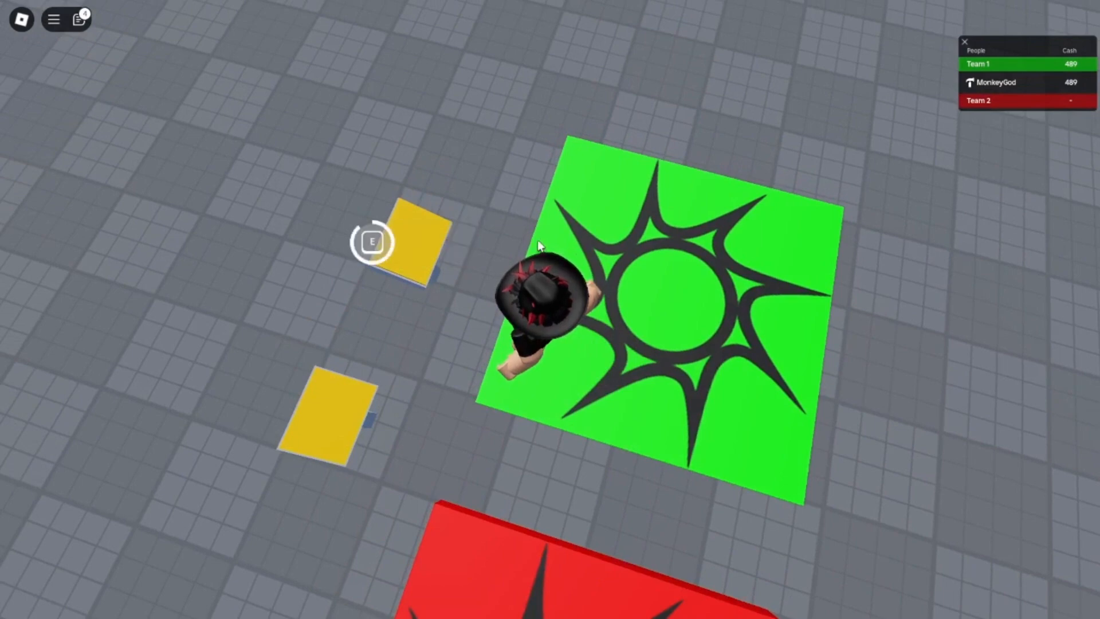
pyautogui.press('e')
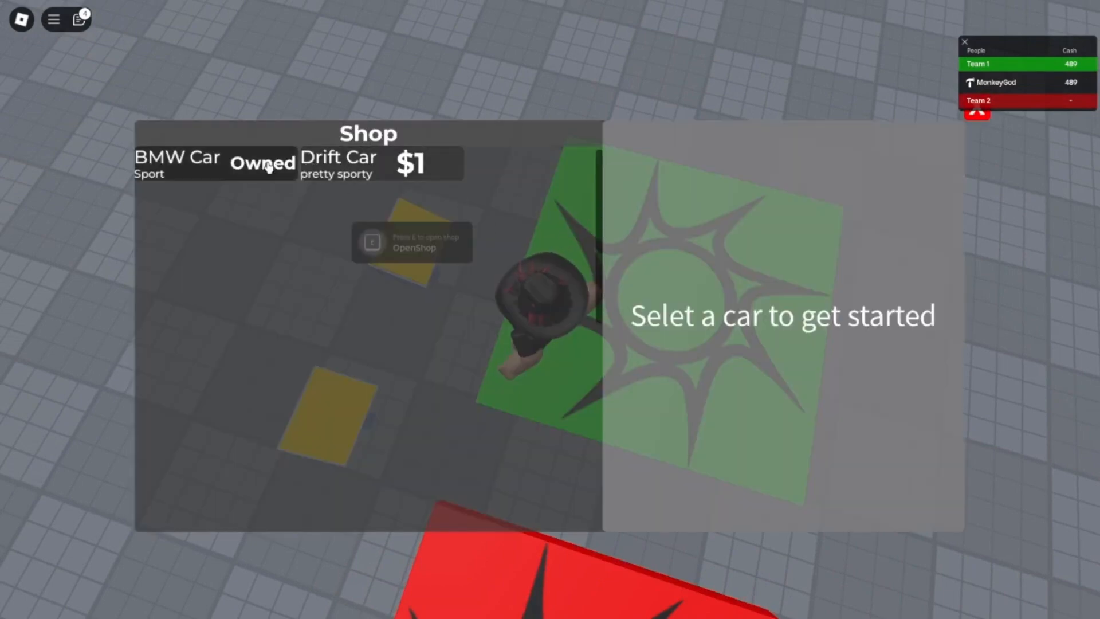
pyautogui.click(177, 163)
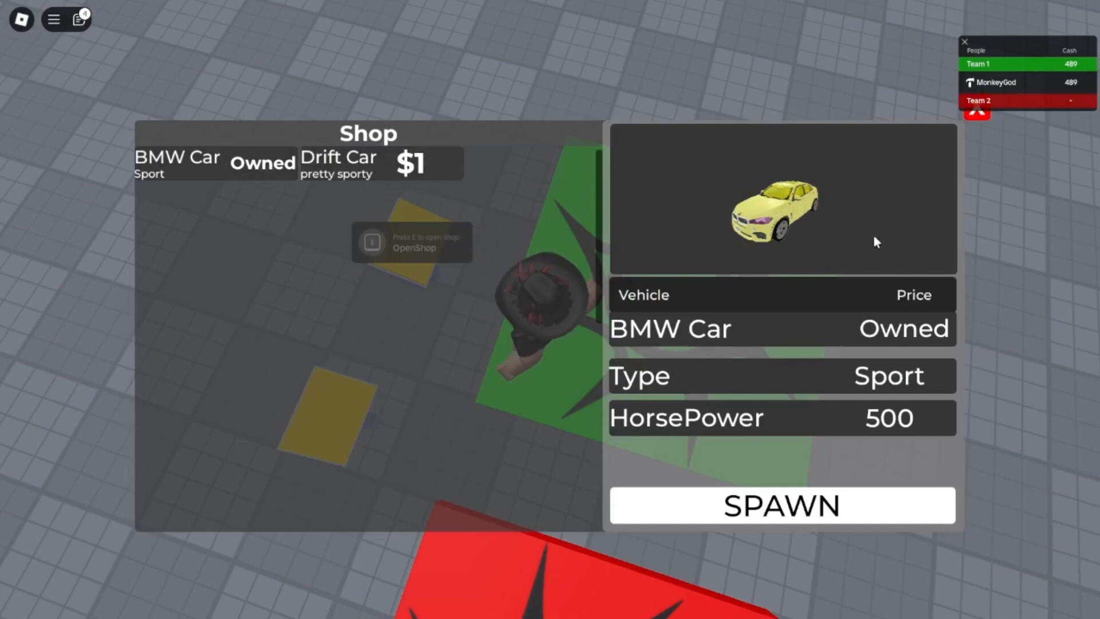
pyautogui.moveTo(765, 214)
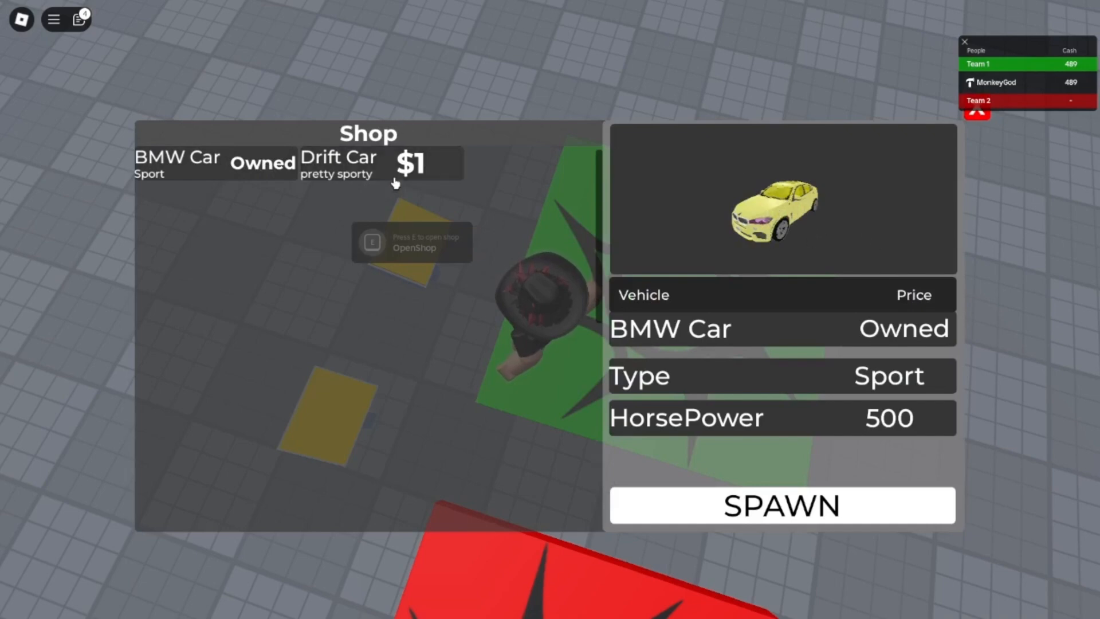
pyautogui.click(382, 164)
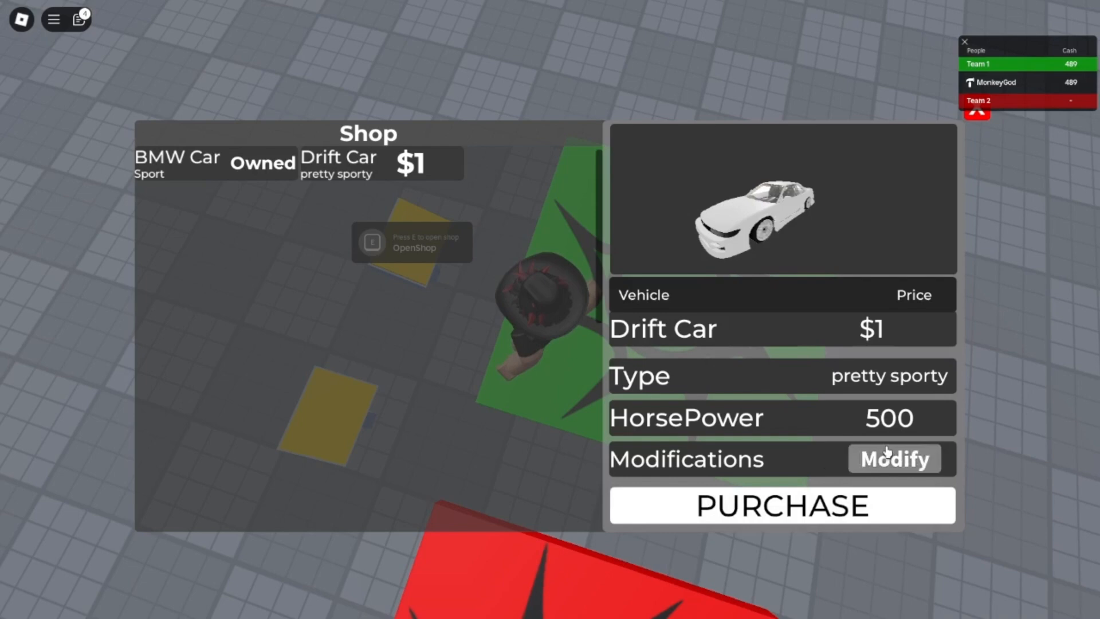
# In the Drift Car's Modify menu, try several hues and confirm cyan
pyautogui.click(892, 459)
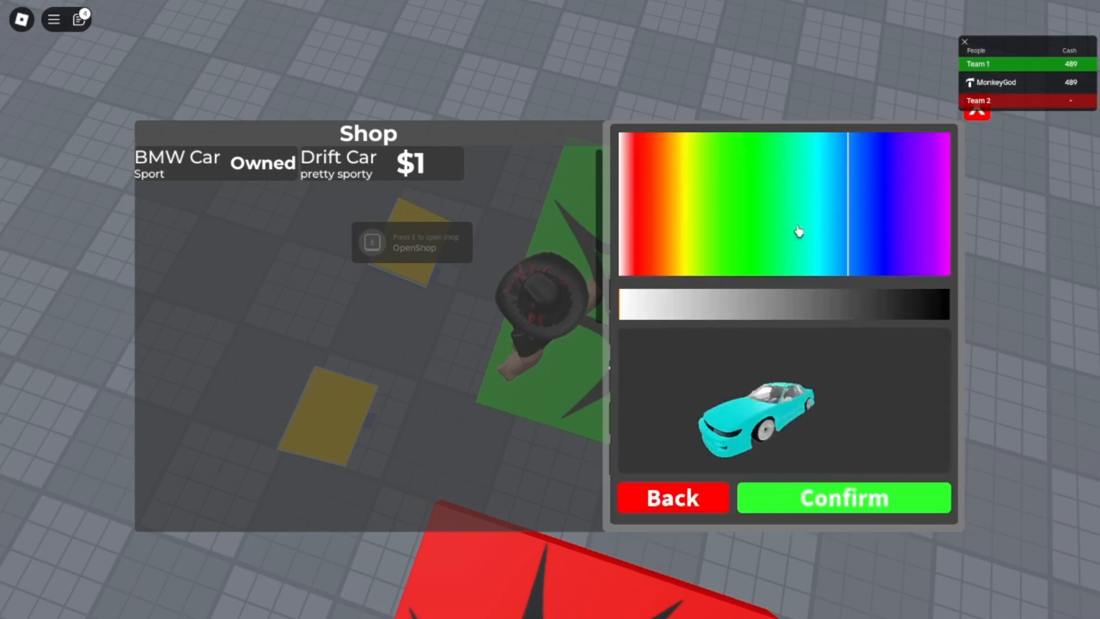
pyautogui.click(860, 222)
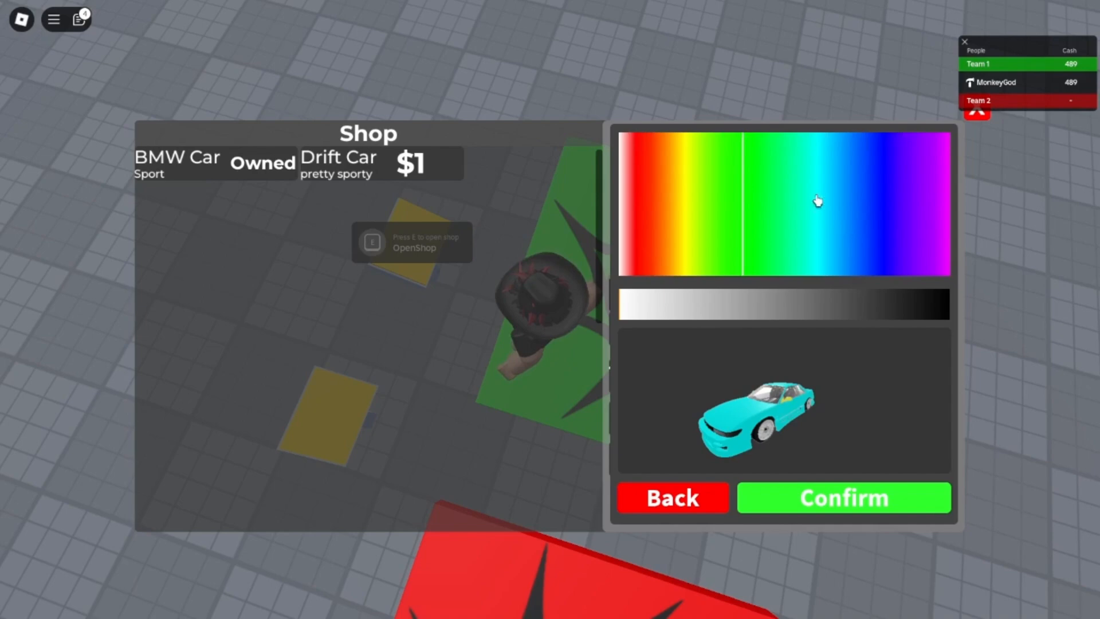
pyautogui.click(926, 201)
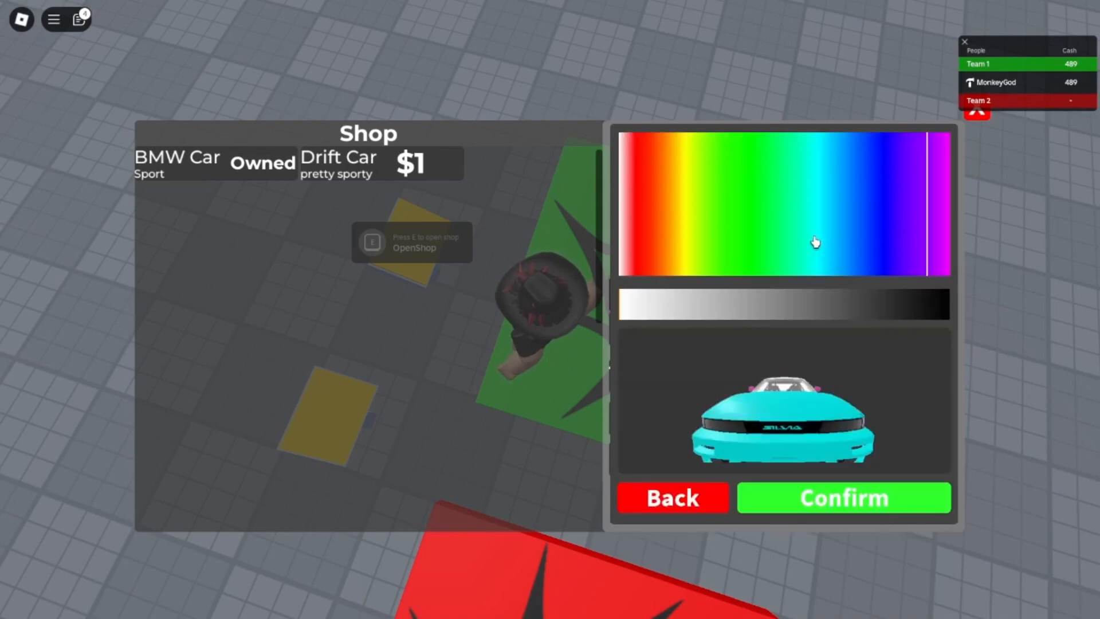
pyautogui.moveTo(969, 235)
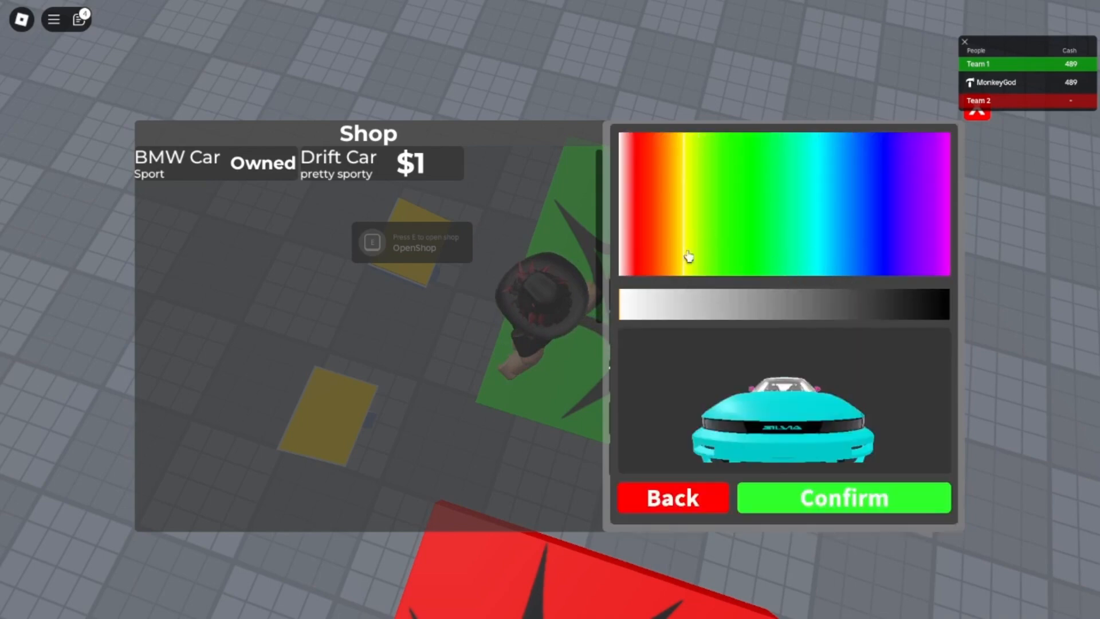
pyautogui.click(640, 213)
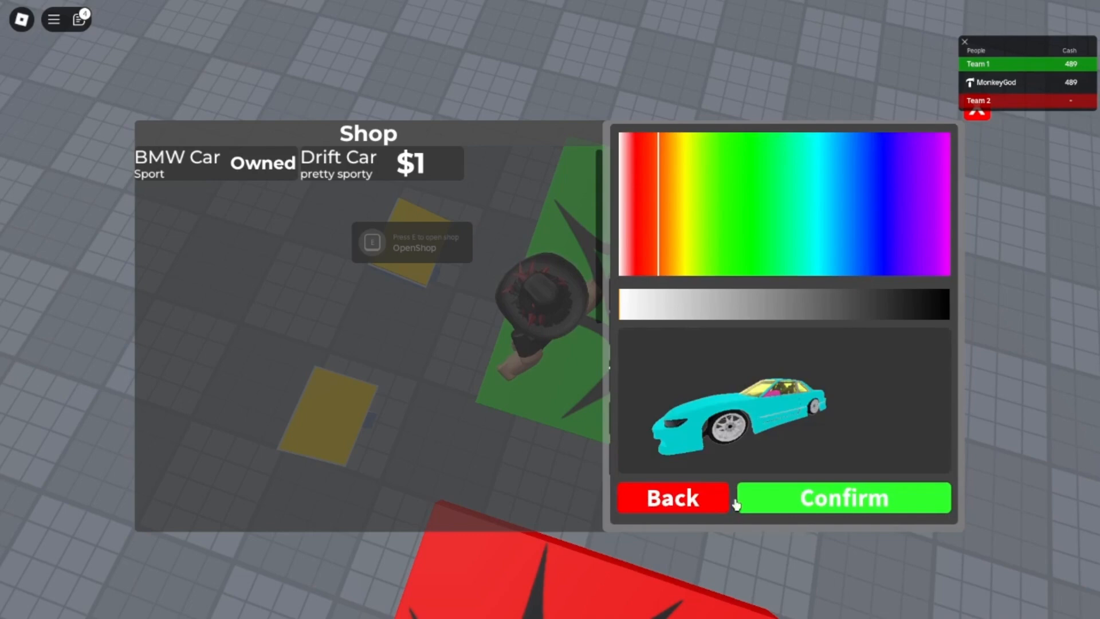
pyautogui.click(671, 498)
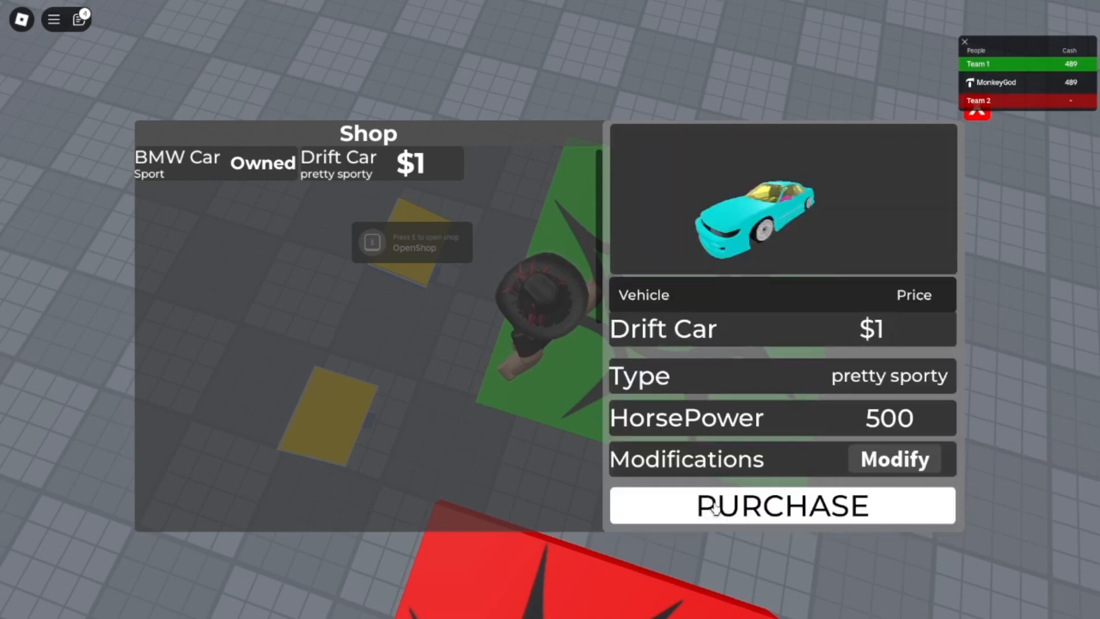
# Purchase the Drift Car for $1 and spawn it on a pad
pyautogui.click(782, 505)
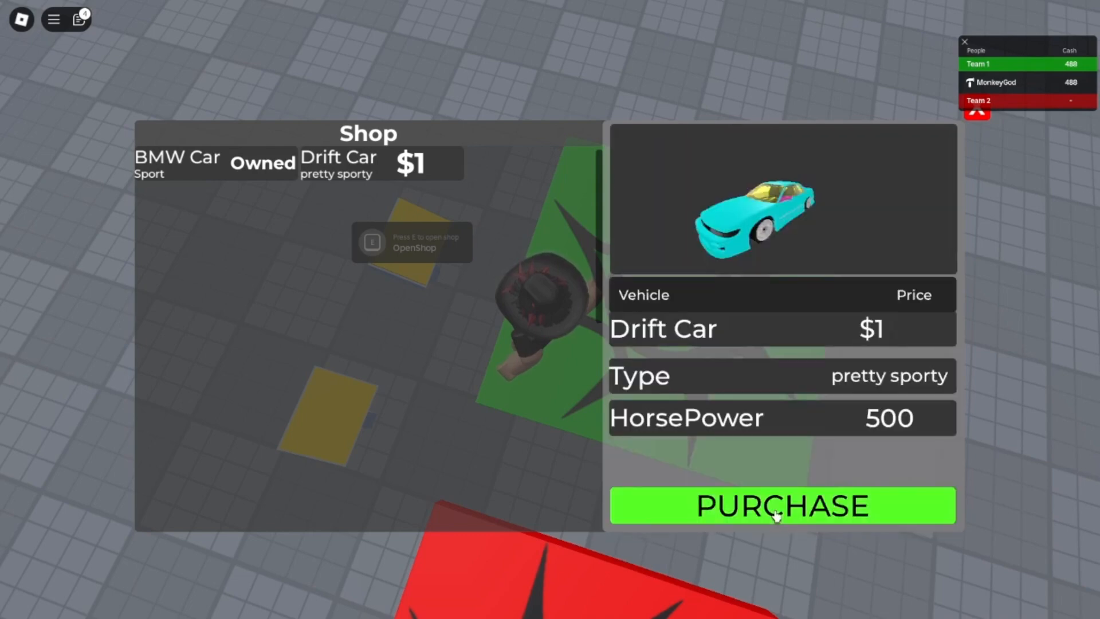
pyautogui.click(781, 505)
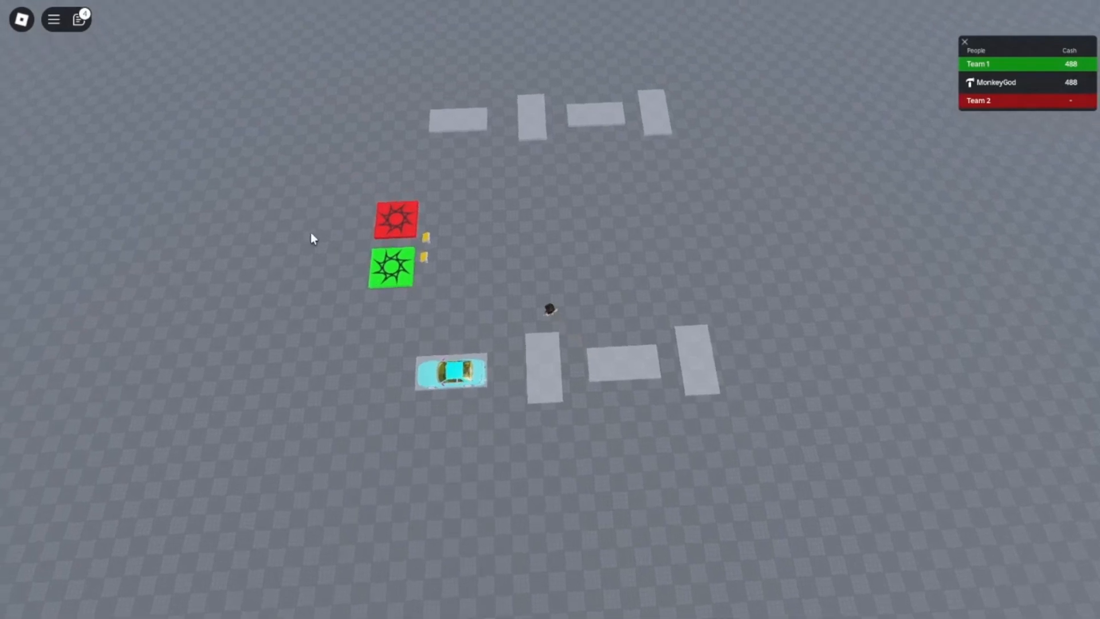
pyautogui.moveTo(472, 281)
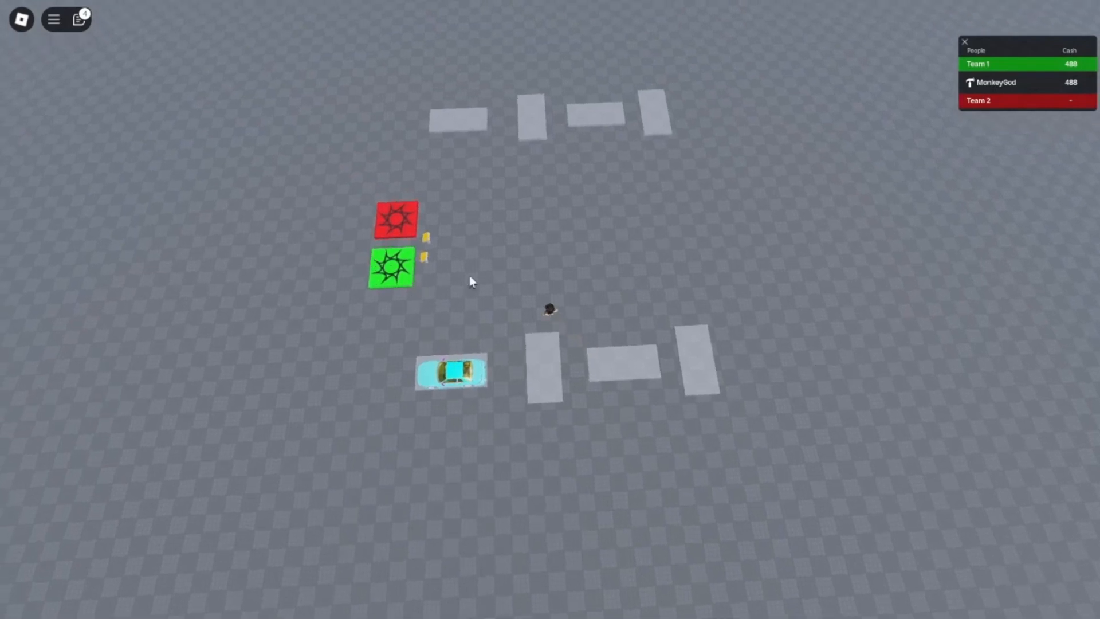